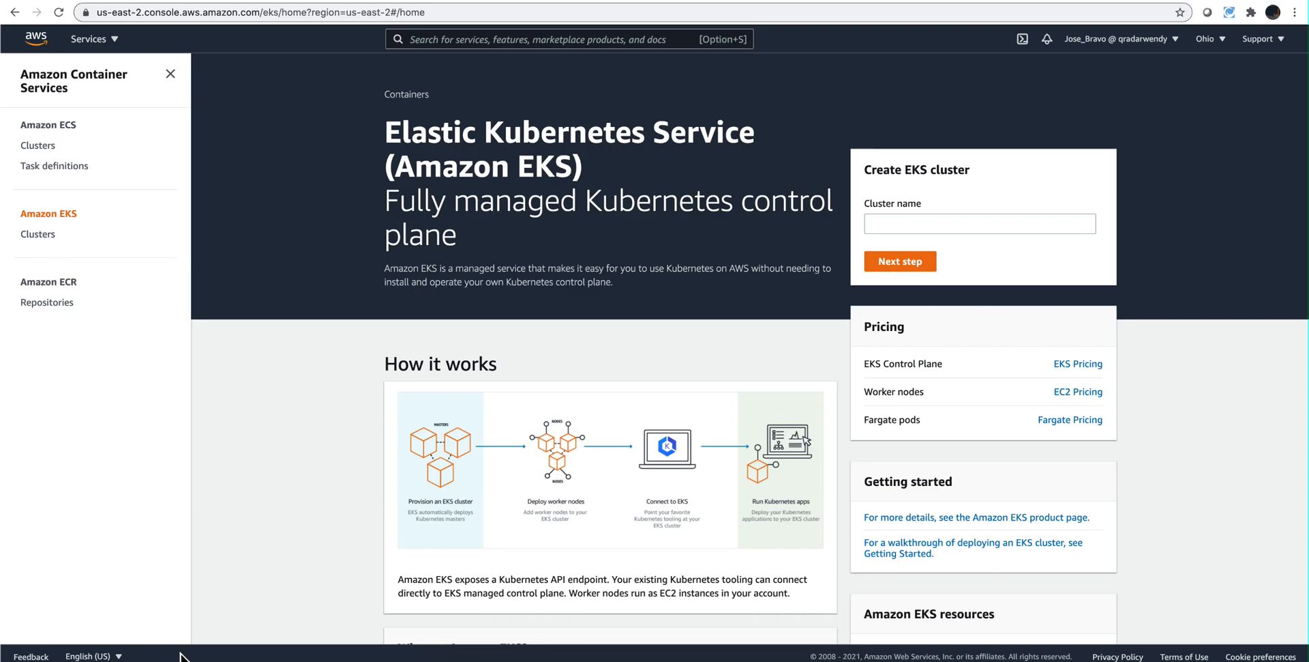
mouse_move(581, 255)
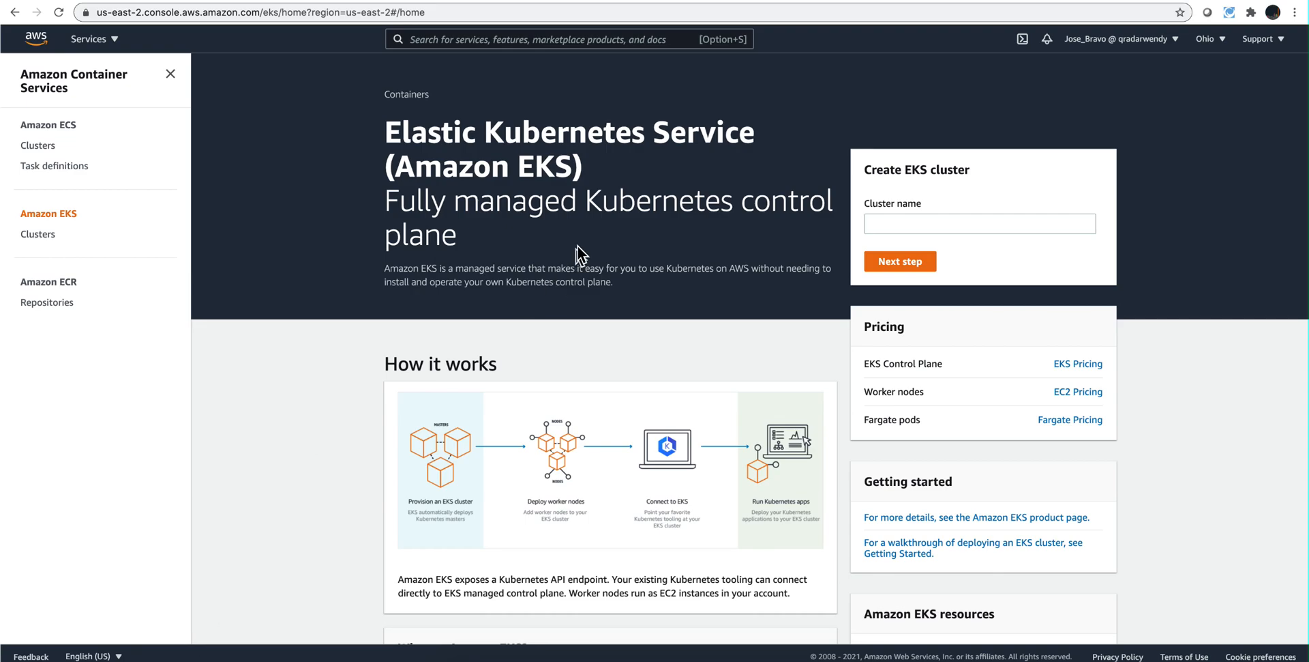
mouse_move(607, 180)
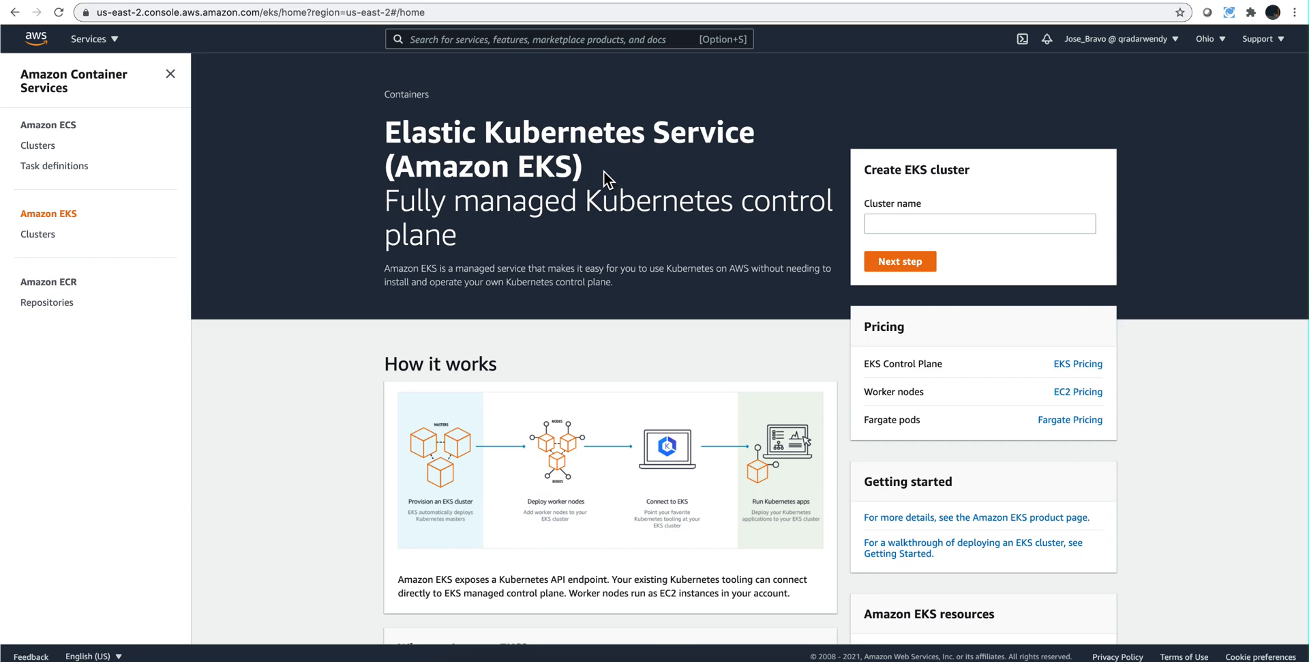
mouse_move(560, 163)
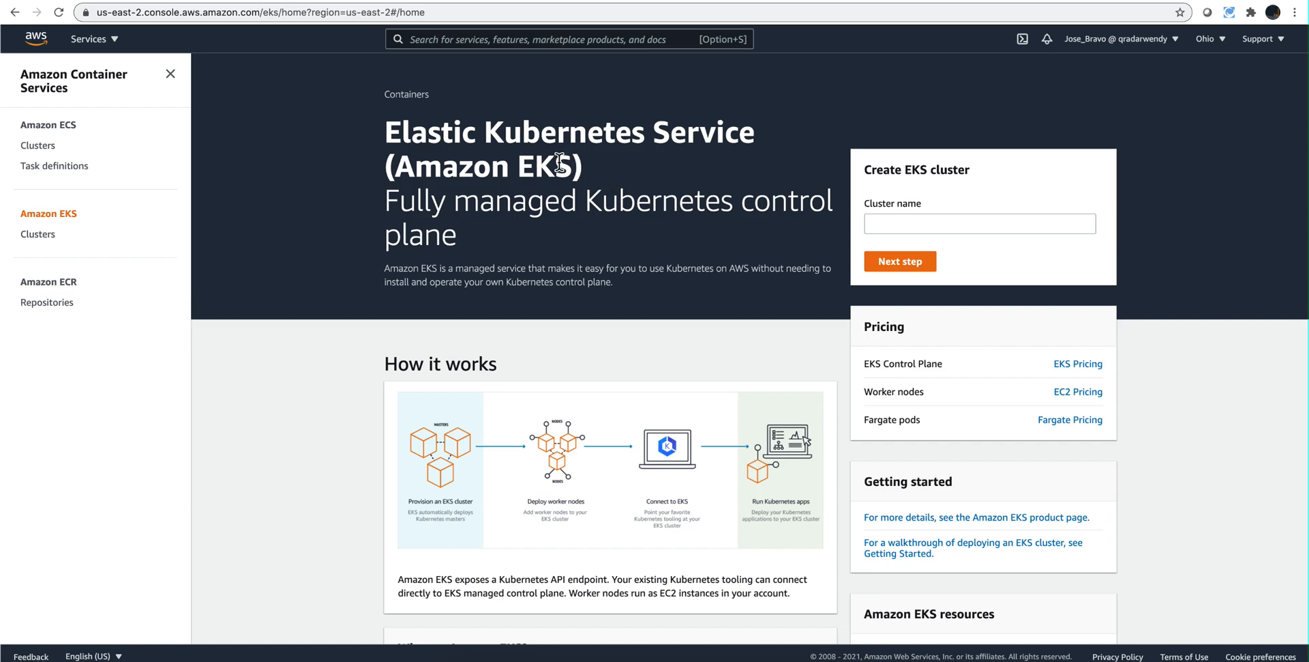
mouse_move(639, 179)
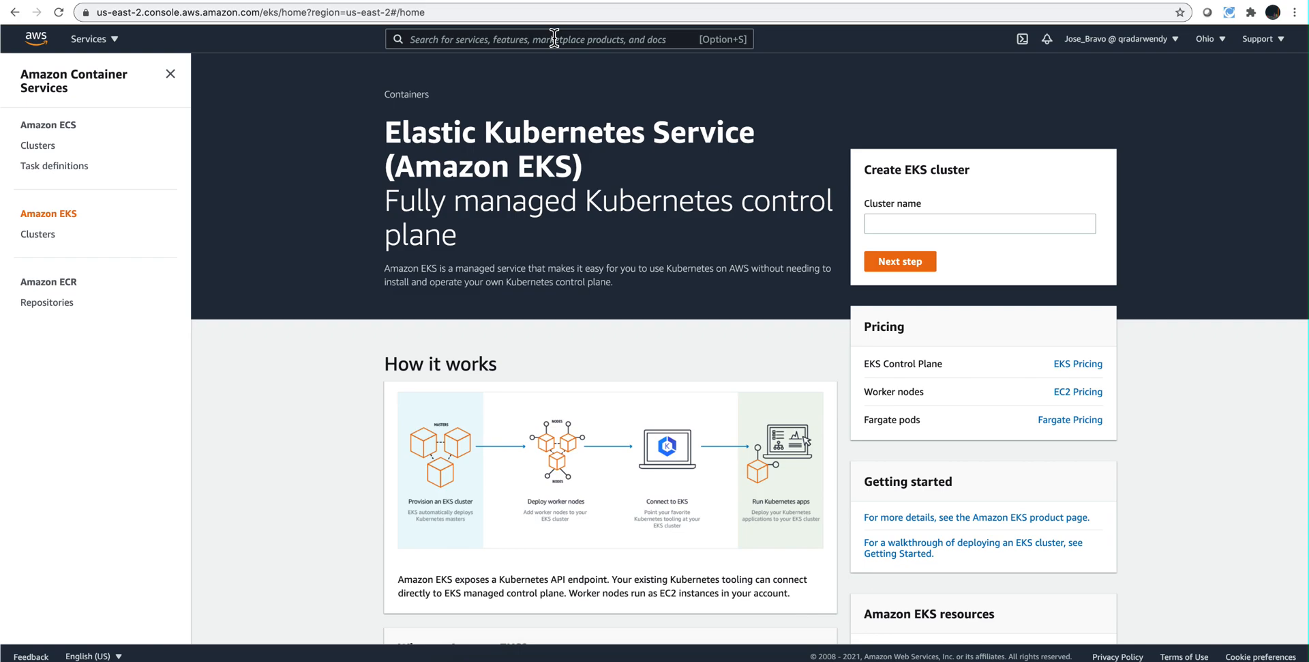
mouse_move(44, 259)
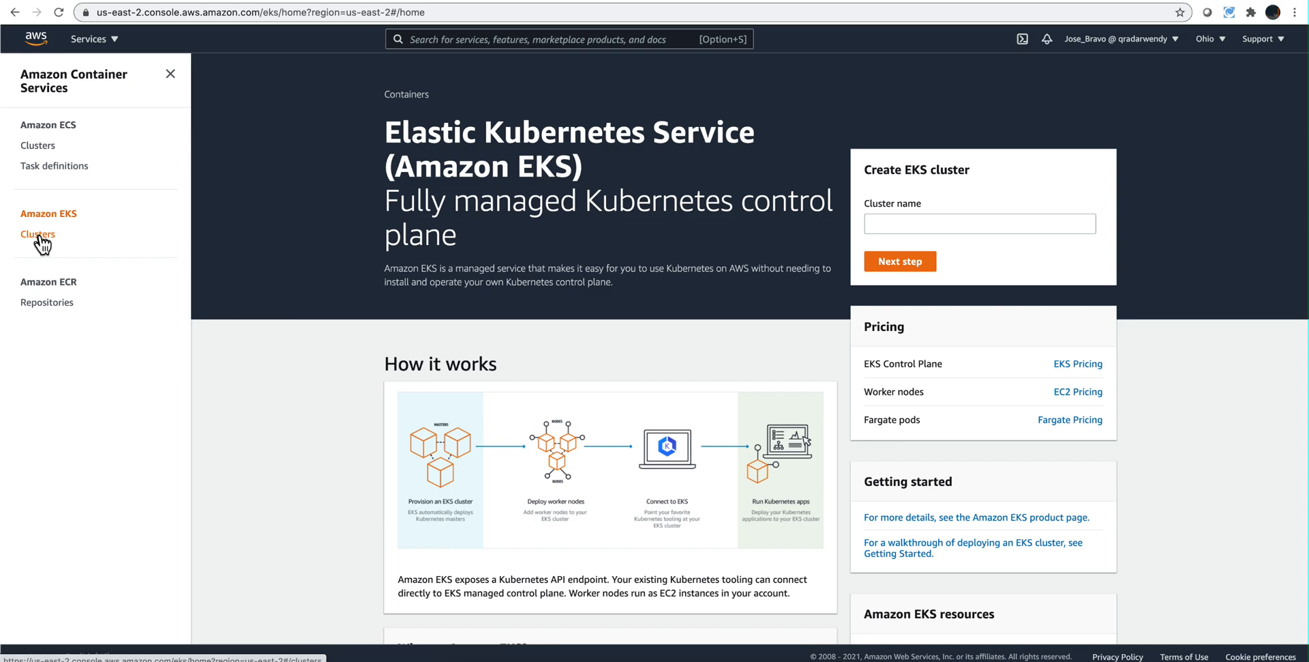
Open the k9s-for-qradar cluster from the EKS Clusters list to see its workloads
left_click(37, 233)
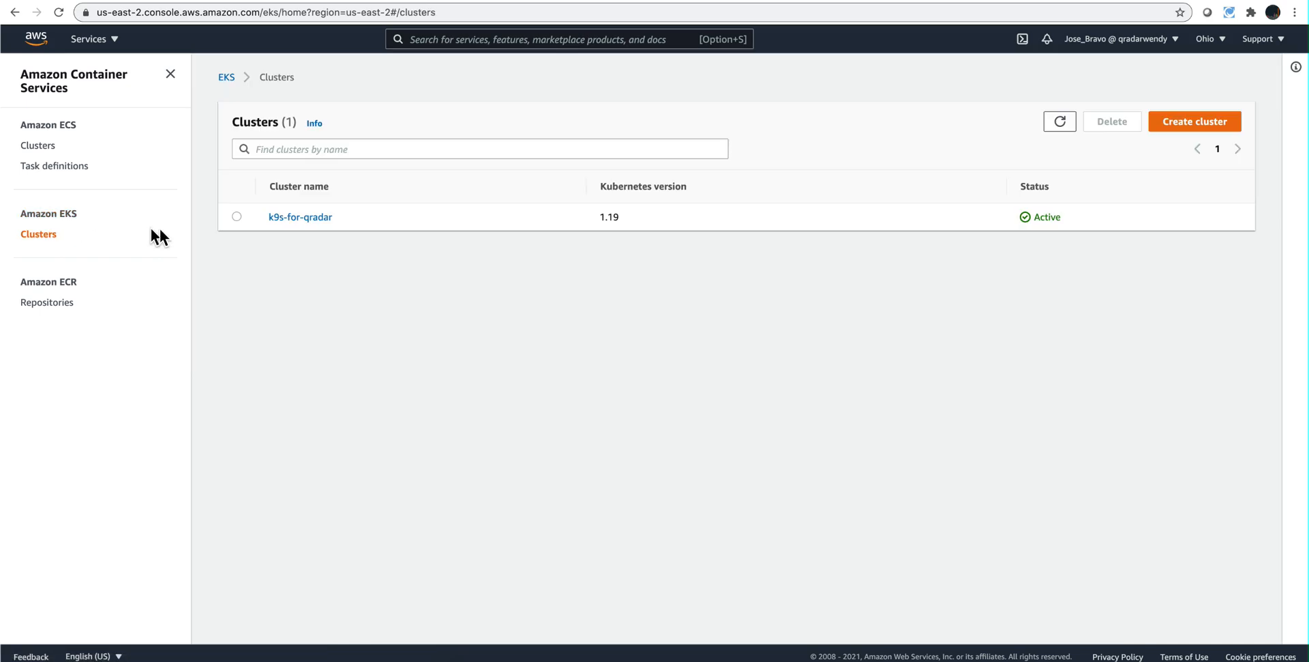
mouse_move(326, 177)
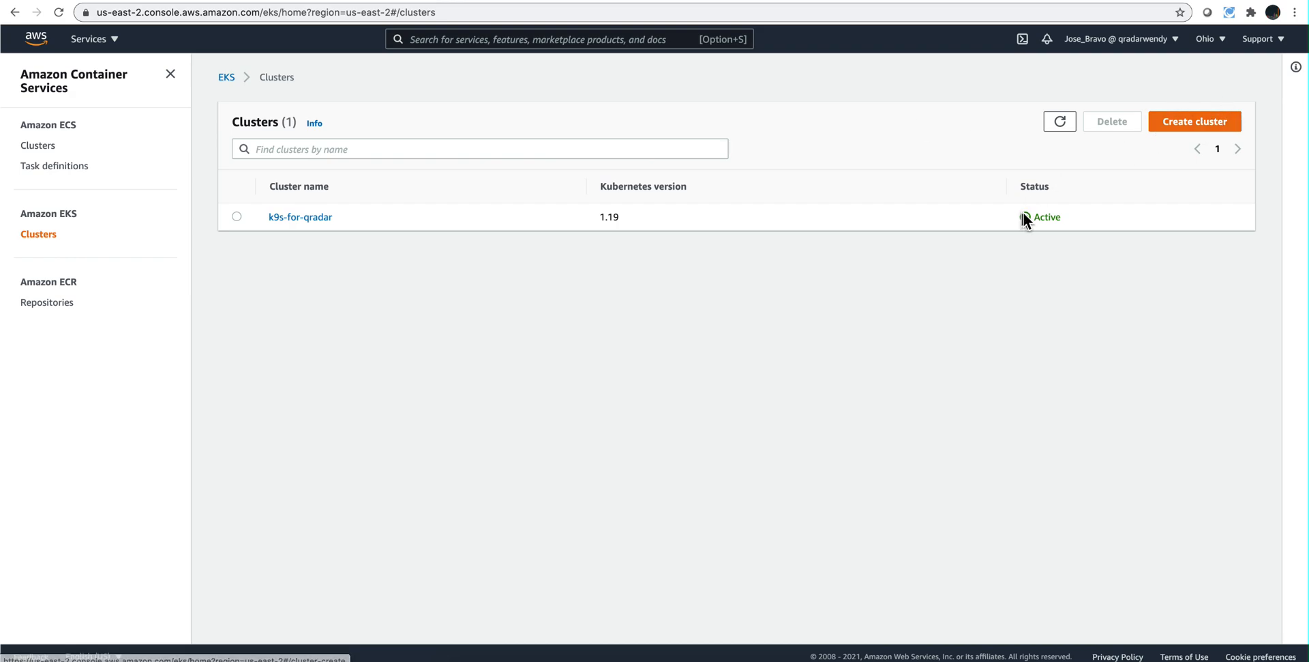
mouse_move(1095, 176)
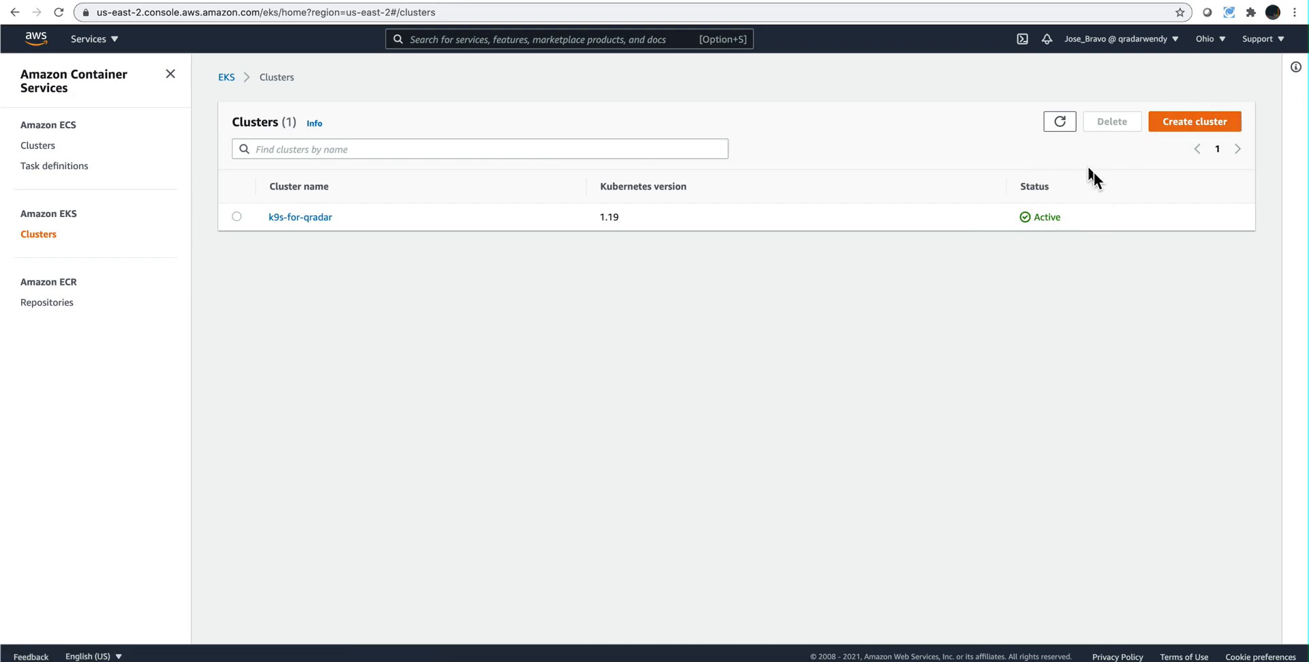
mouse_move(1028, 235)
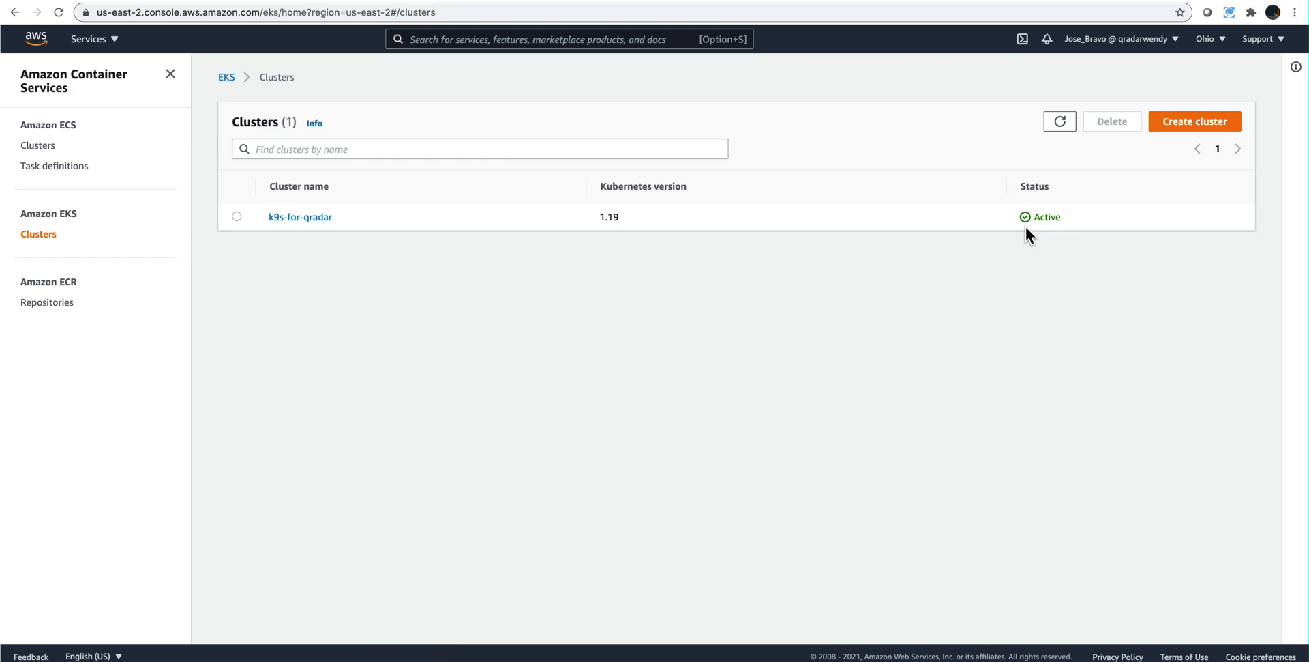
left_click(300, 217)
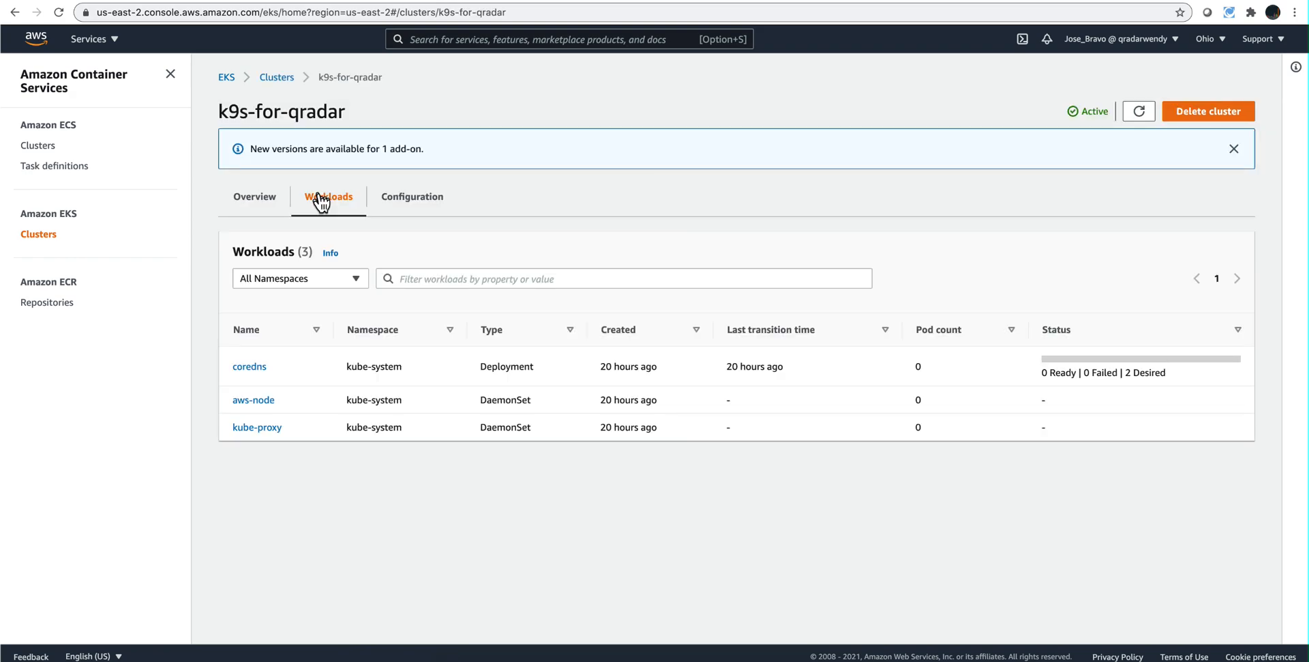
mouse_move(357, 211)
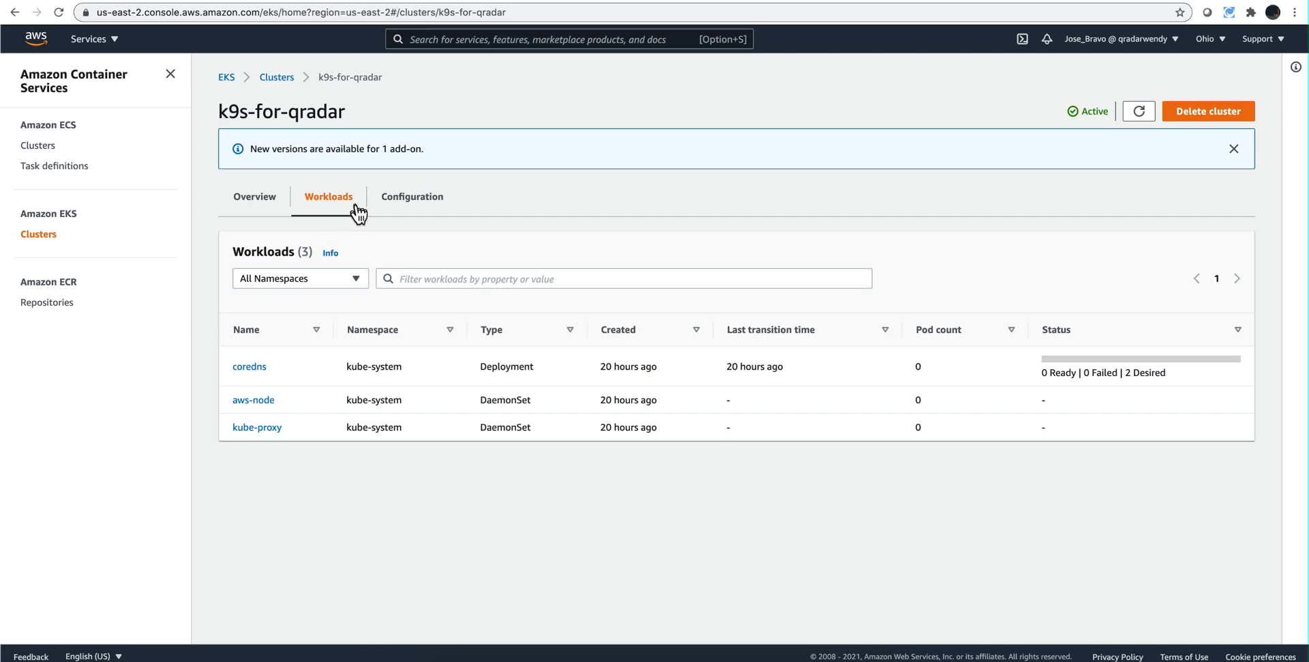
mouse_move(299, 382)
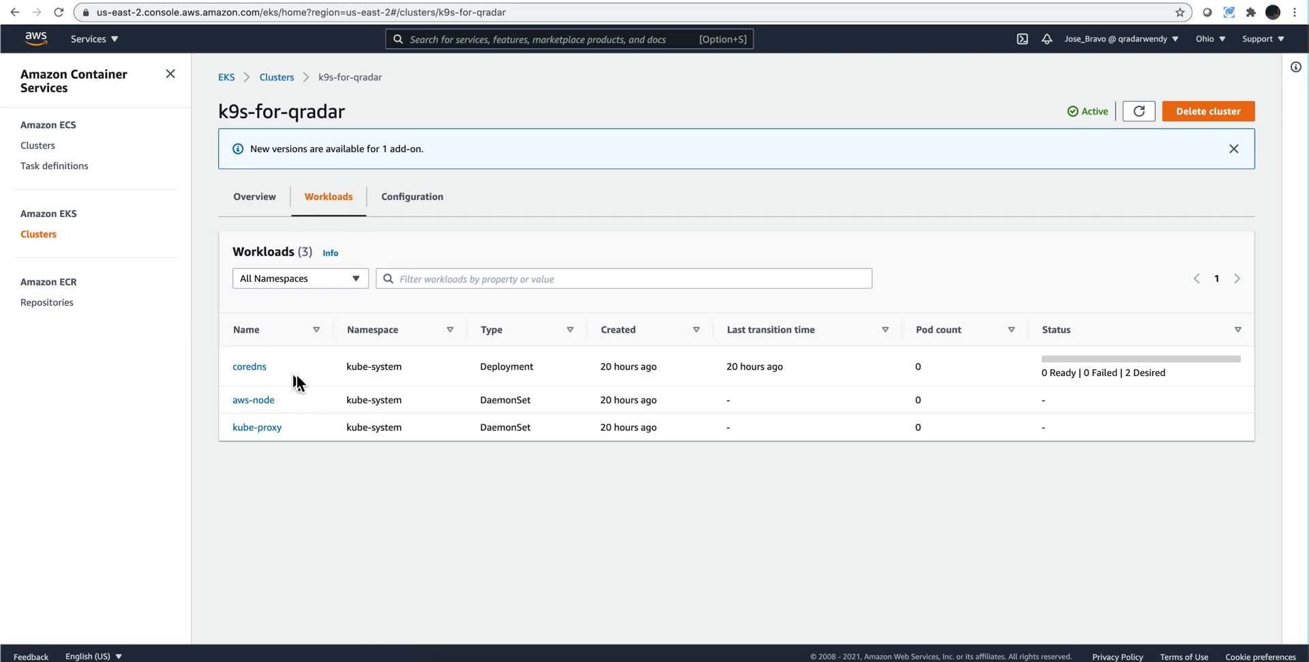
mouse_move(315, 409)
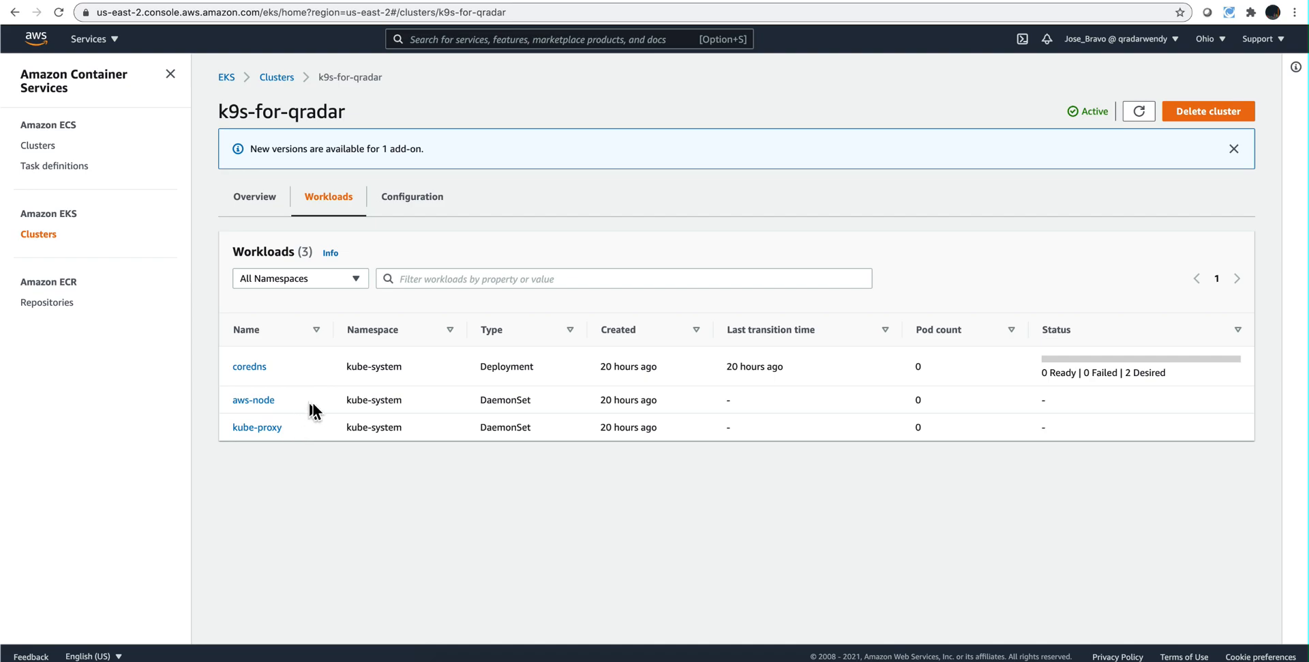
mouse_move(410, 196)
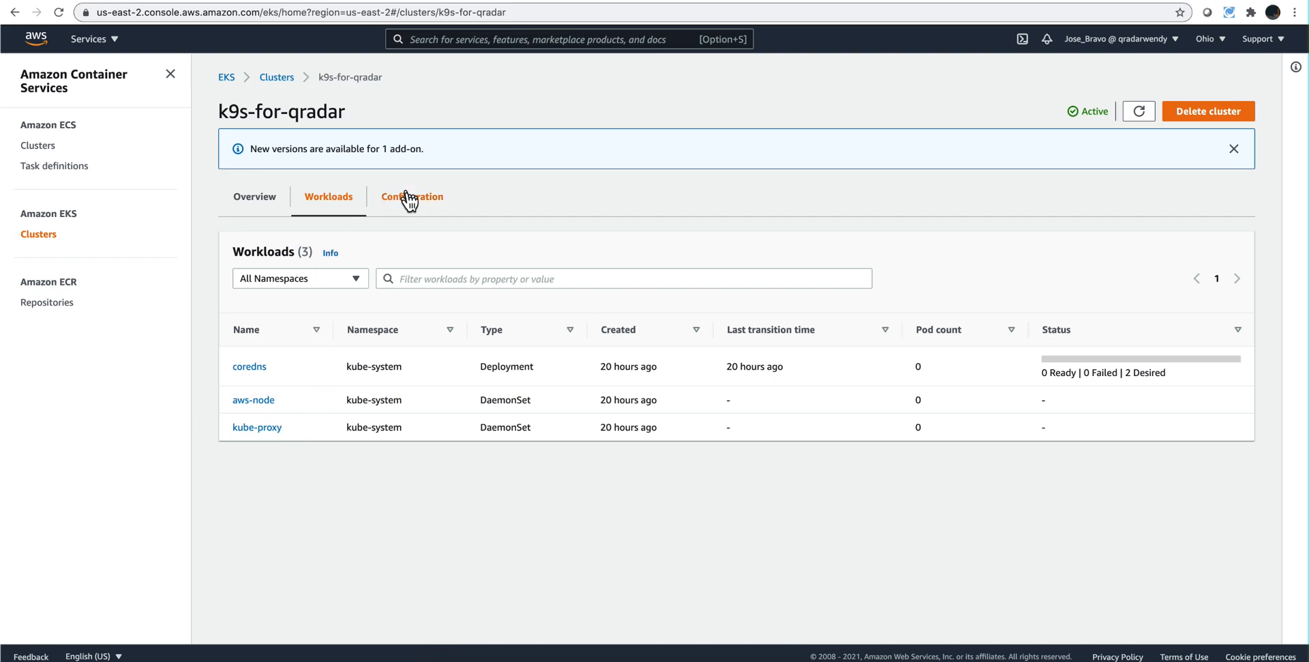
mouse_move(416, 205)
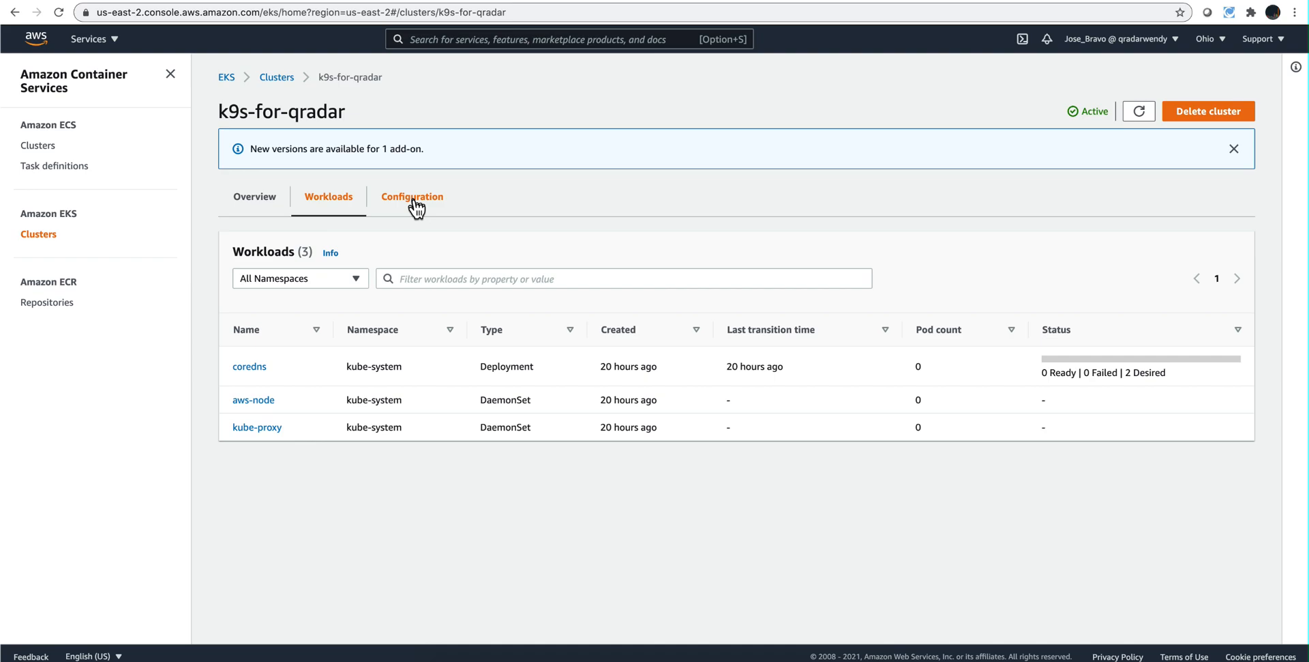
Show the cluster's Configuration > Logging settings with all five control-plane log types enabled
left_click(412, 196)
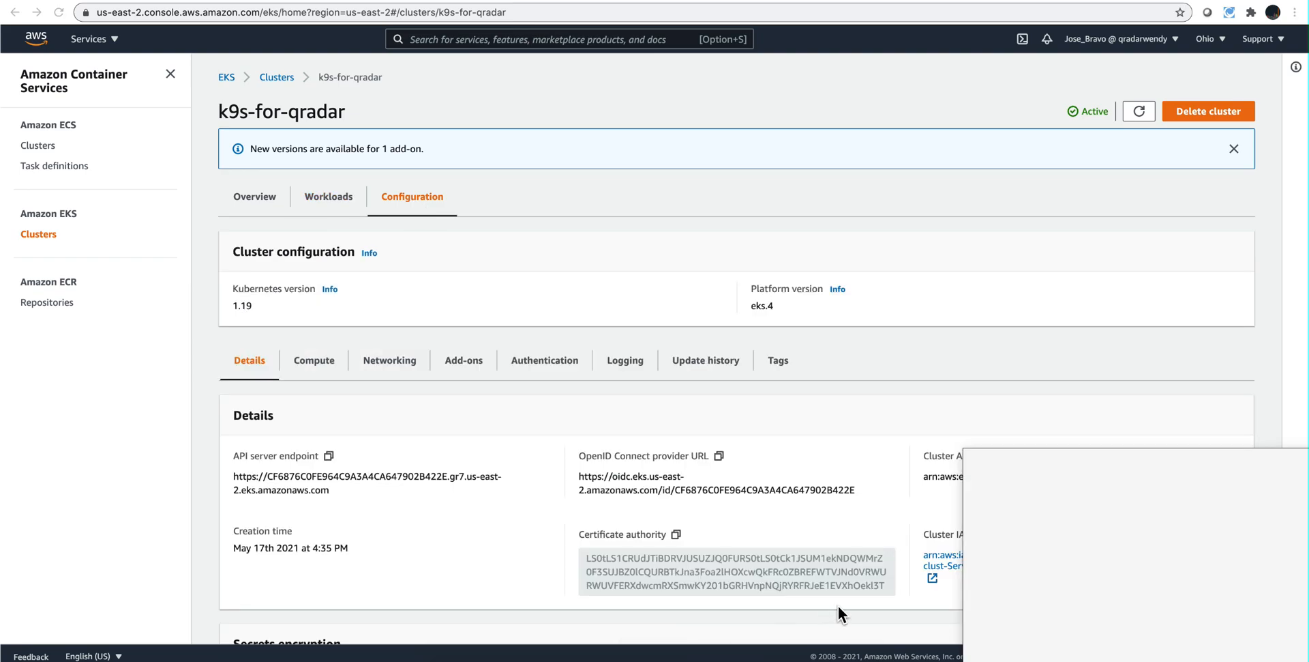
mouse_move(625, 363)
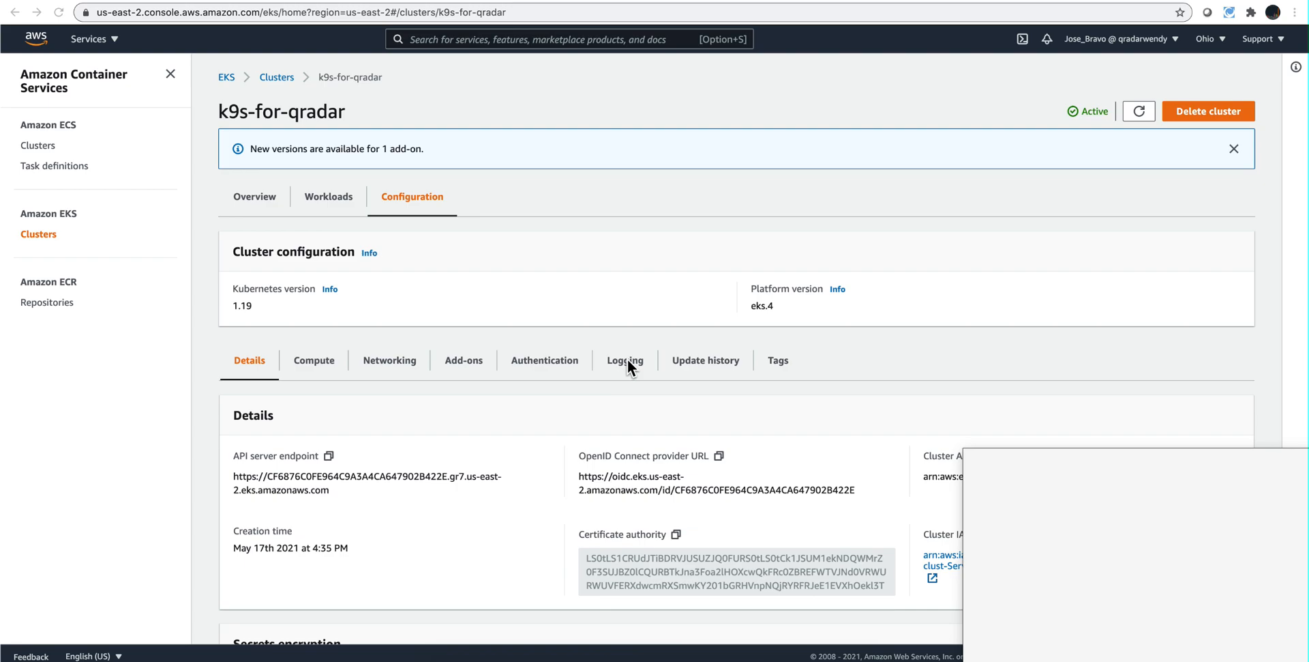
left_click(625, 360)
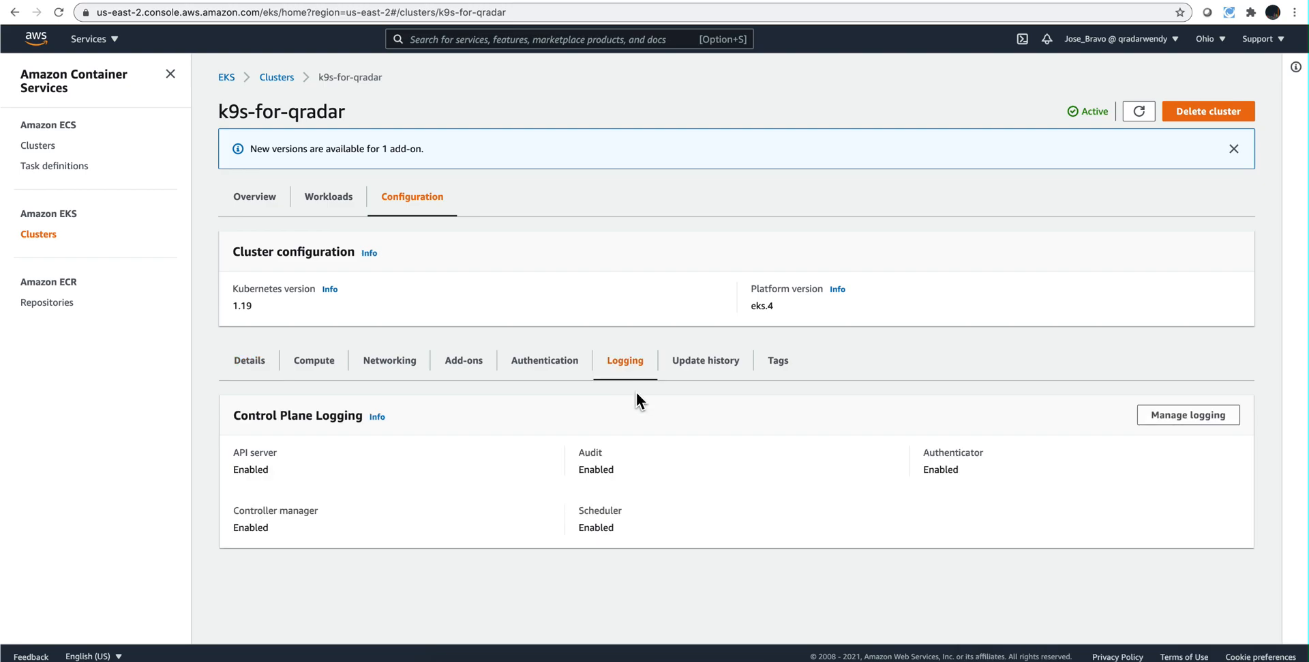
mouse_move(1211, 422)
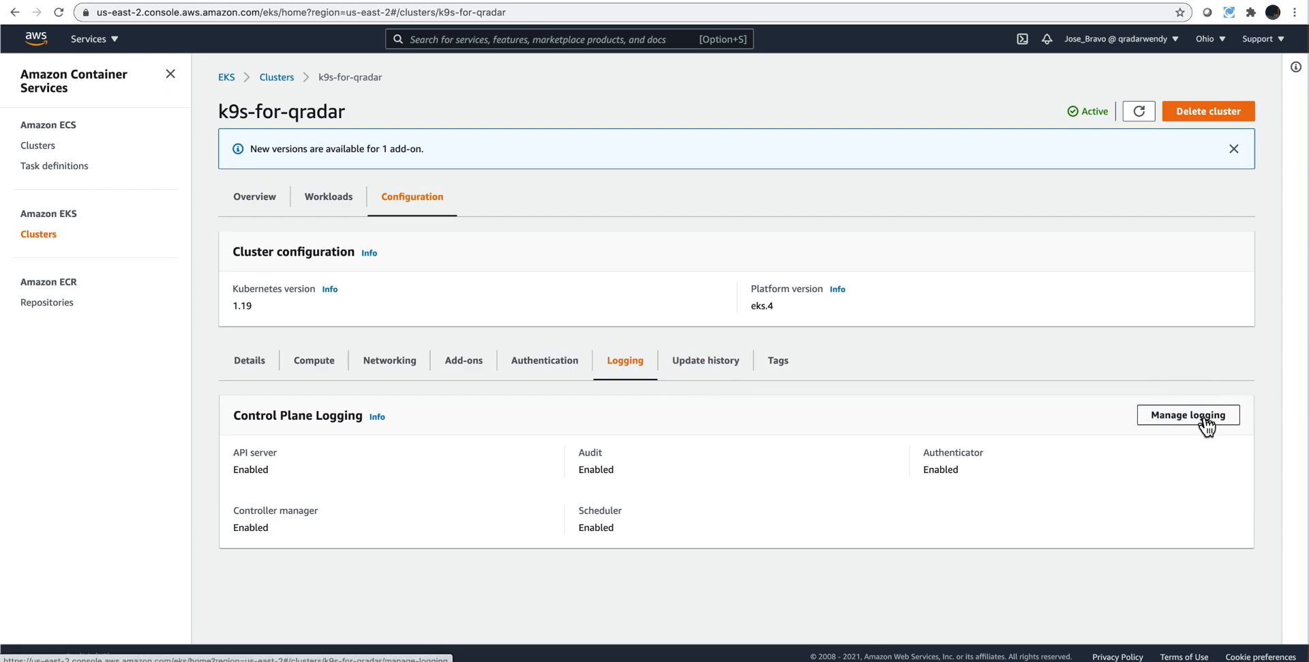
Open Manage logging for k9s-for-qradar to review the enabled log type toggles
left_click(1188, 415)
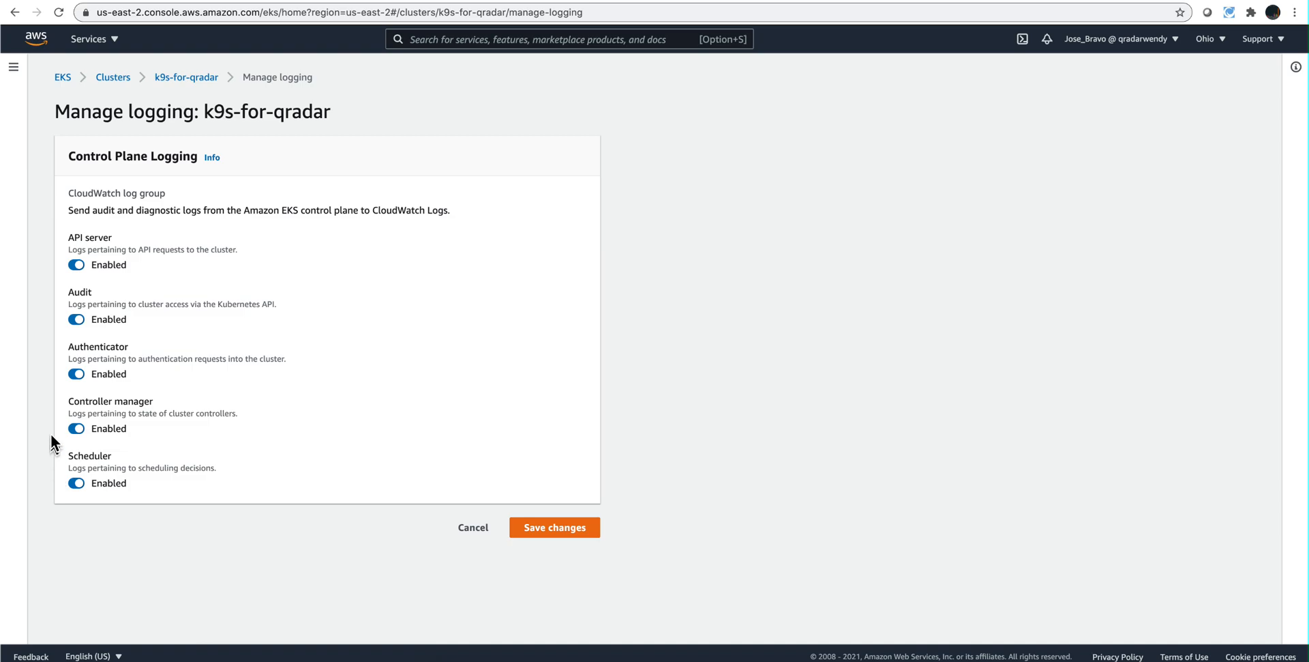
mouse_move(247, 382)
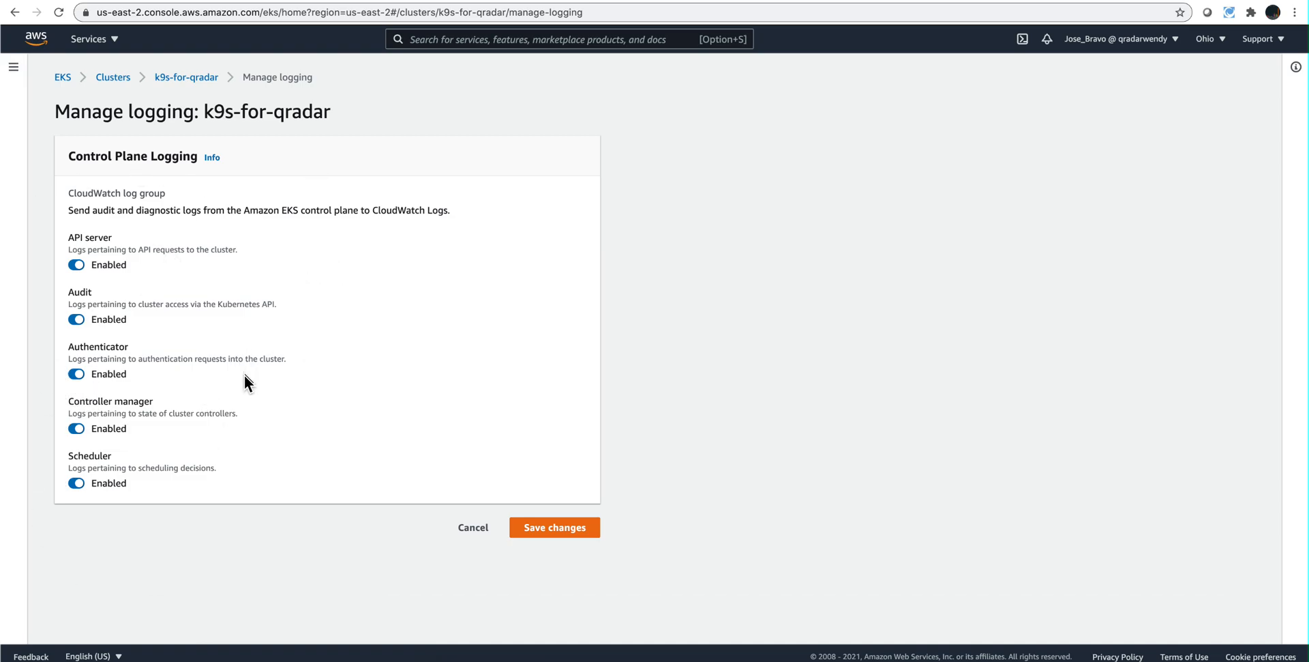
mouse_move(261, 329)
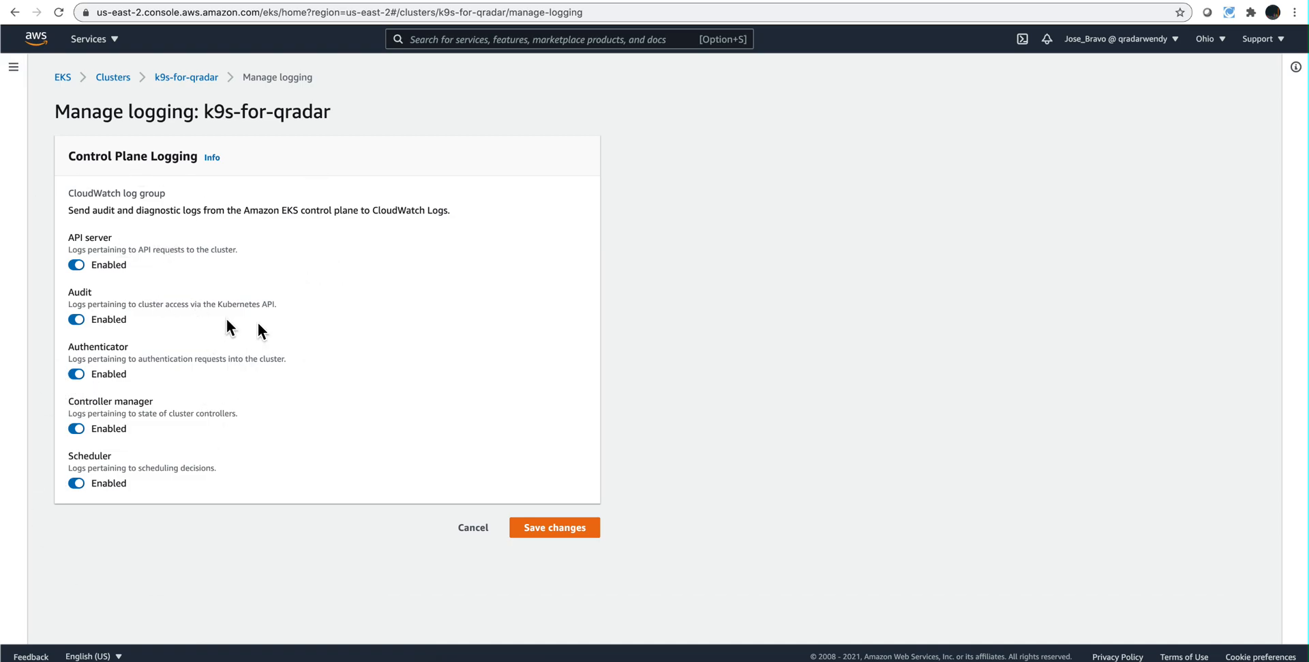
mouse_move(570, 494)
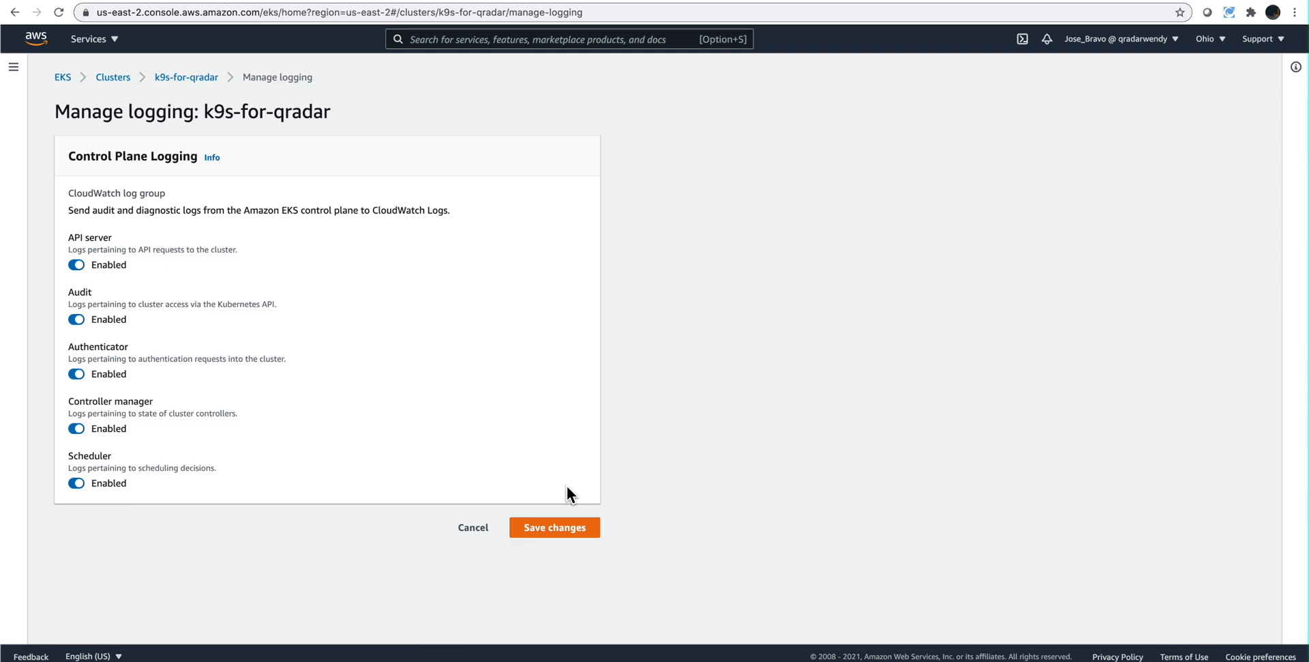
mouse_move(171, 285)
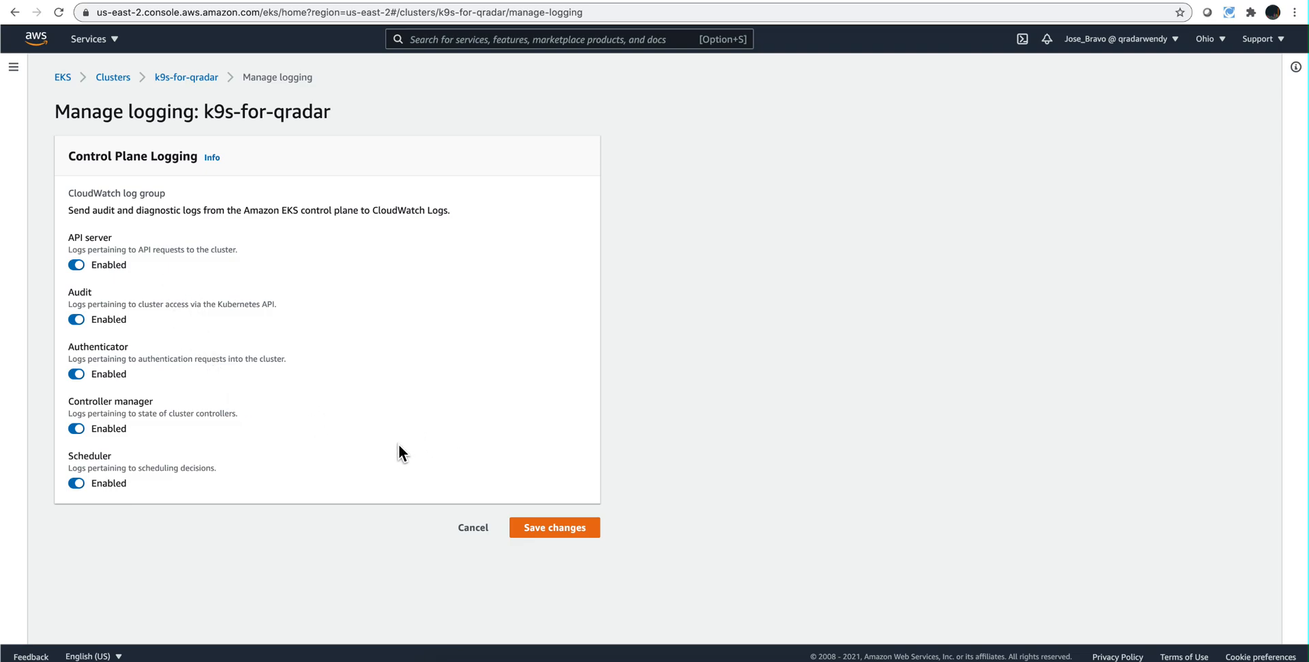
mouse_move(441, 490)
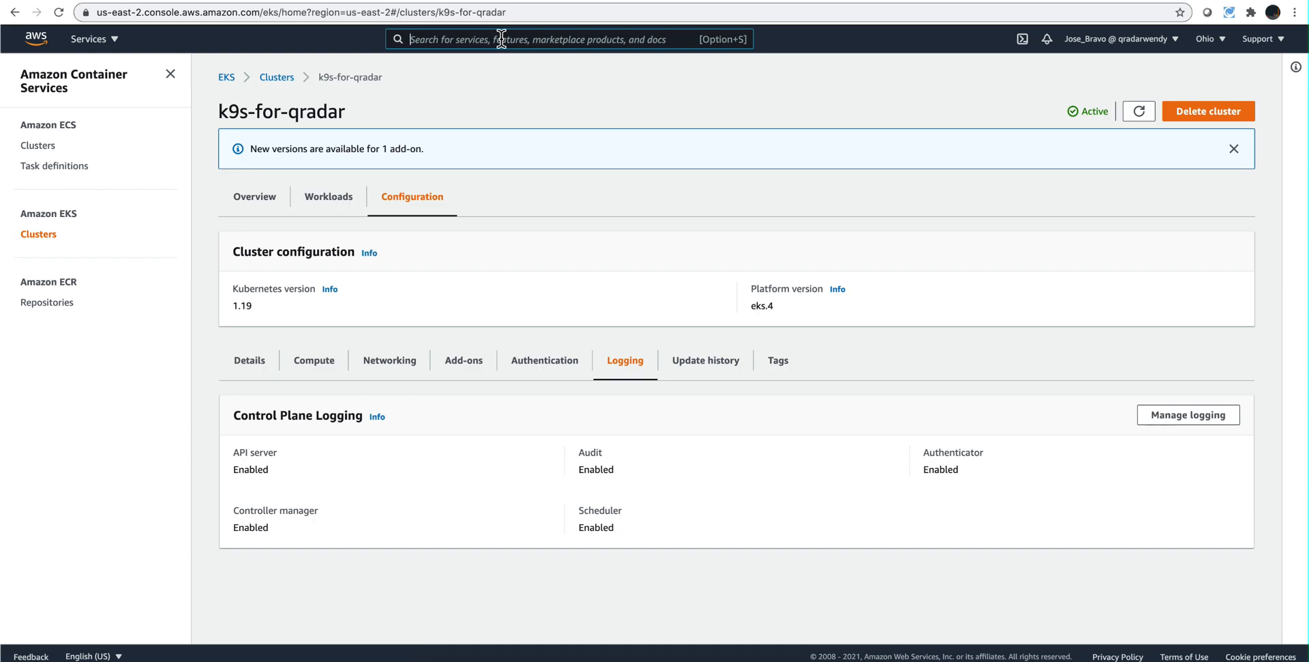
Go to CloudWatch Log groups and select the /aws/eks/k9s-for-qradar/cluster log group name for copying
type("cloud")
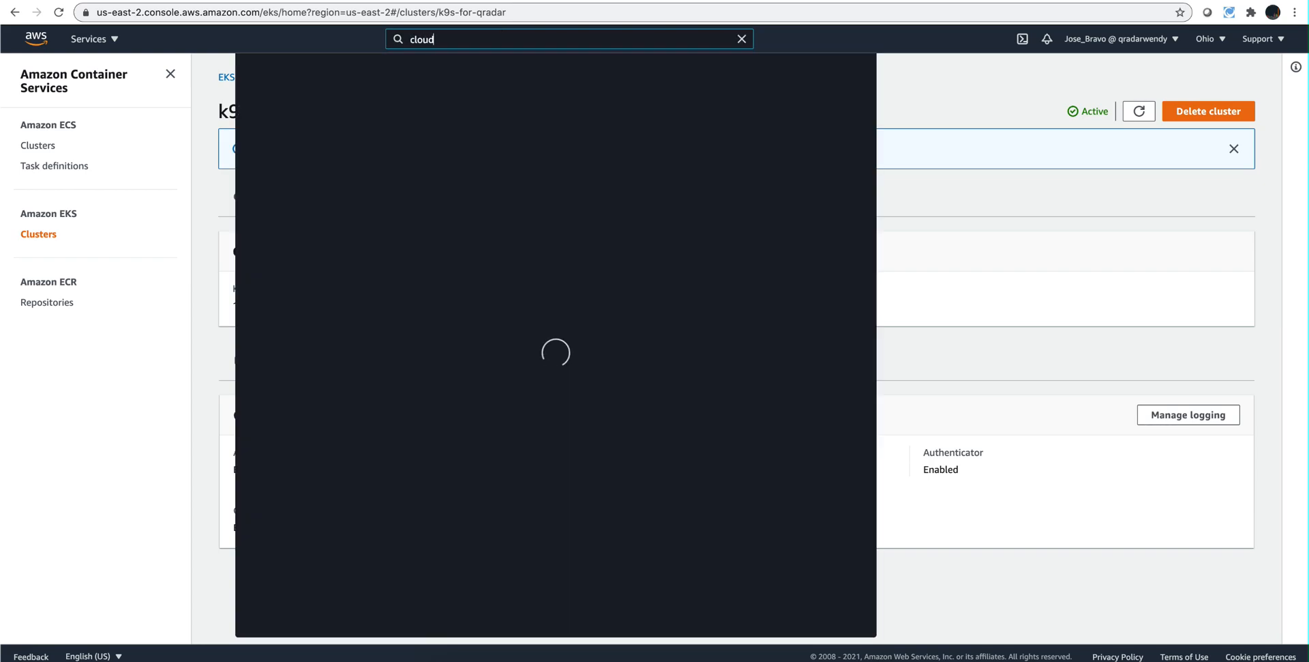
type("watch")
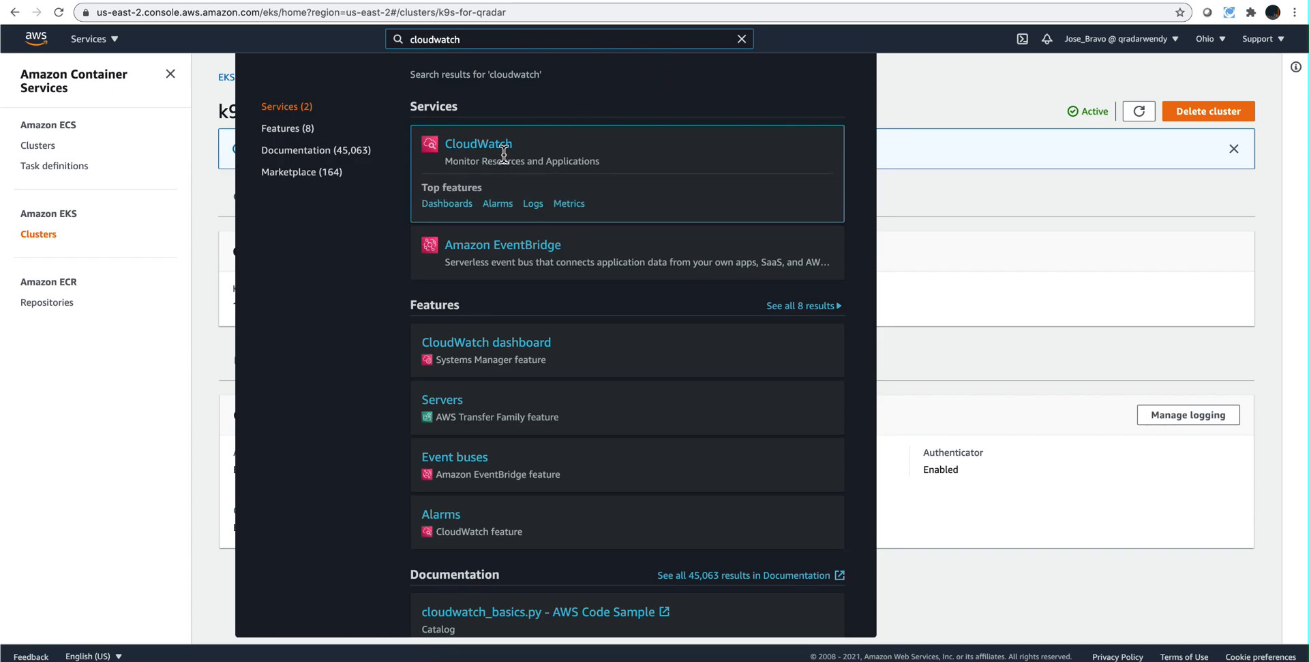
left_click(477, 143)
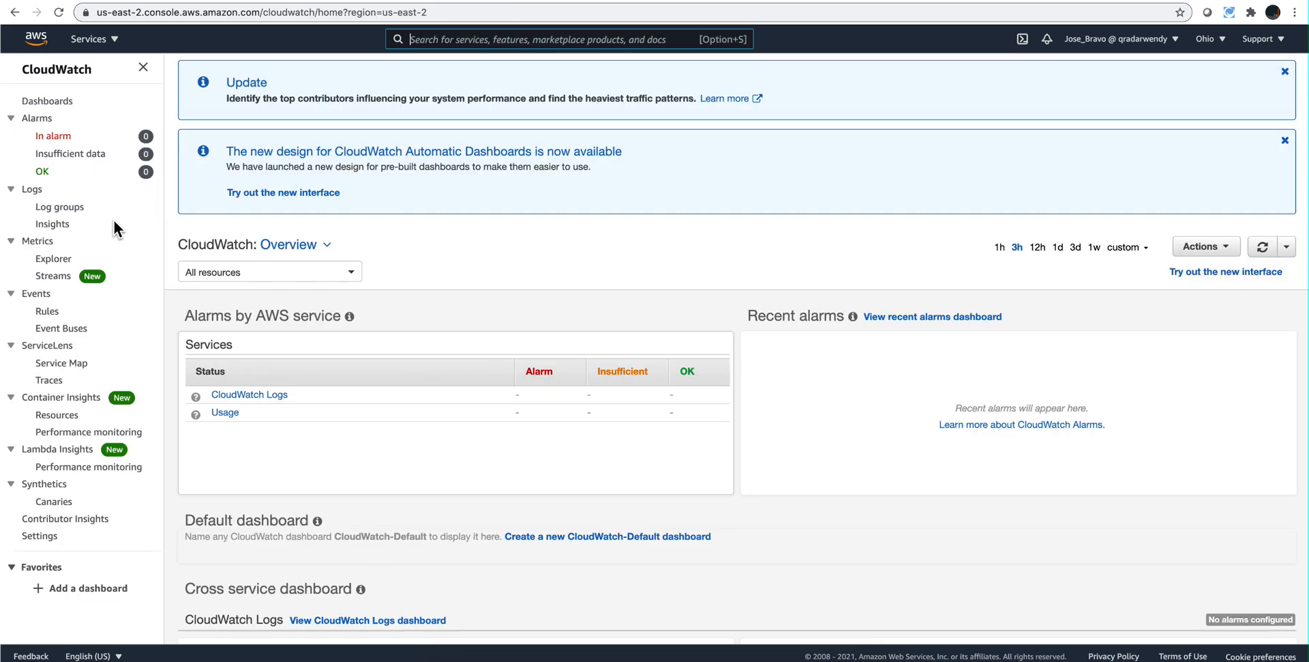
mouse_move(58, 206)
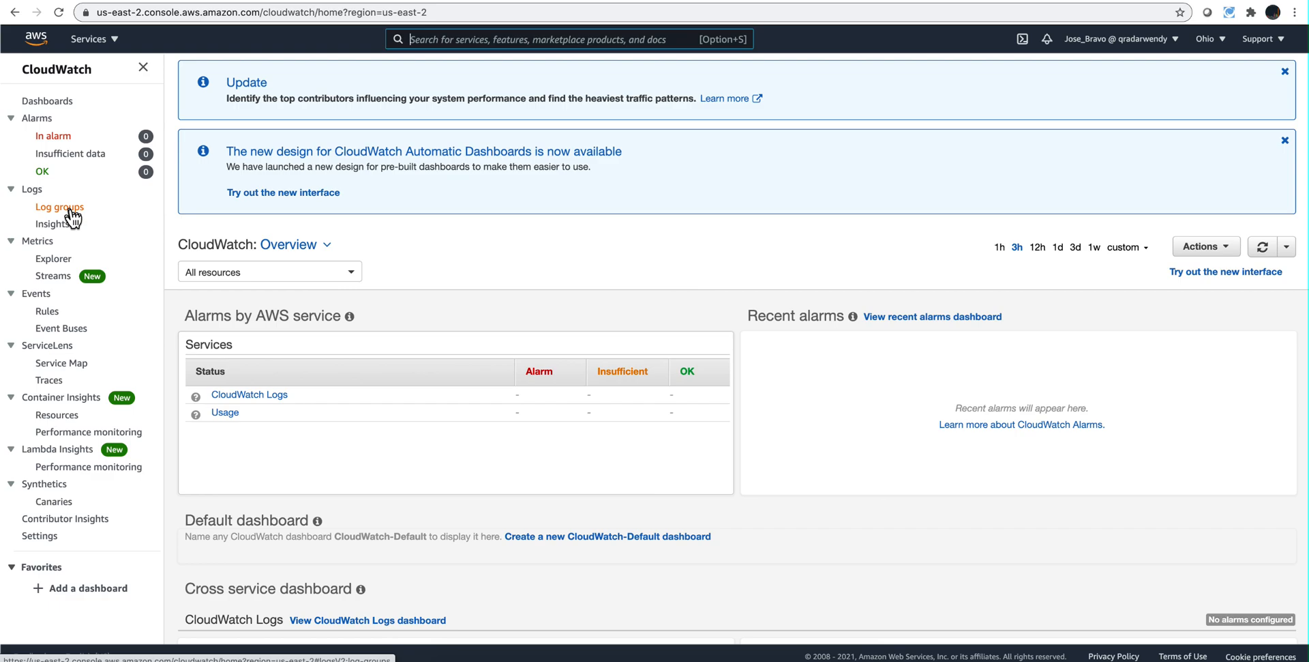
left_click(60, 206)
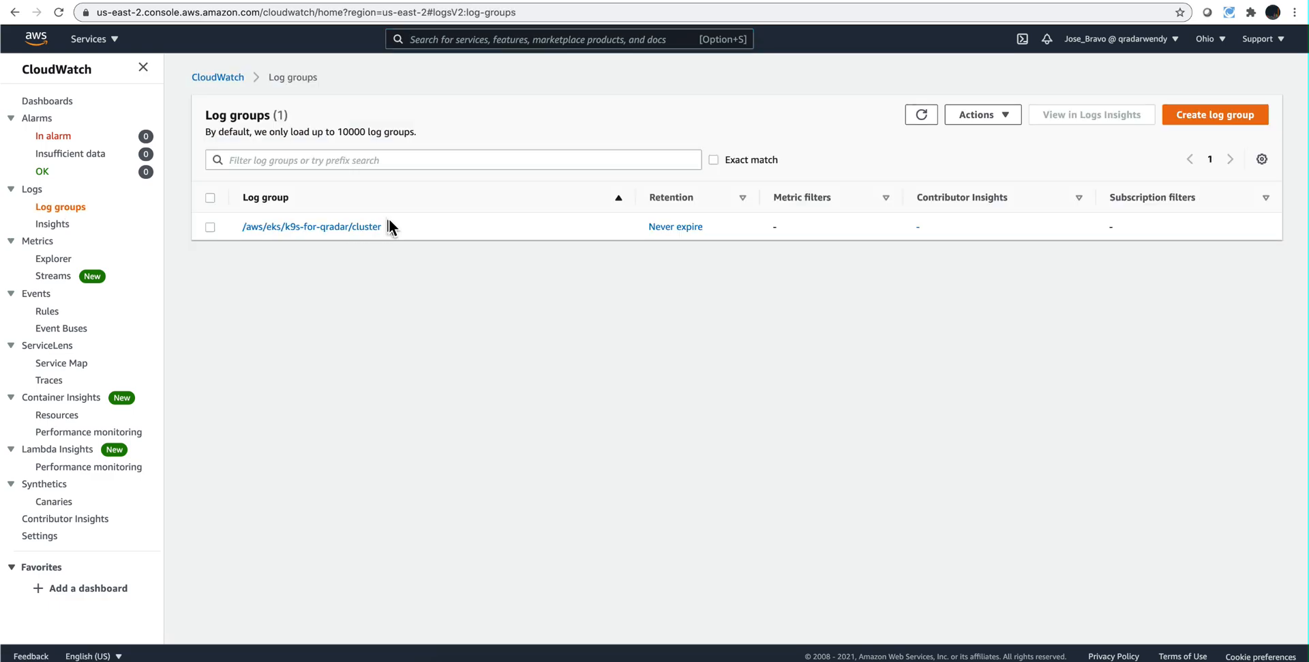
double_click(311, 226)
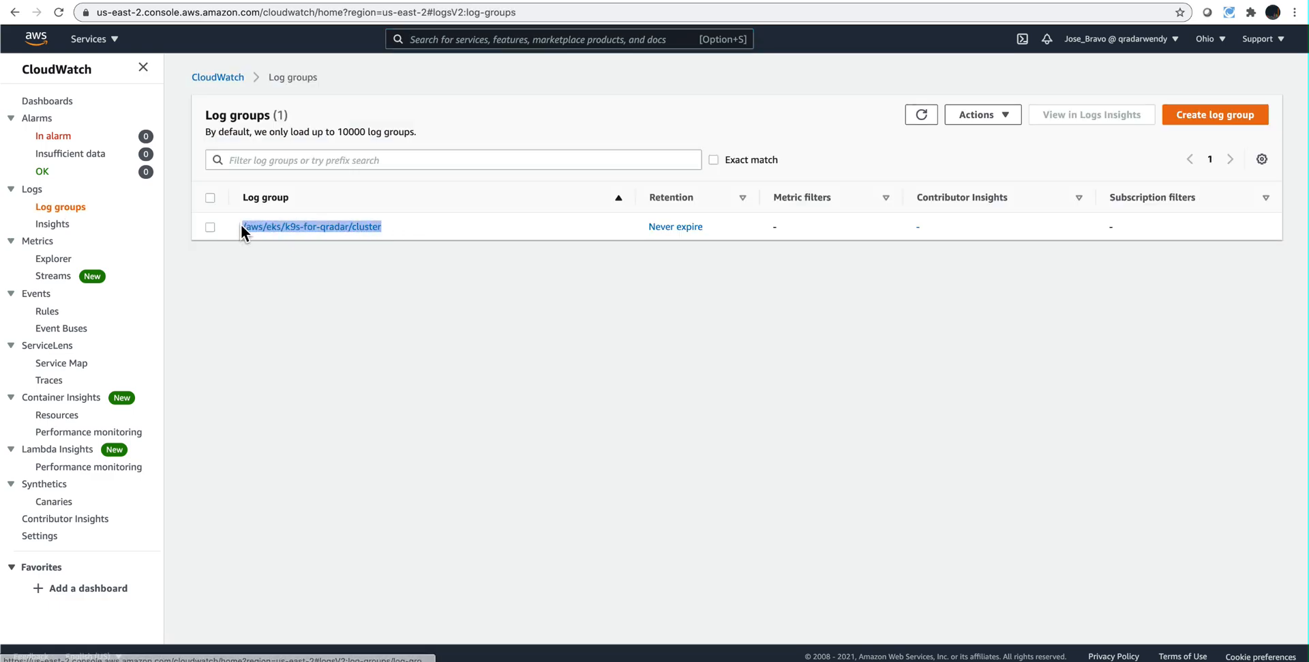
mouse_move(333, 278)
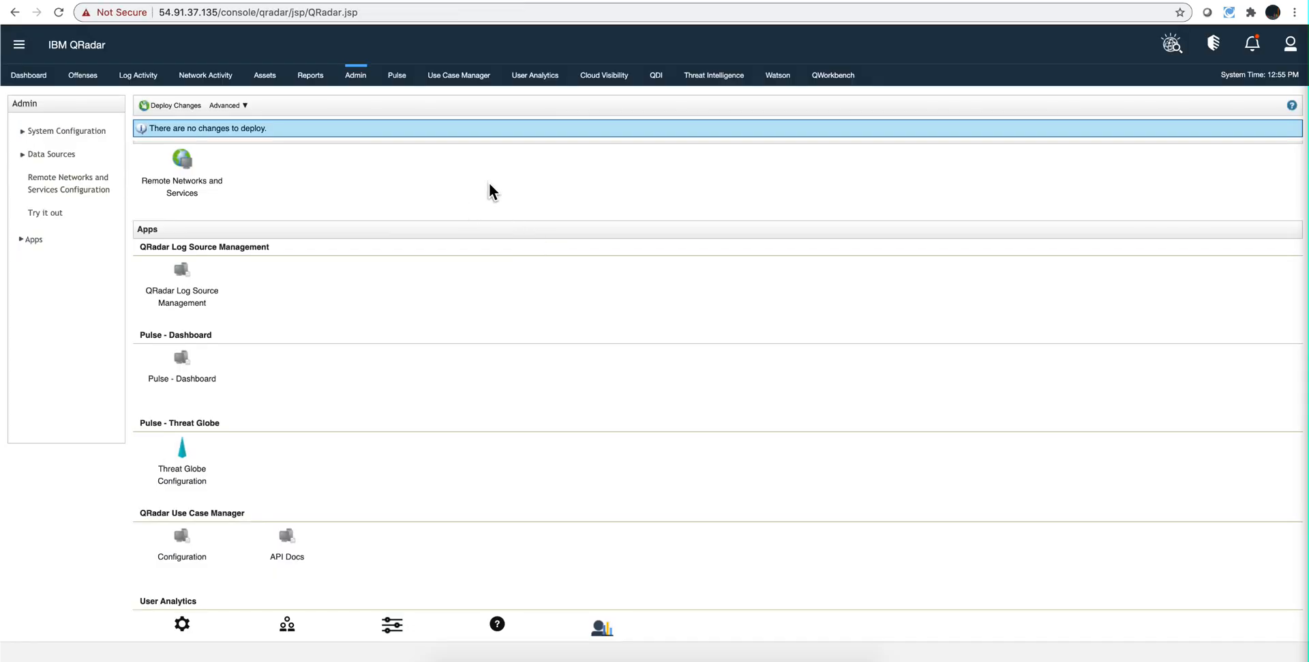
mouse_move(489, 268)
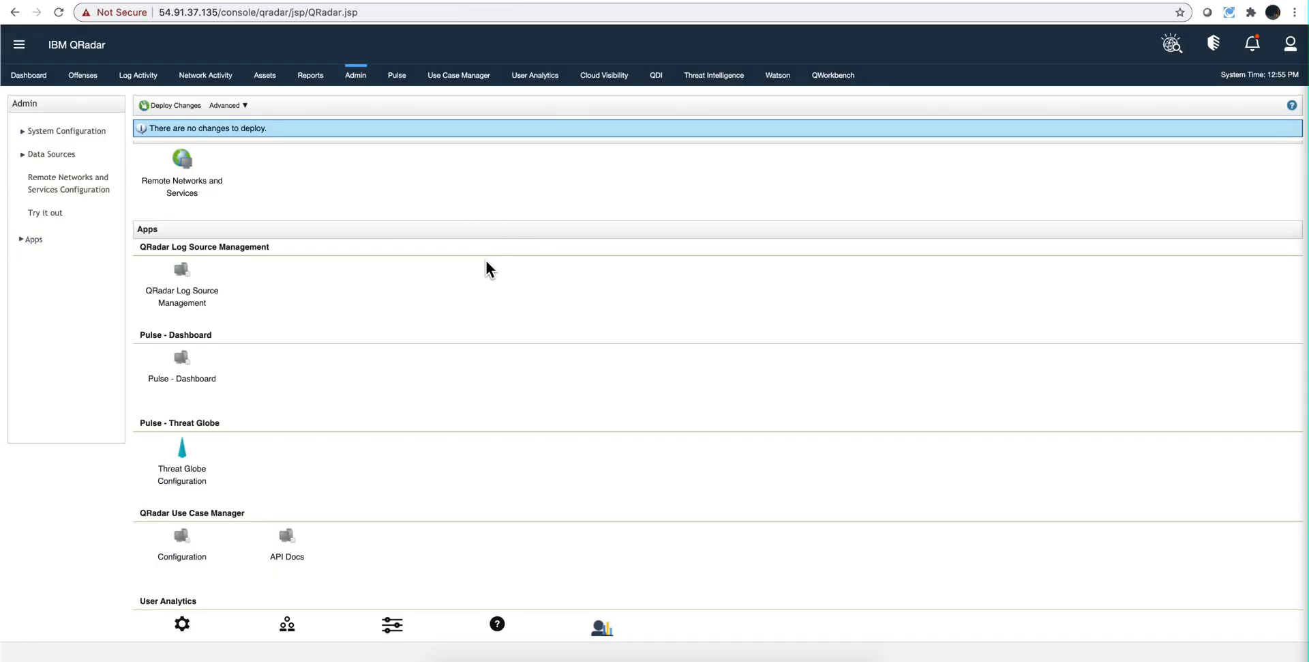
scroll("down", 3)
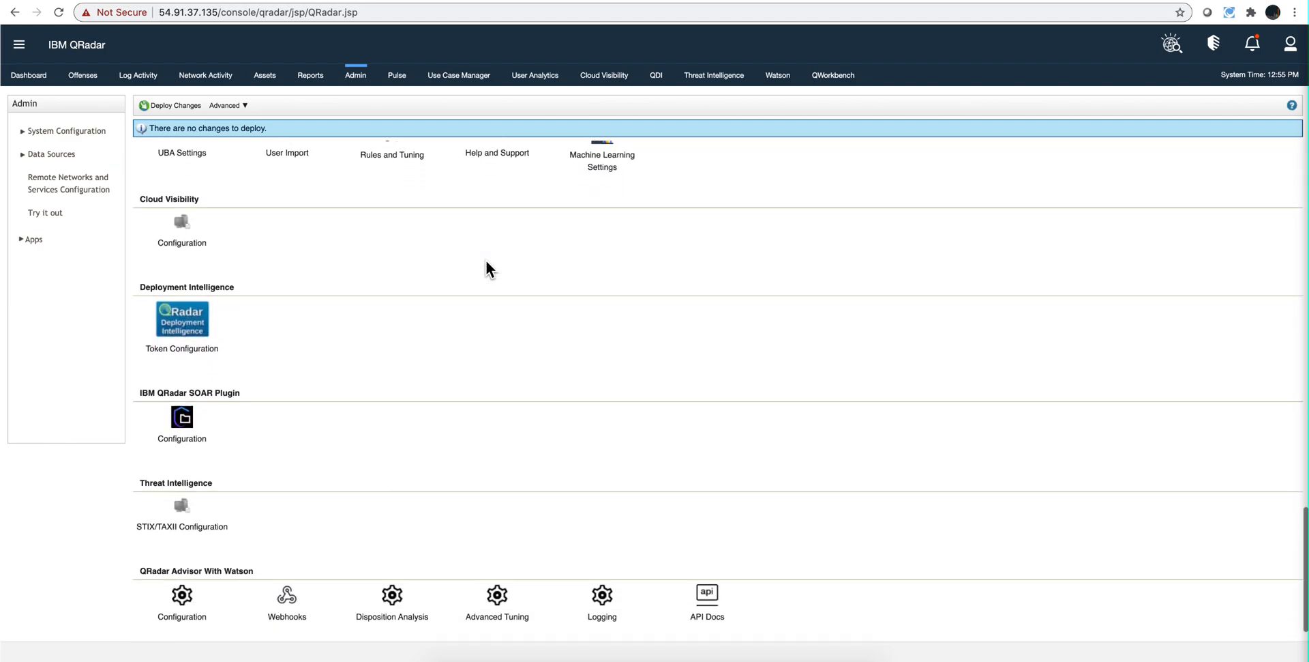
scroll("down", 3)
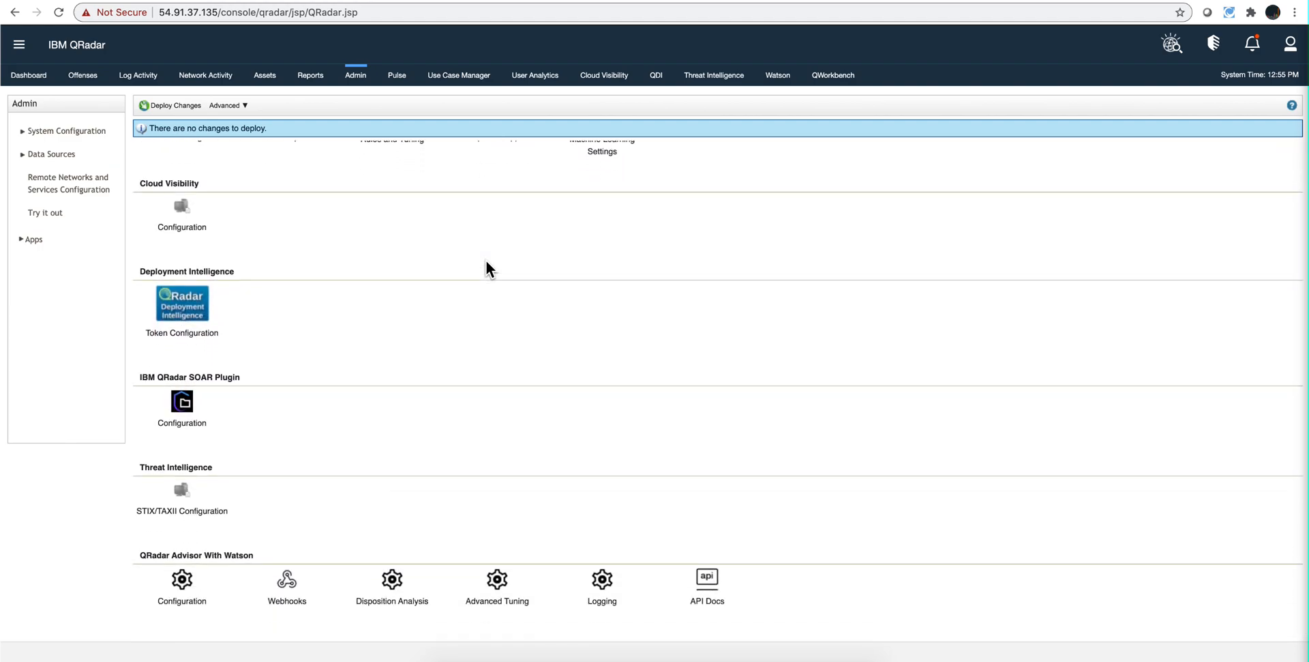
scroll("up", 3)
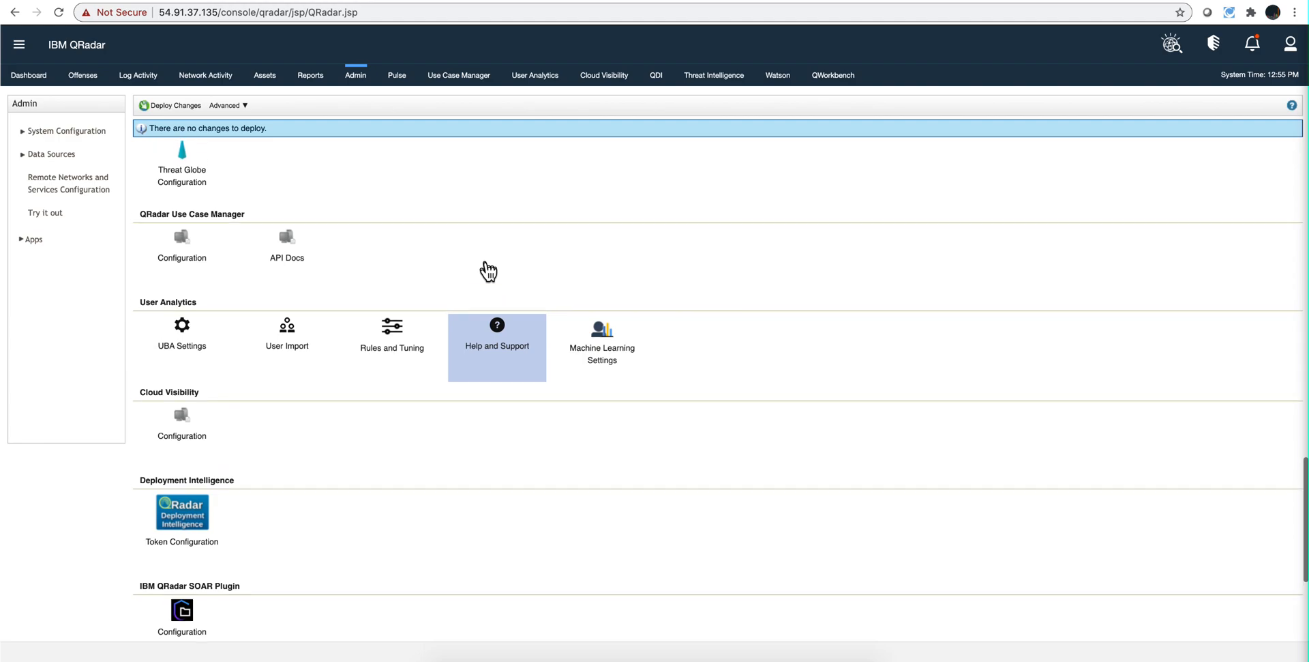
scroll("up", 3)
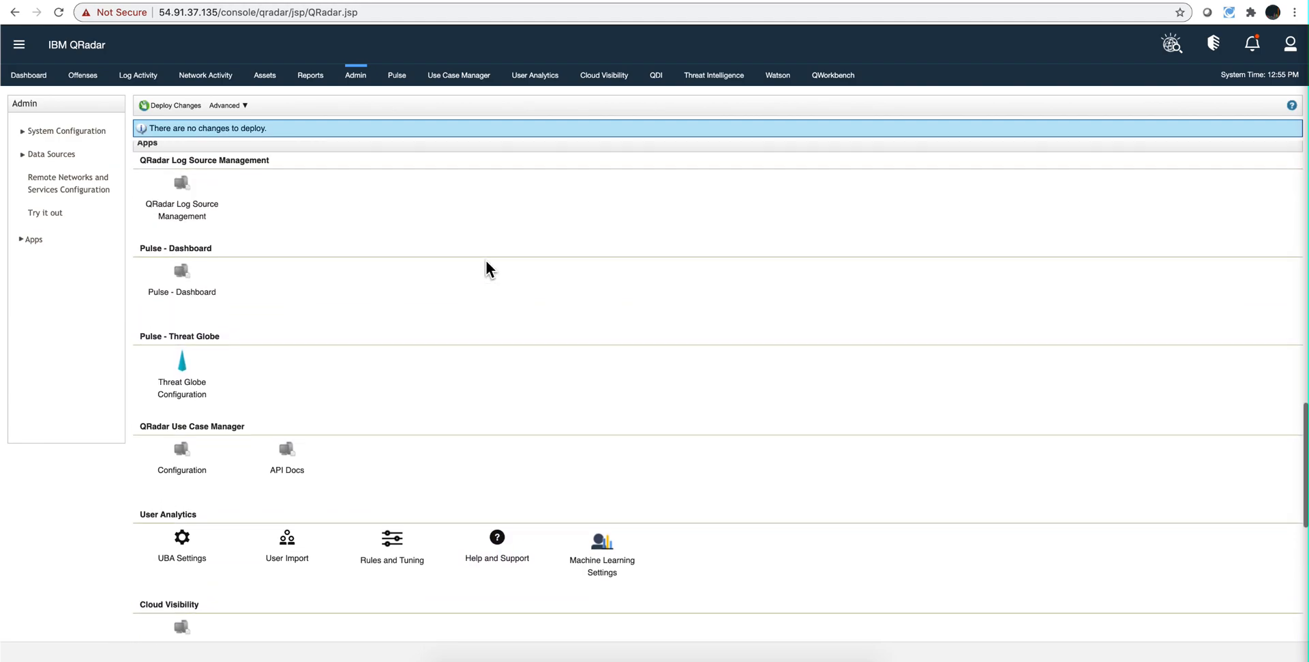
scroll("up", 3)
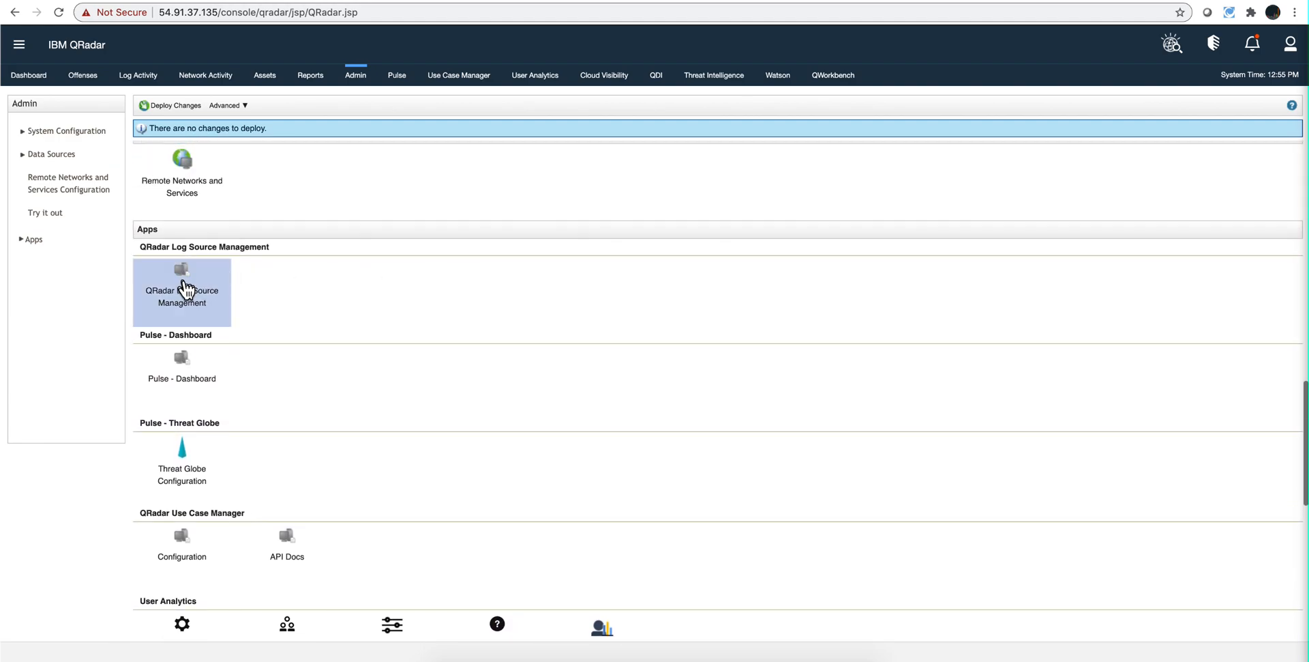
Open the AWS EKS Video log source for editing from Log Source Management's log source list
left_click(181, 291)
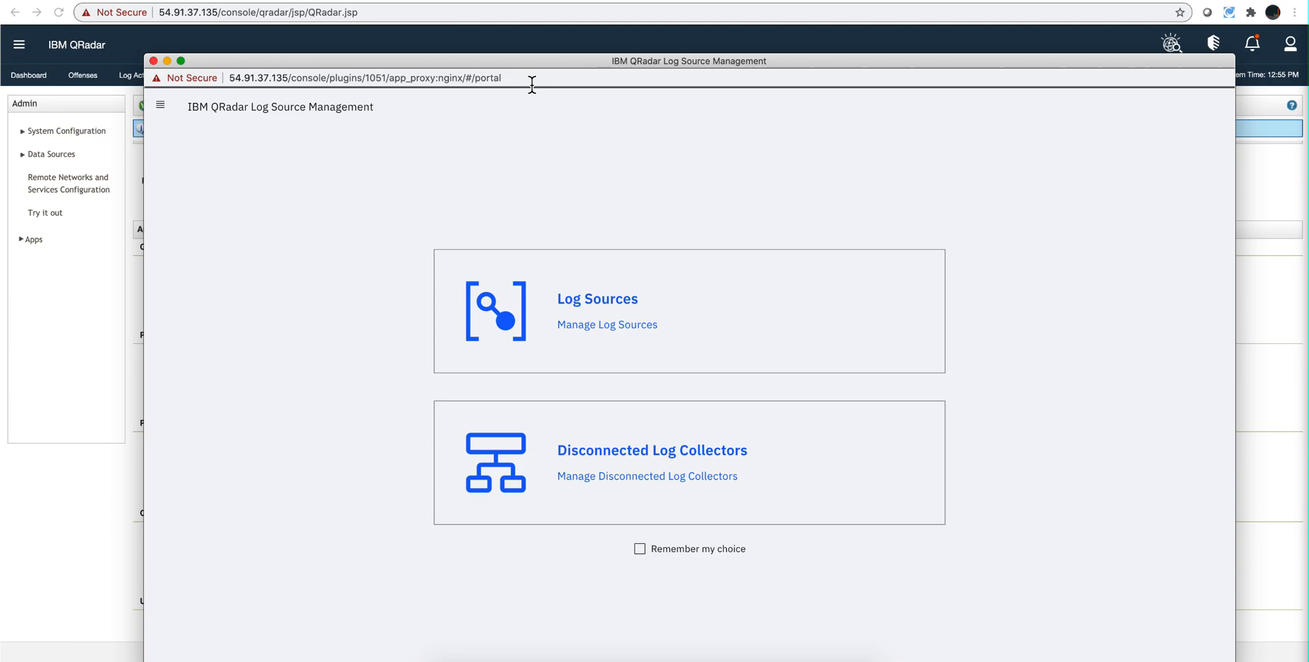
mouse_move(631, 311)
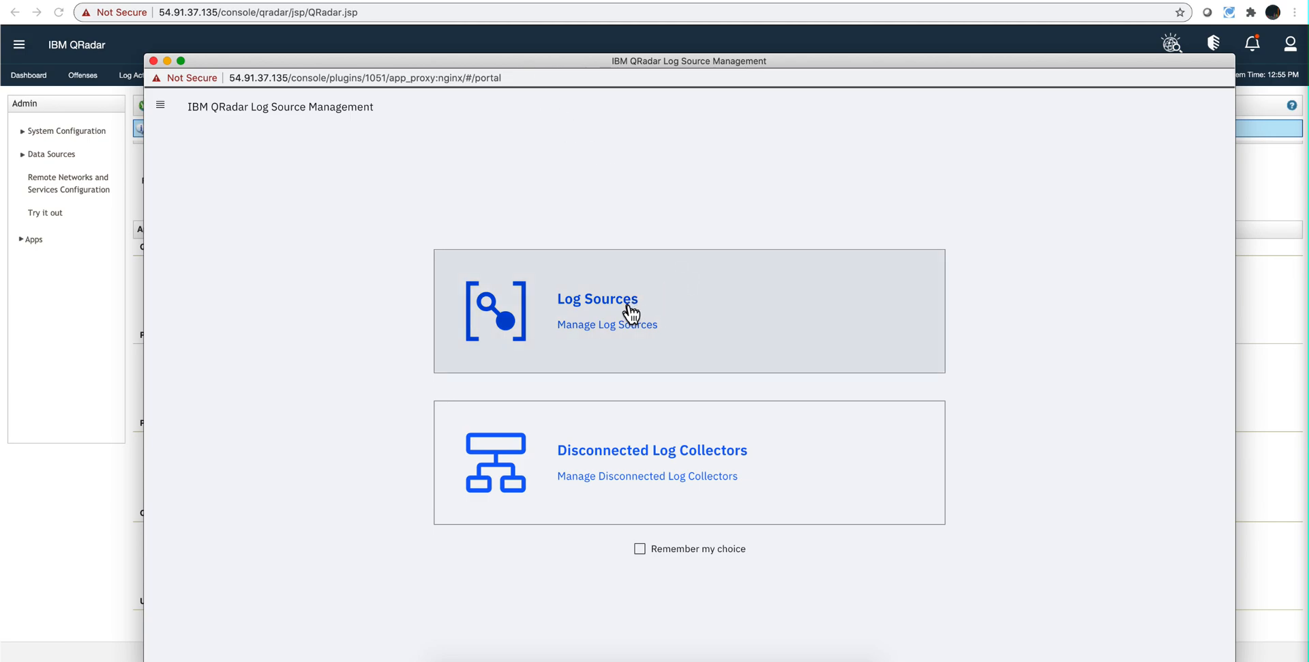
left_click(607, 325)
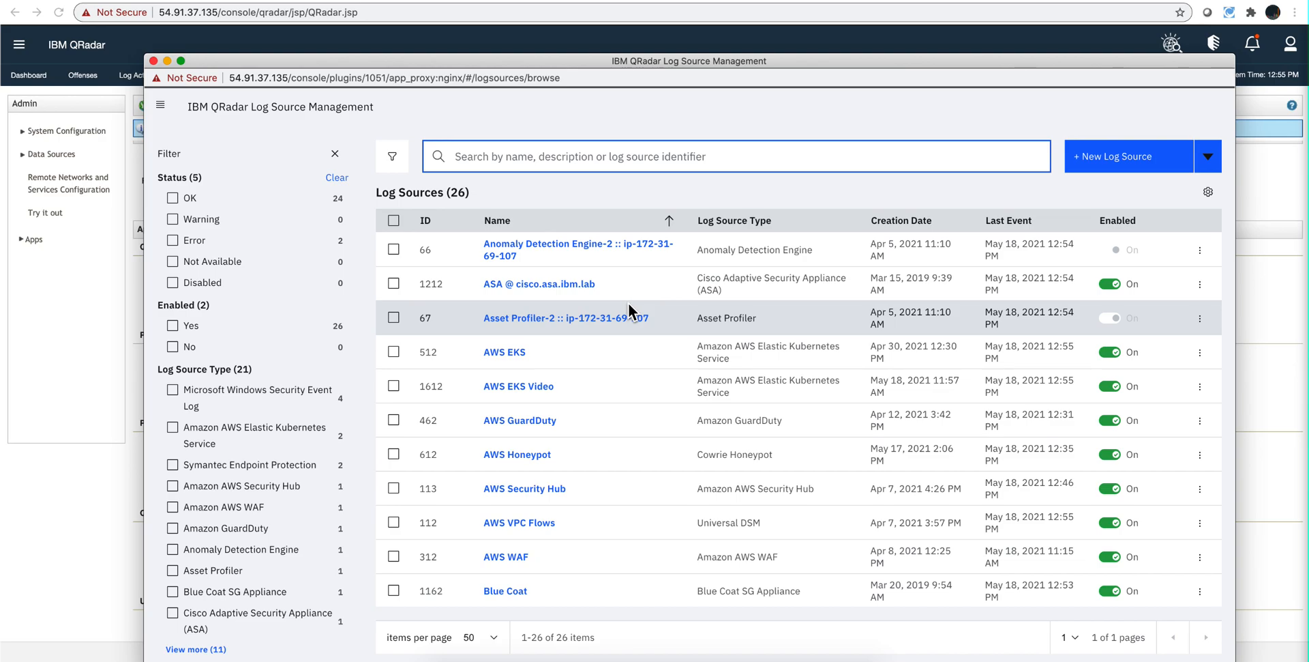
left_click(518, 385)
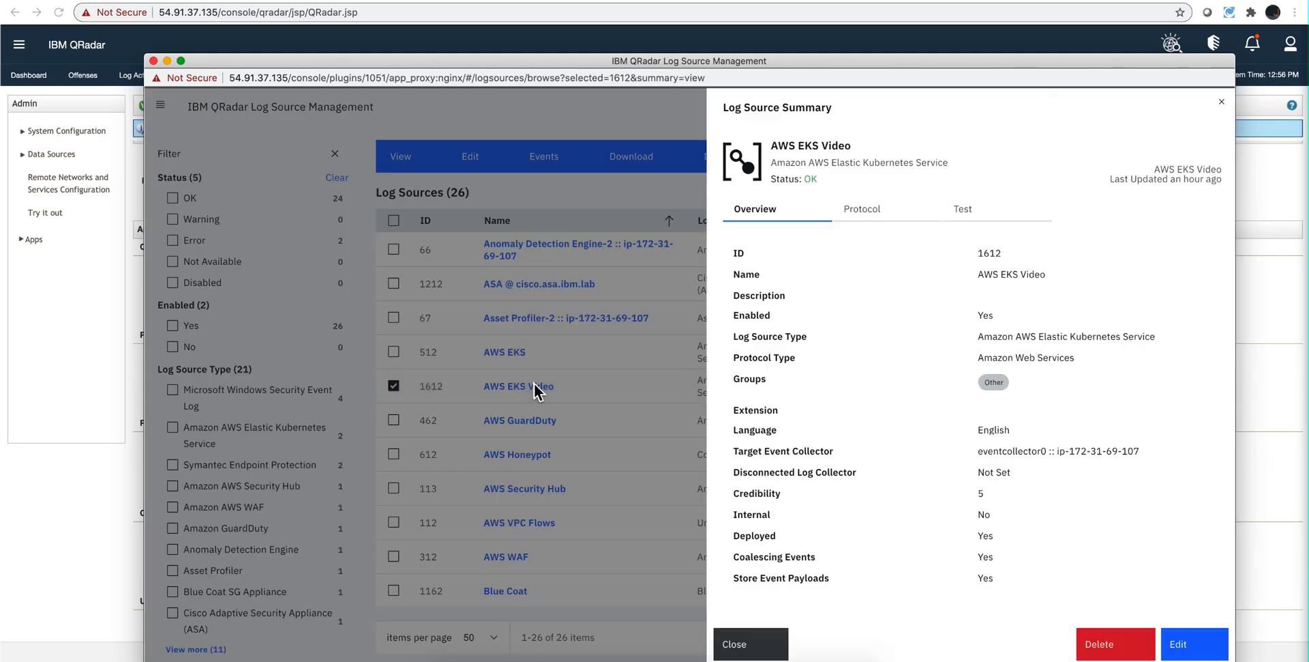
mouse_move(661, 315)
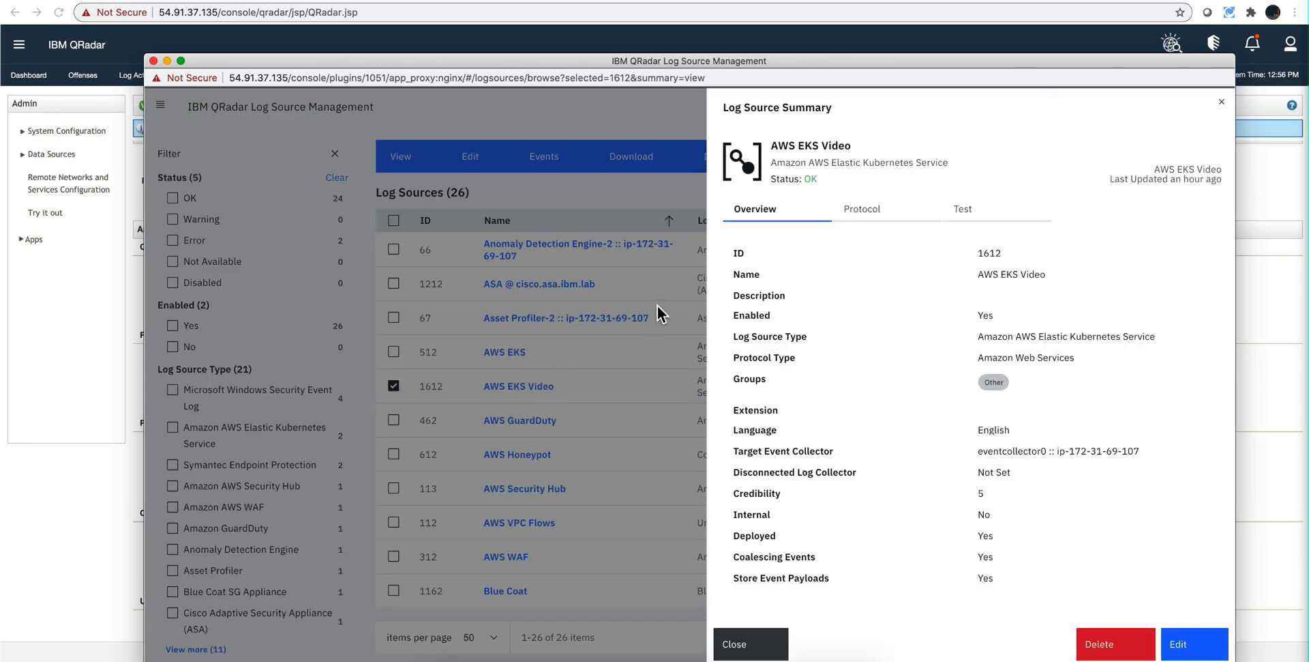
mouse_move(1223, 629)
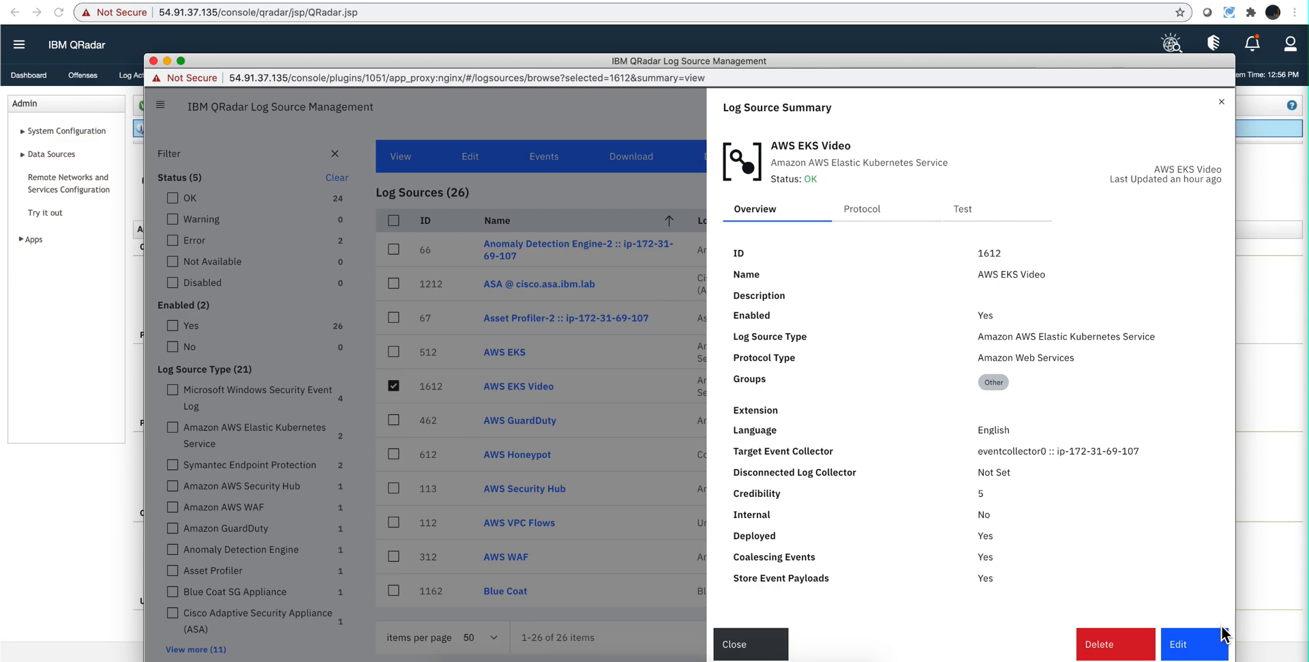
mouse_move(1211, 639)
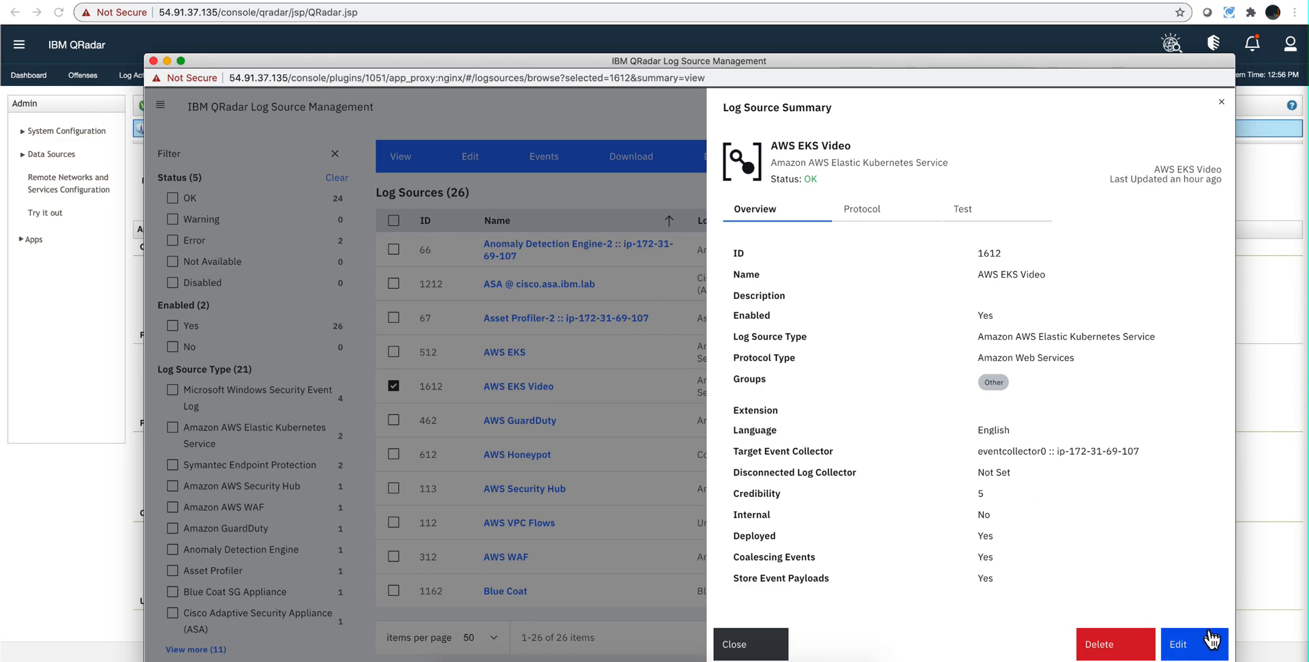
left_click(1193, 644)
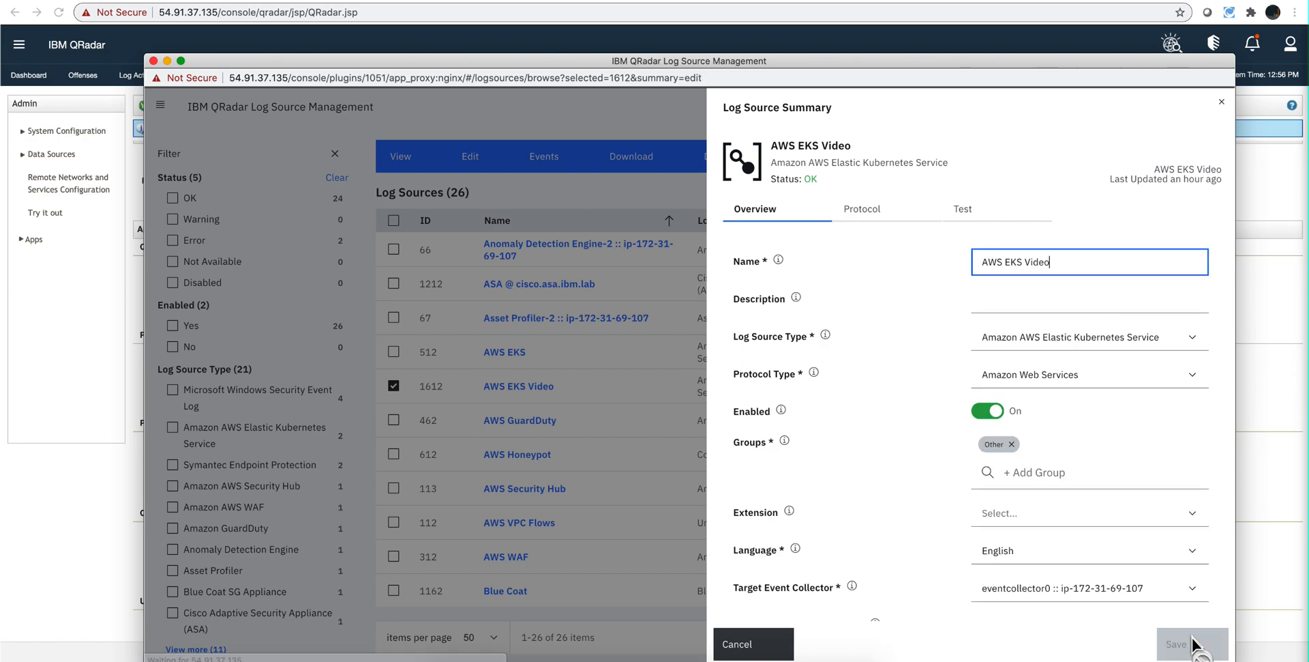
mouse_move(1106, 292)
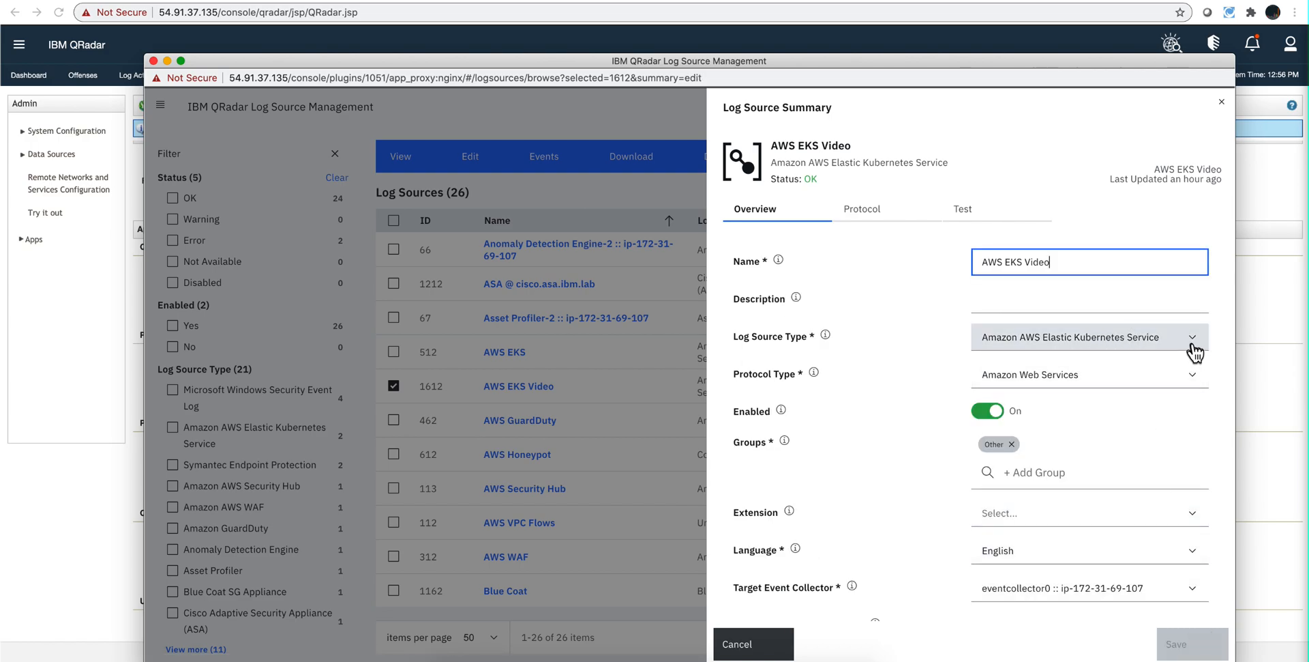
mouse_move(1197, 348)
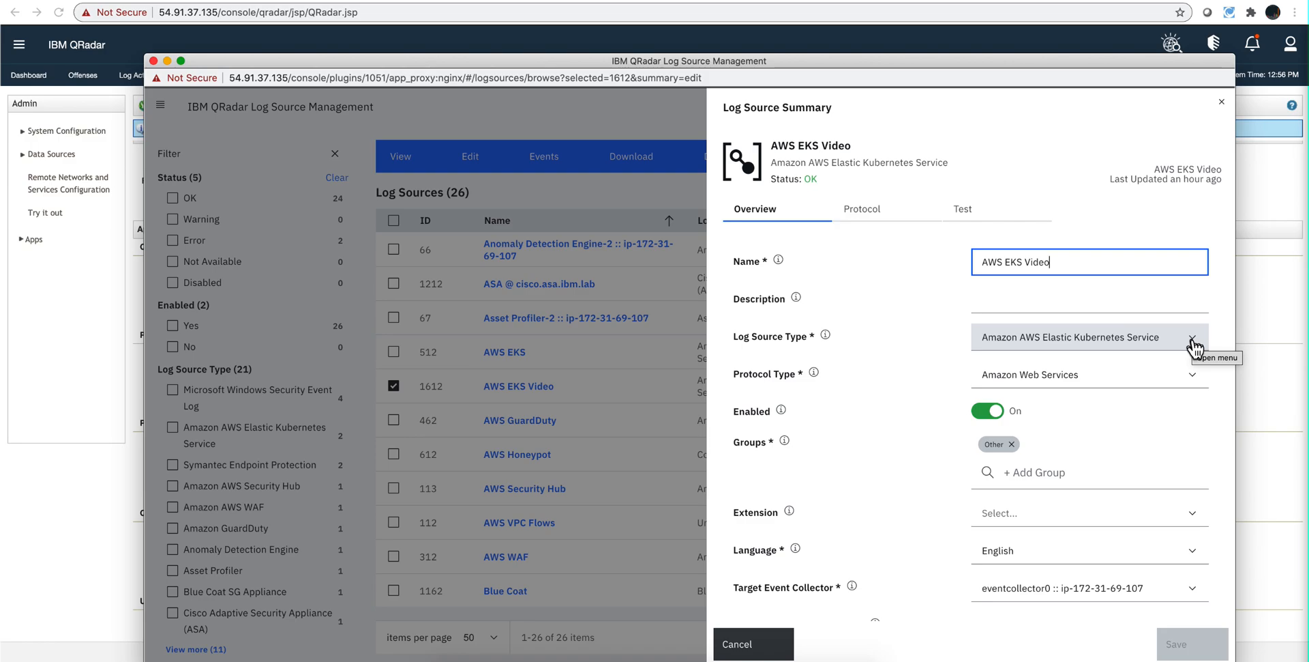
mouse_move(1106, 376)
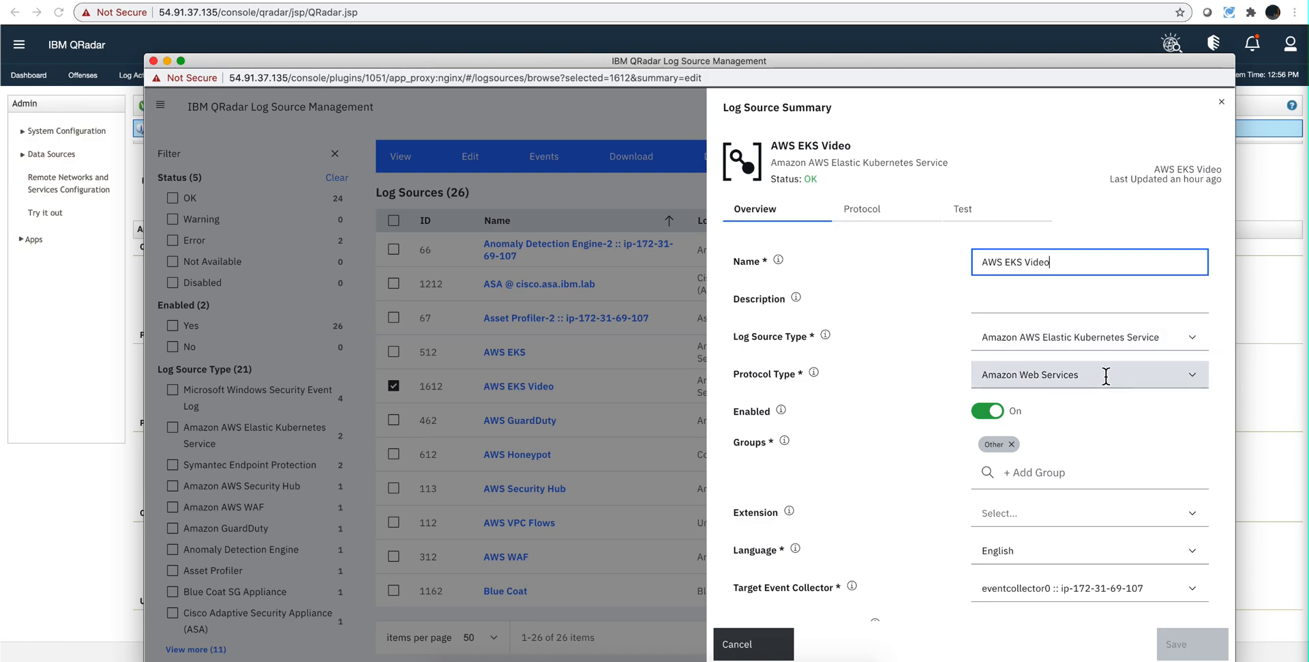
mouse_move(1117, 386)
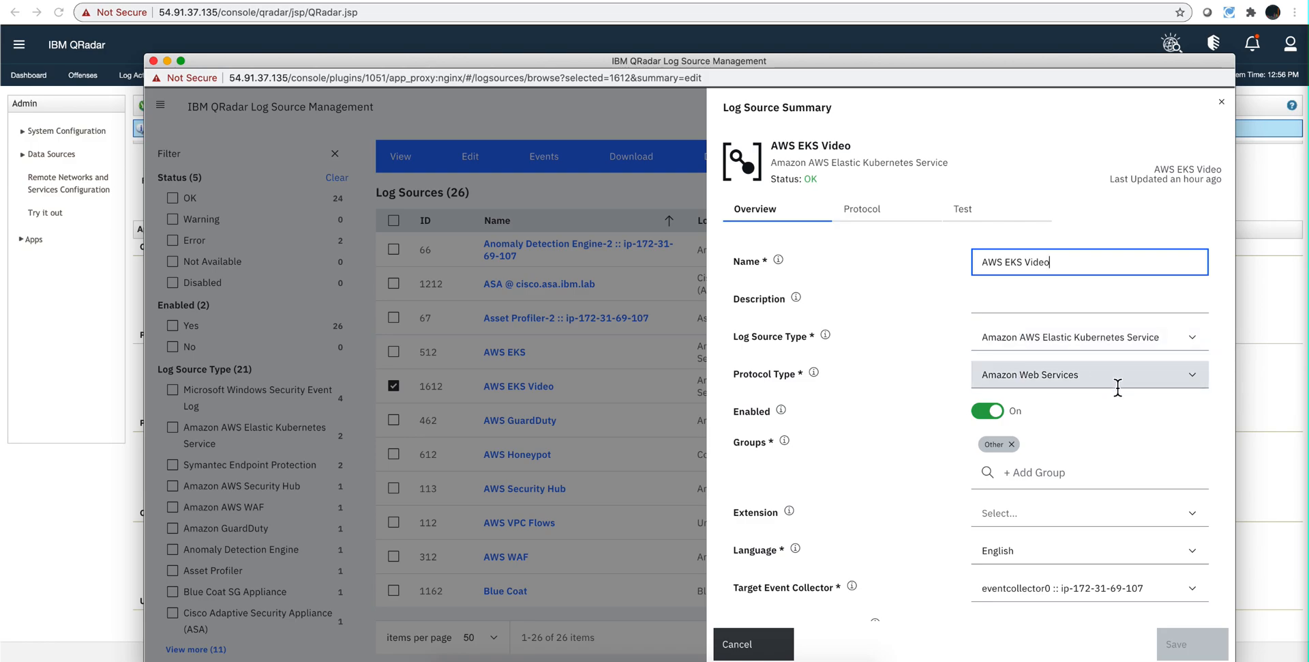
mouse_move(963, 321)
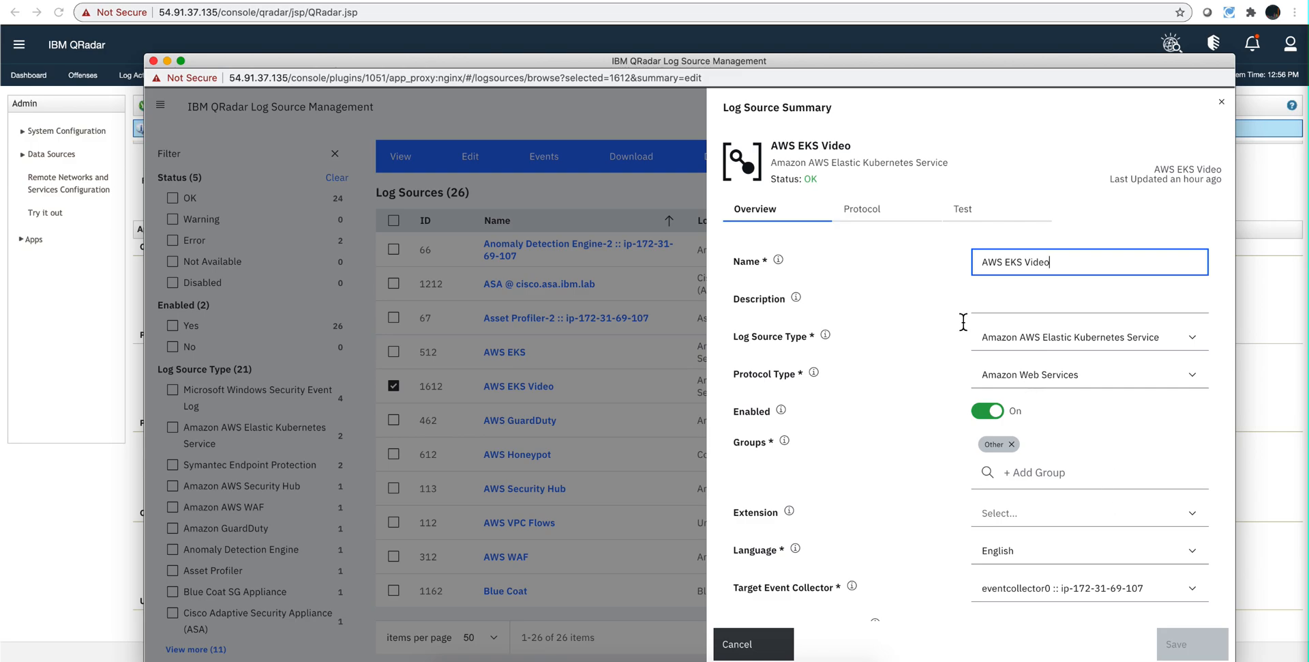
mouse_move(861, 209)
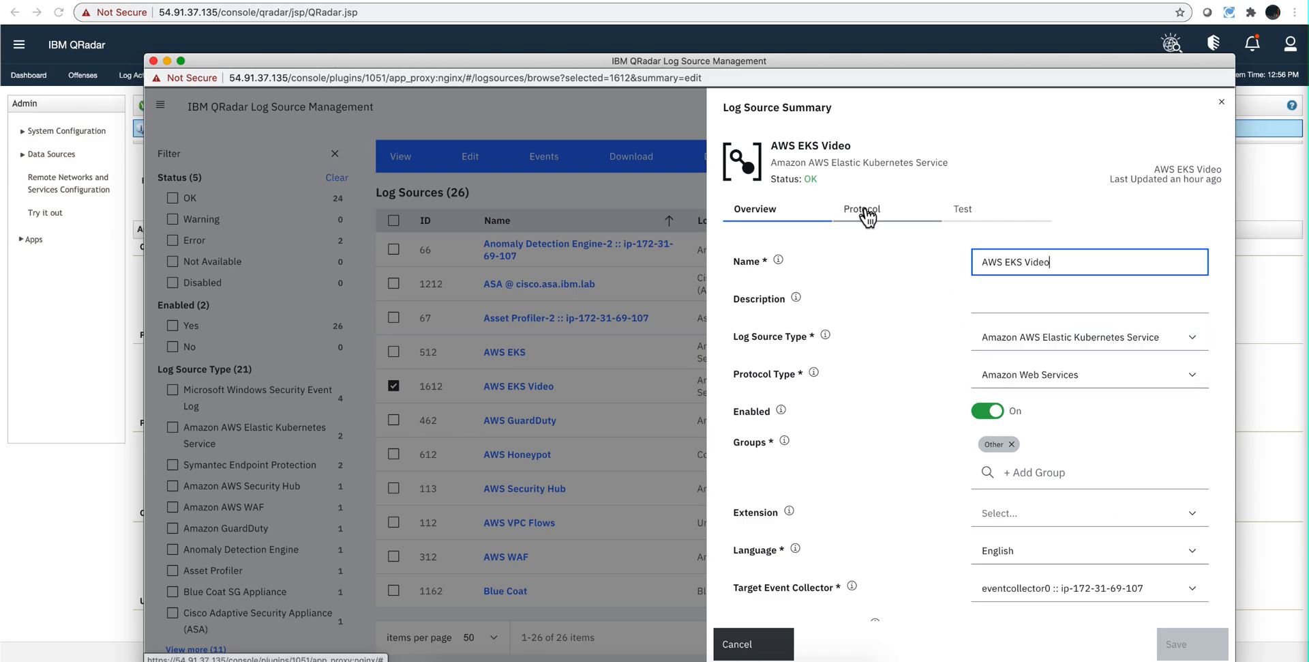
Set the protocol to CloudWatch Logs with log group /aws/eks/k9s-for-qradar/cluster selected for replacement
left_click(861, 209)
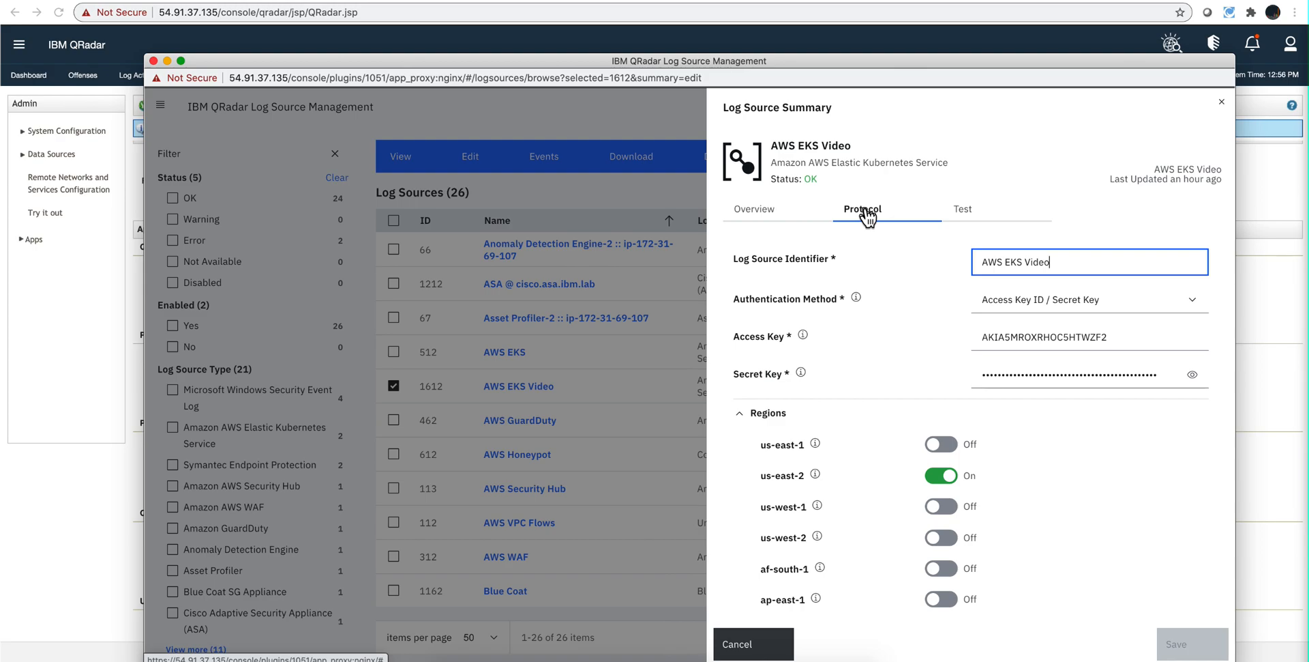
mouse_move(1014, 251)
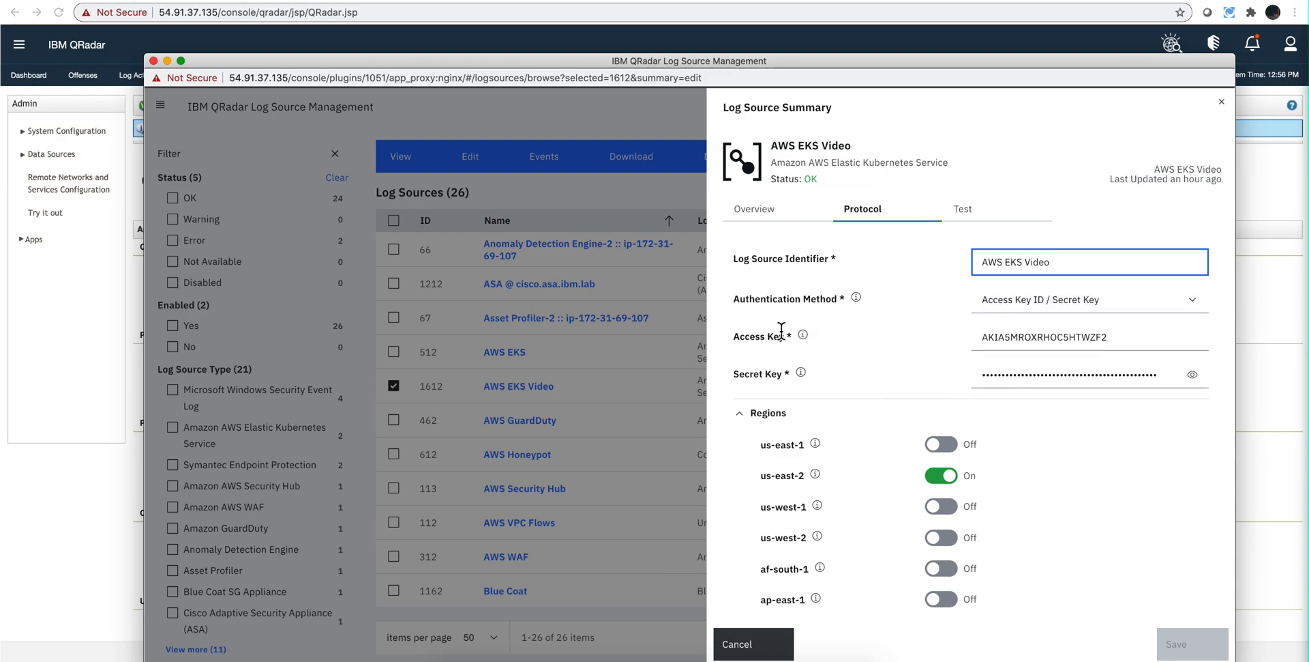
mouse_move(791, 382)
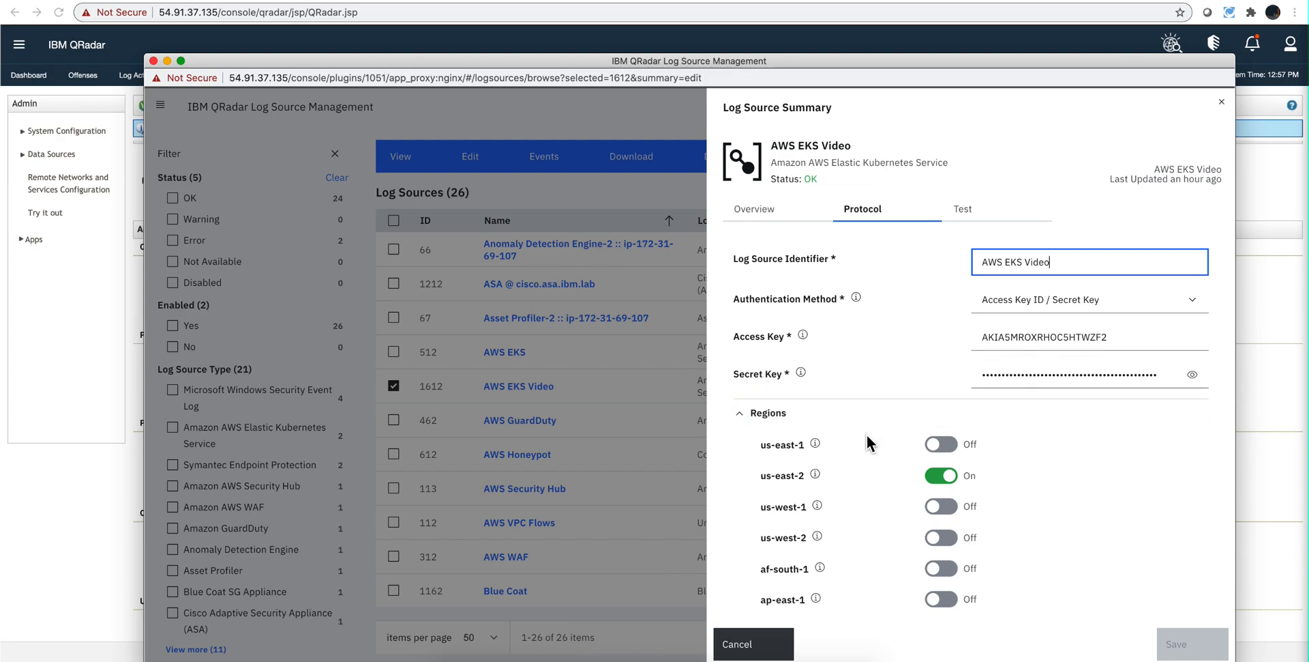
scroll("down", 3)
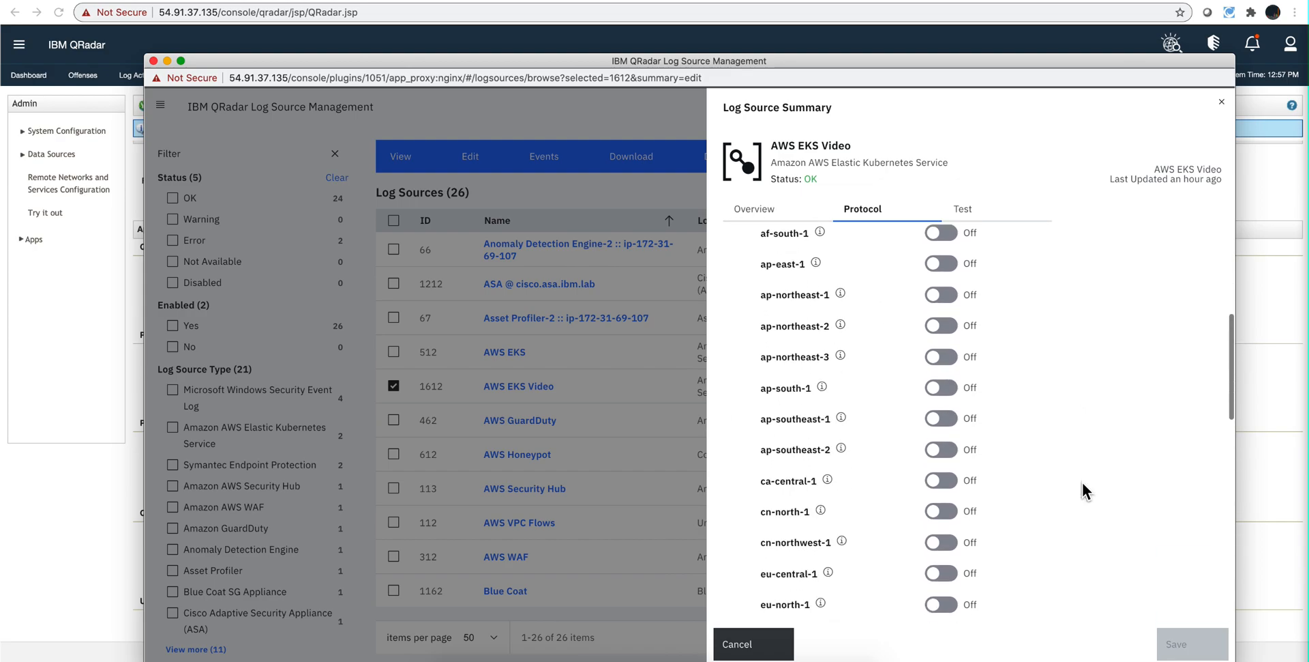
scroll("down", 3)
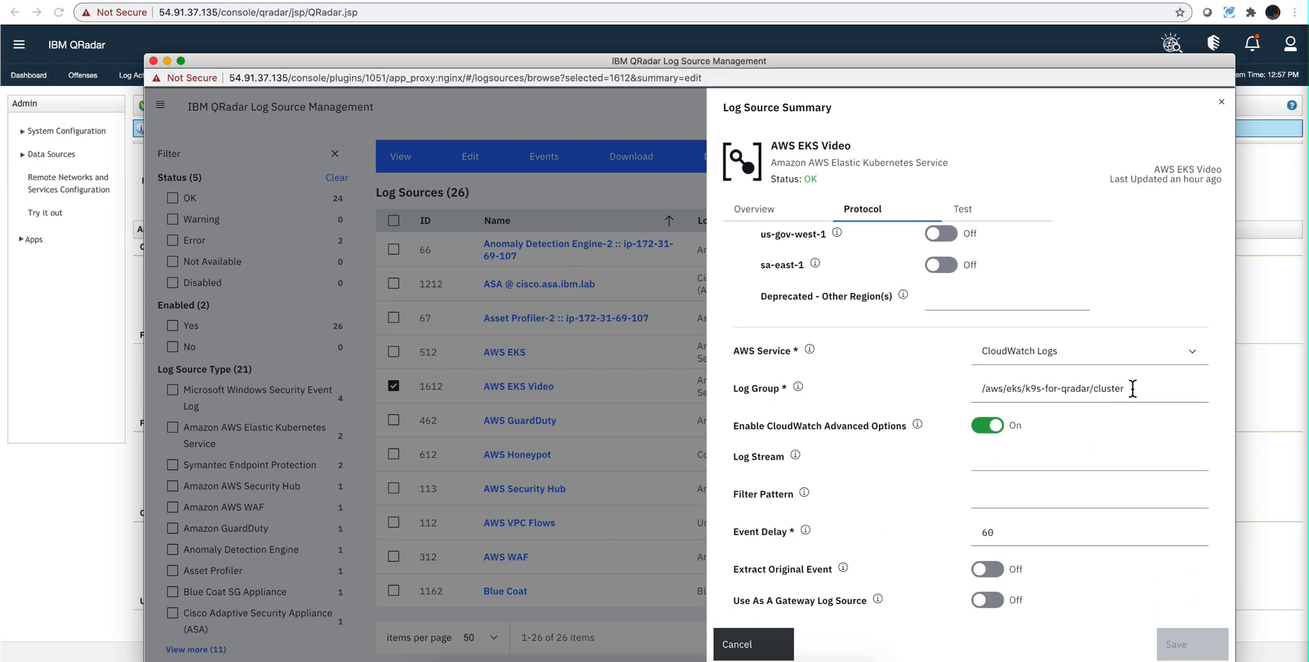
triple_click(1048, 387)
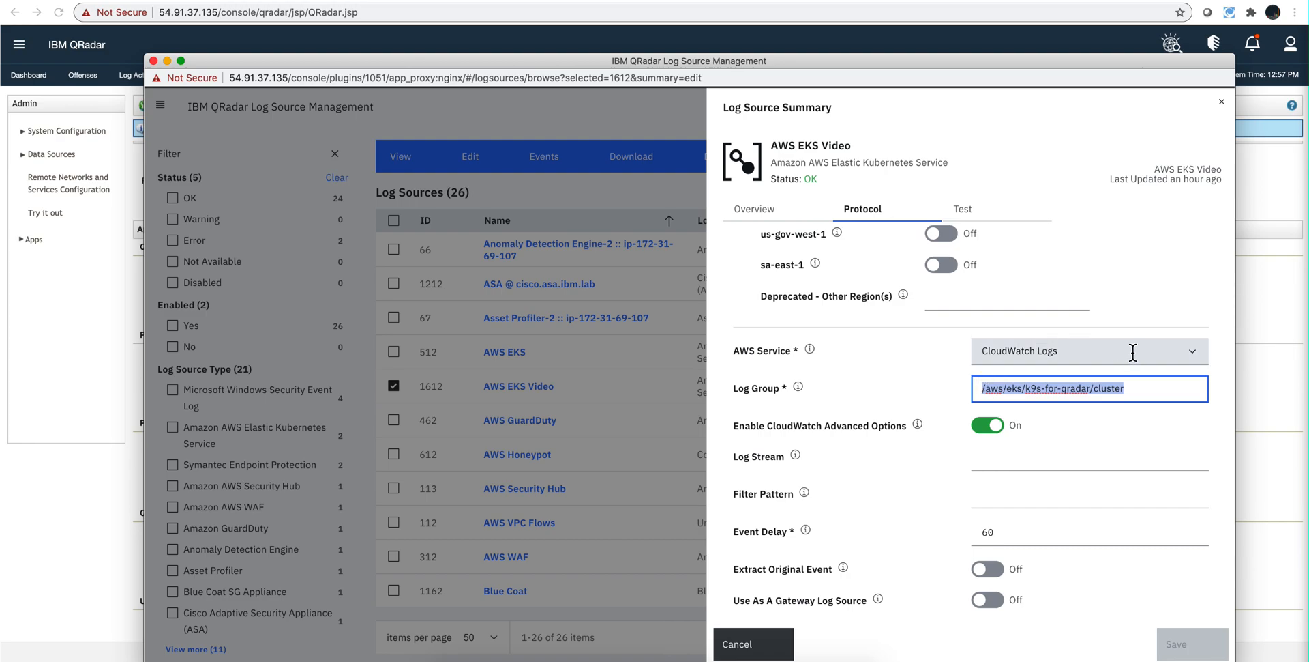
left_click(1192, 351)
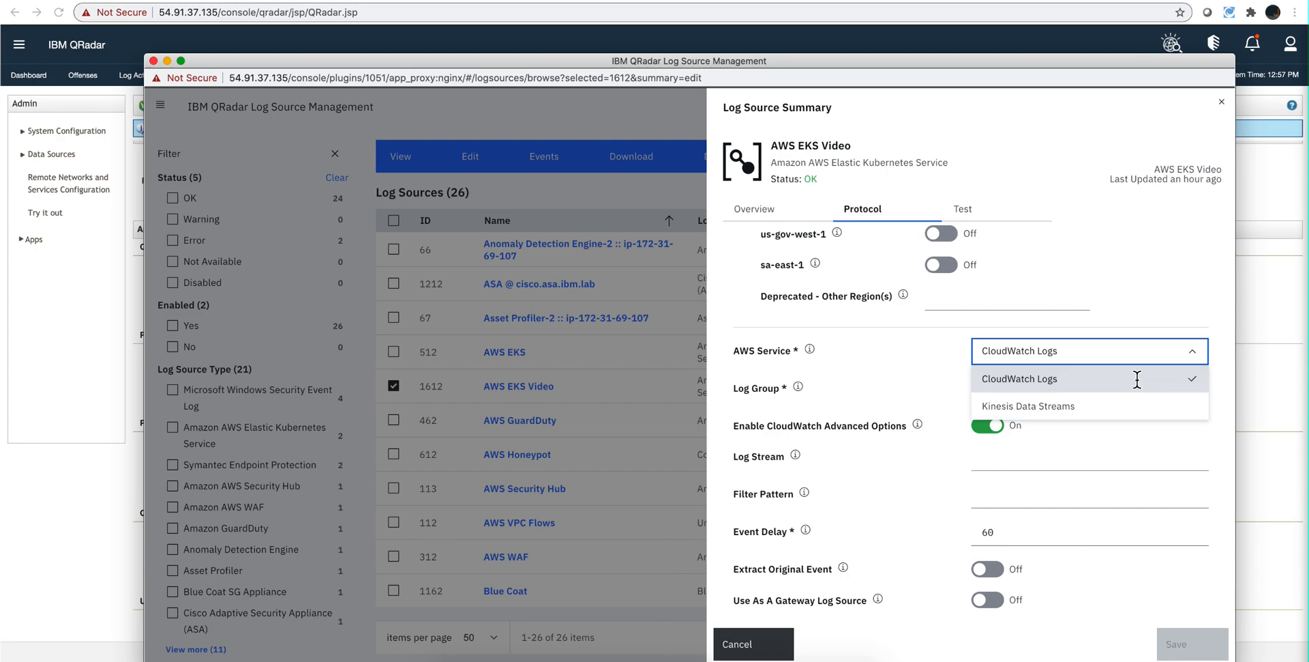
left_click(1019, 377)
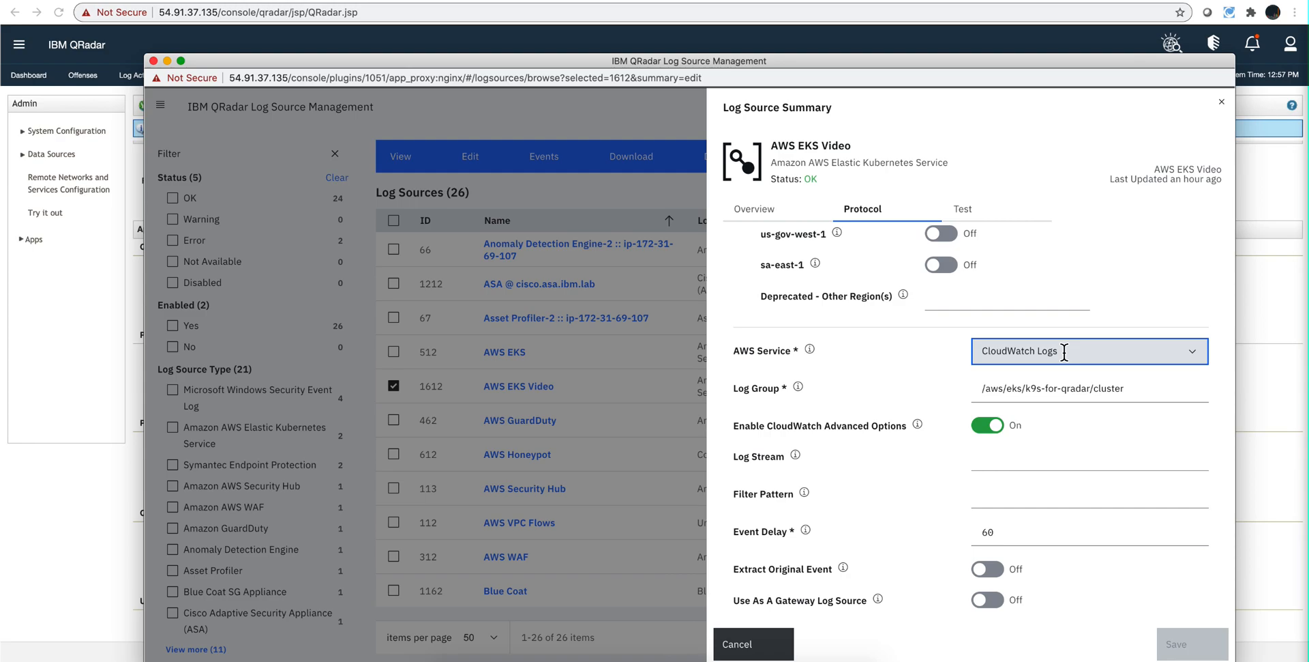
mouse_move(1138, 387)
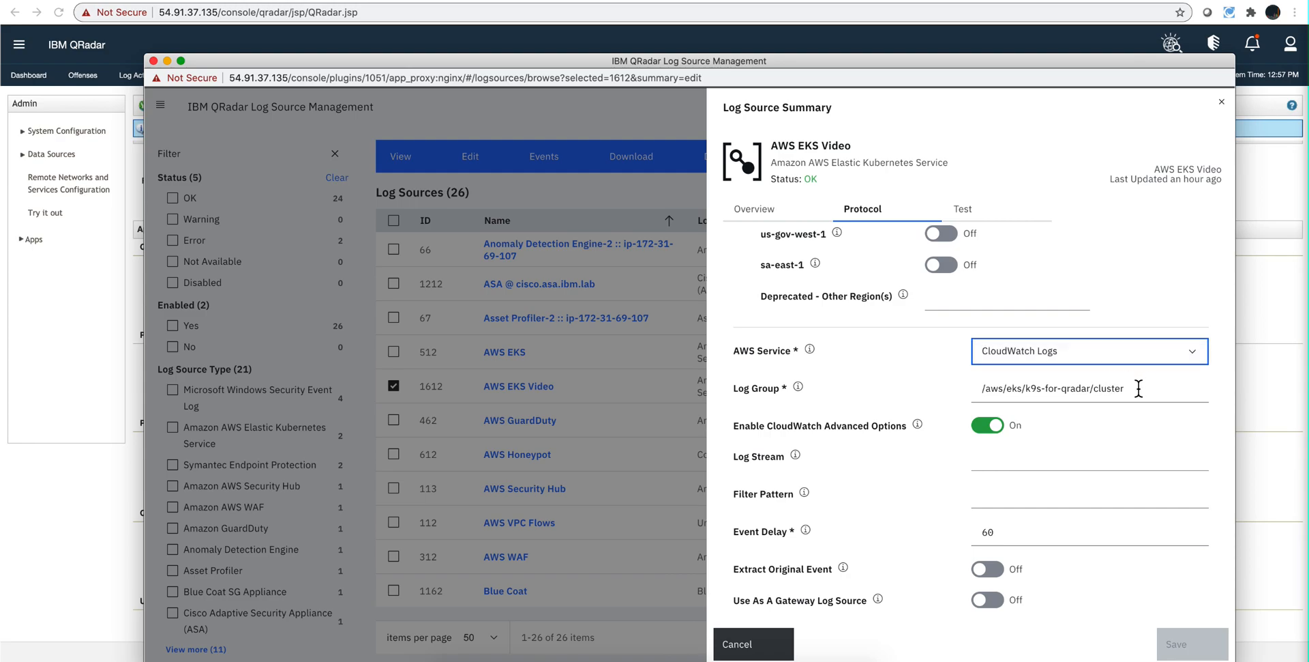
triple_click(1051, 387)
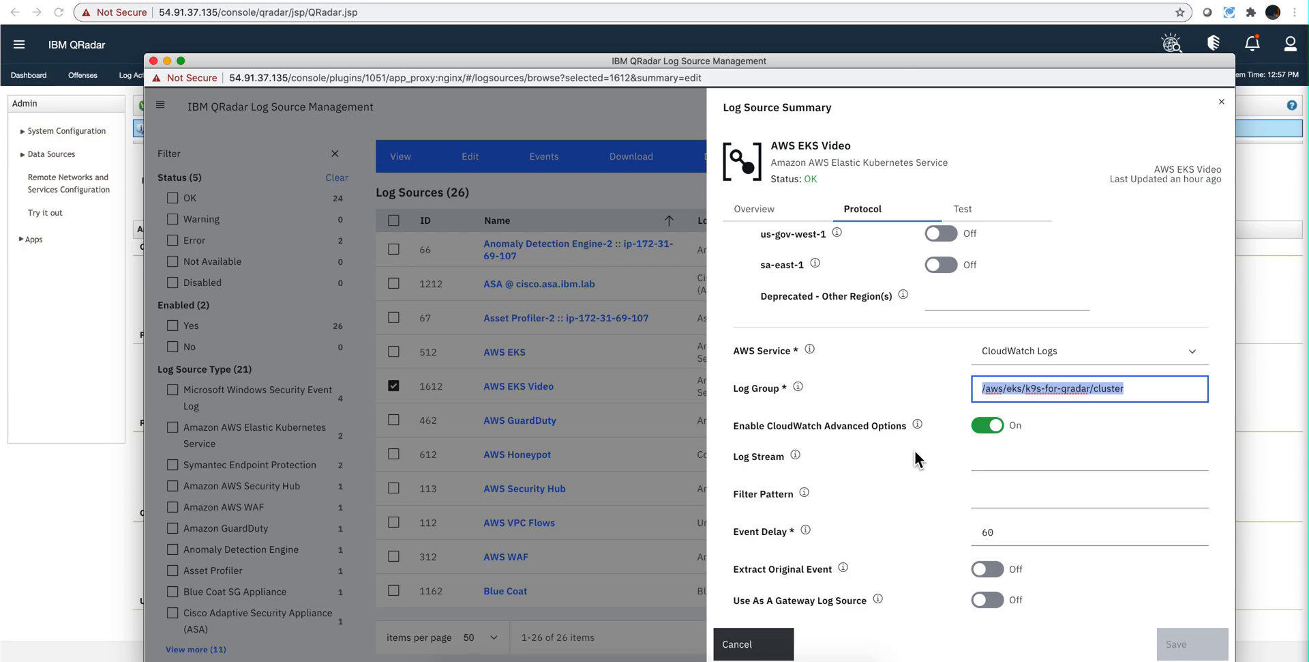
mouse_move(959, 433)
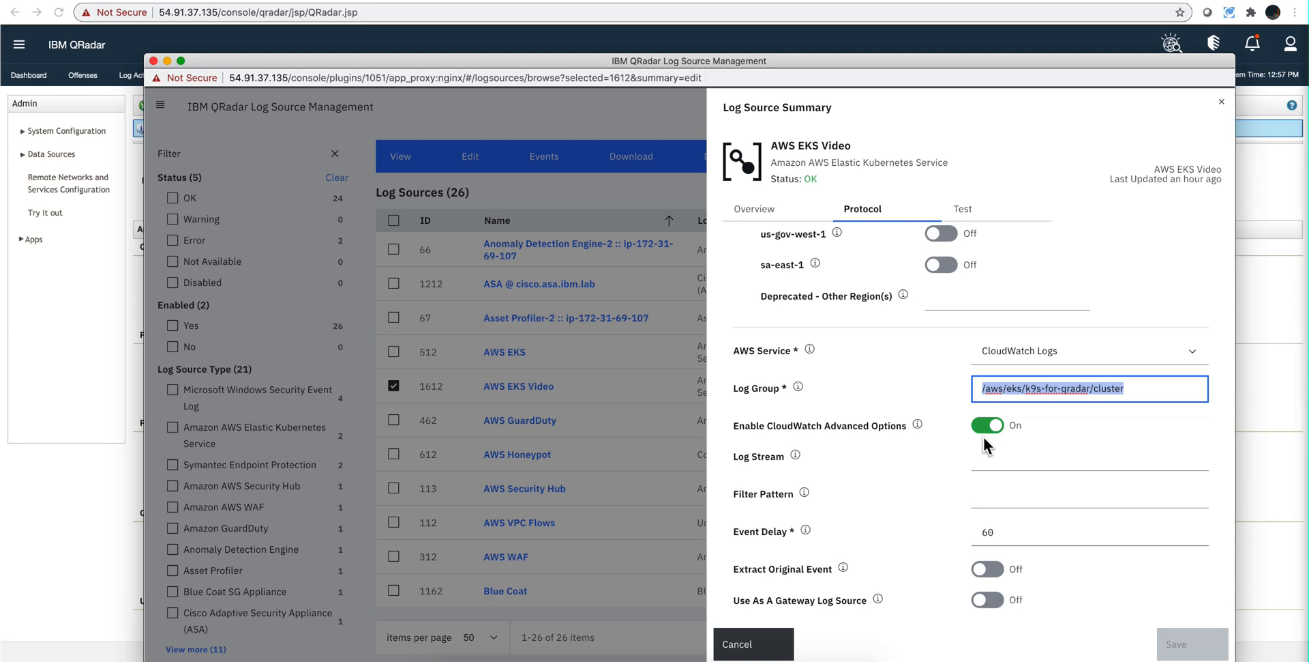
mouse_move(975, 467)
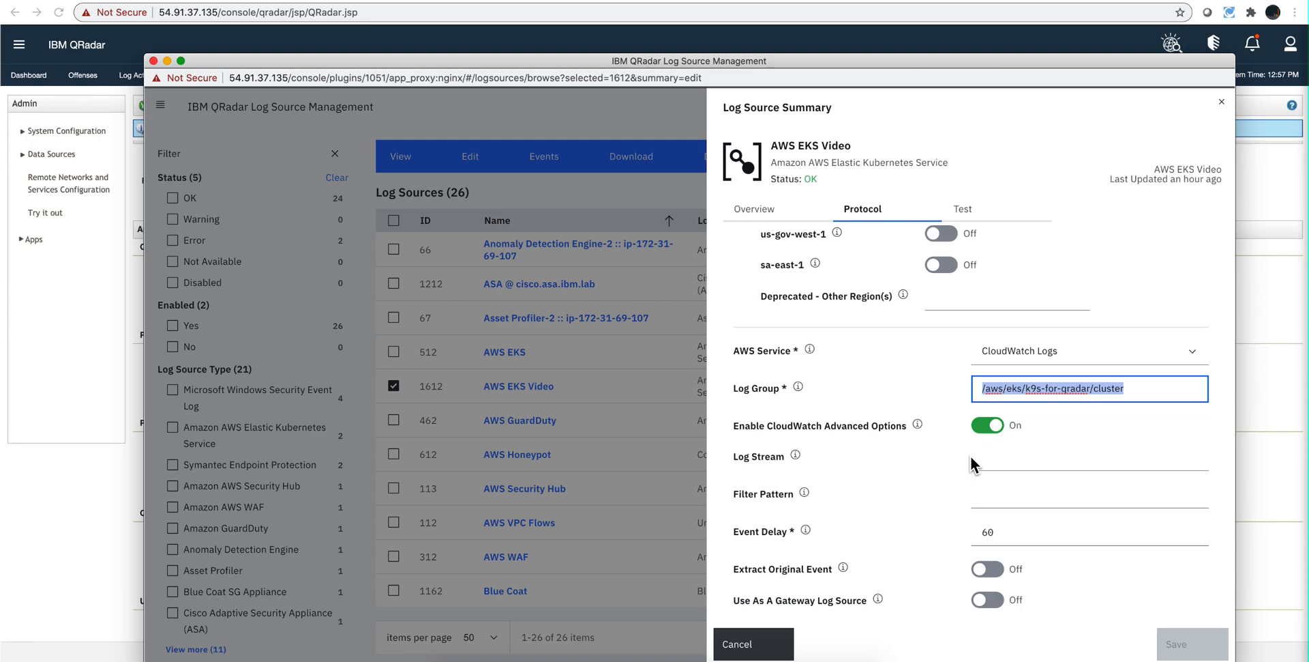
mouse_move(969, 213)
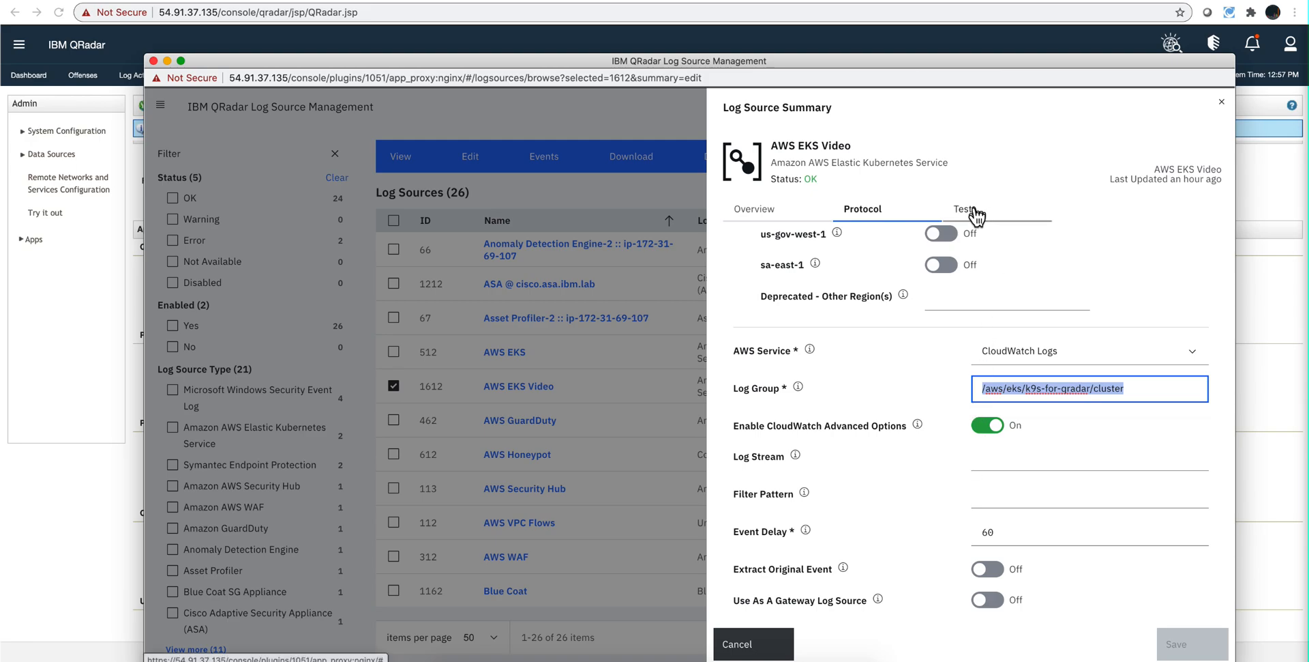
Run the AWS EKS Video connection test so all five checks pass
left_click(965, 208)
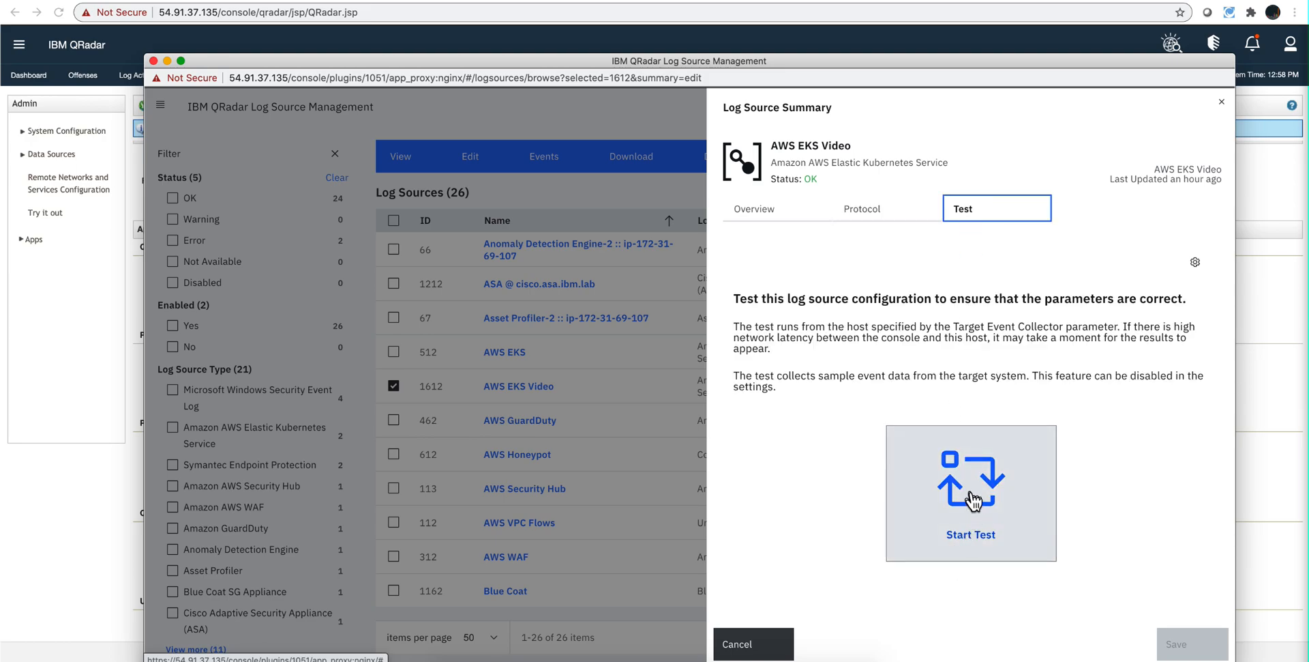
left_click(969, 492)
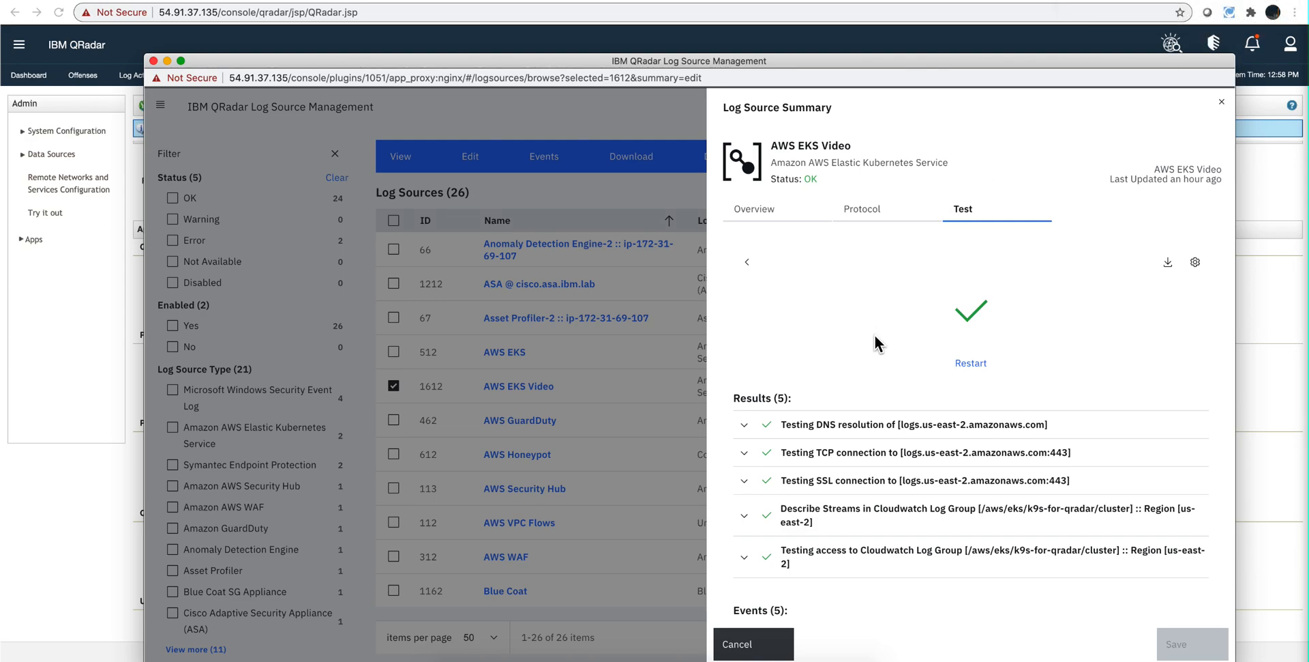
mouse_move(892, 329)
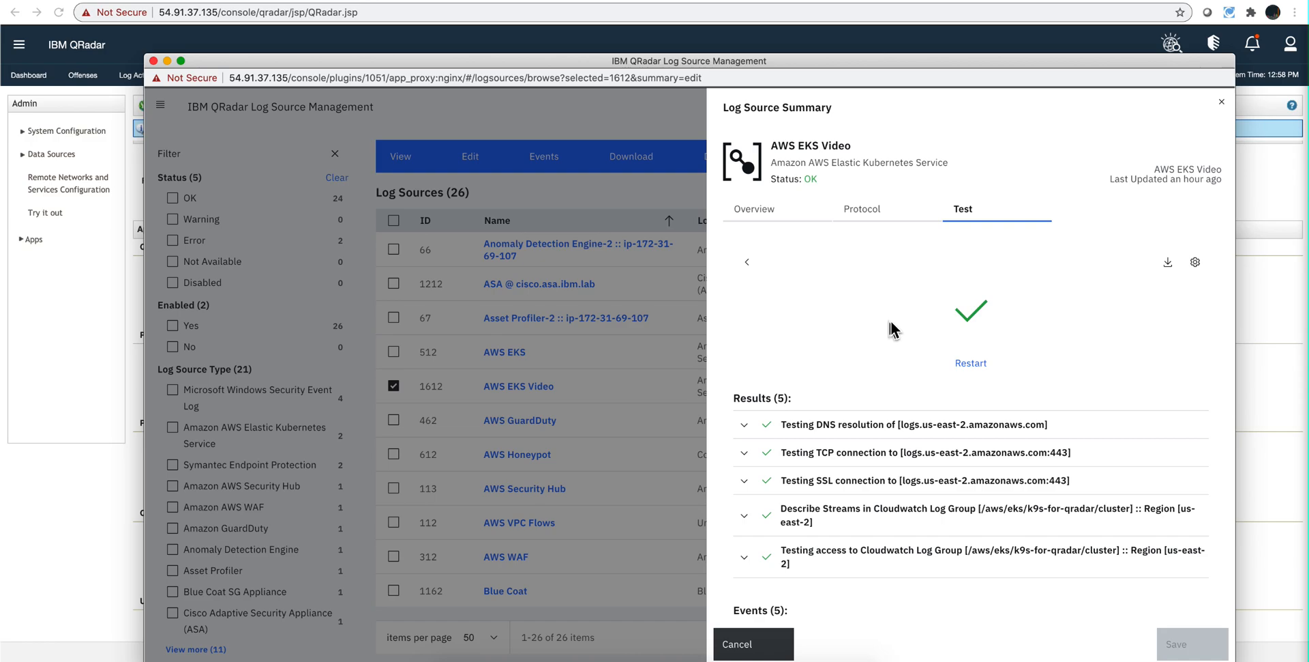
mouse_move(895, 350)
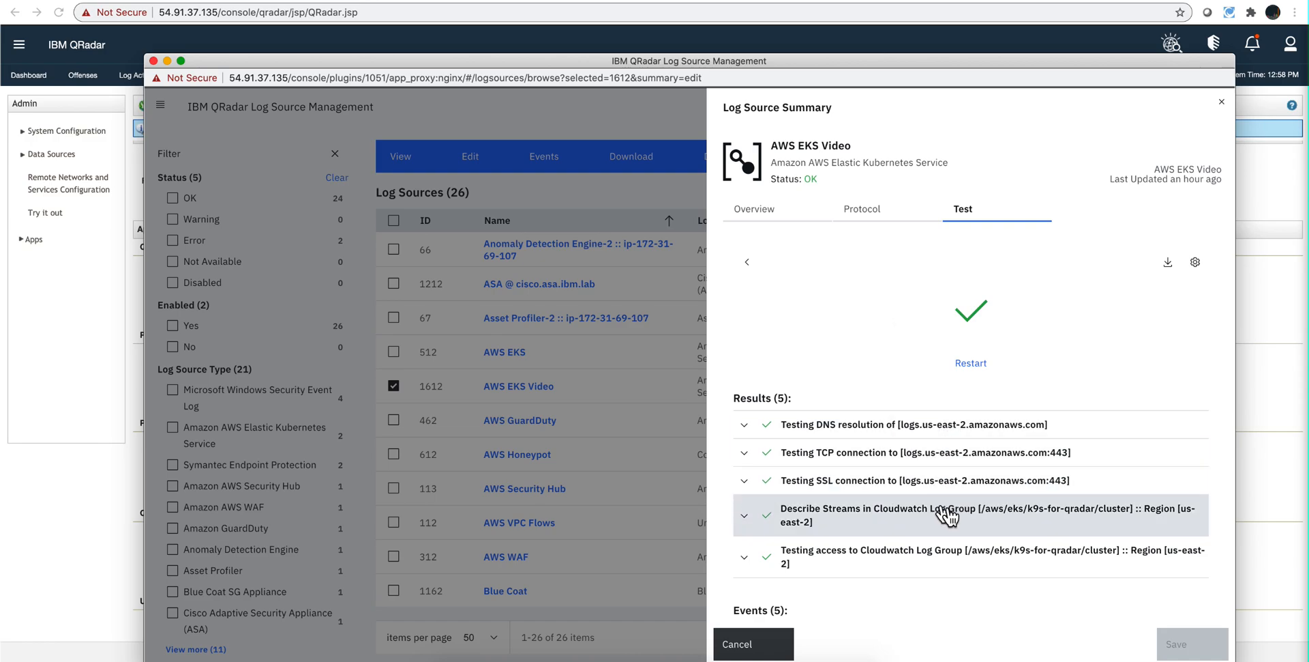
mouse_move(940, 556)
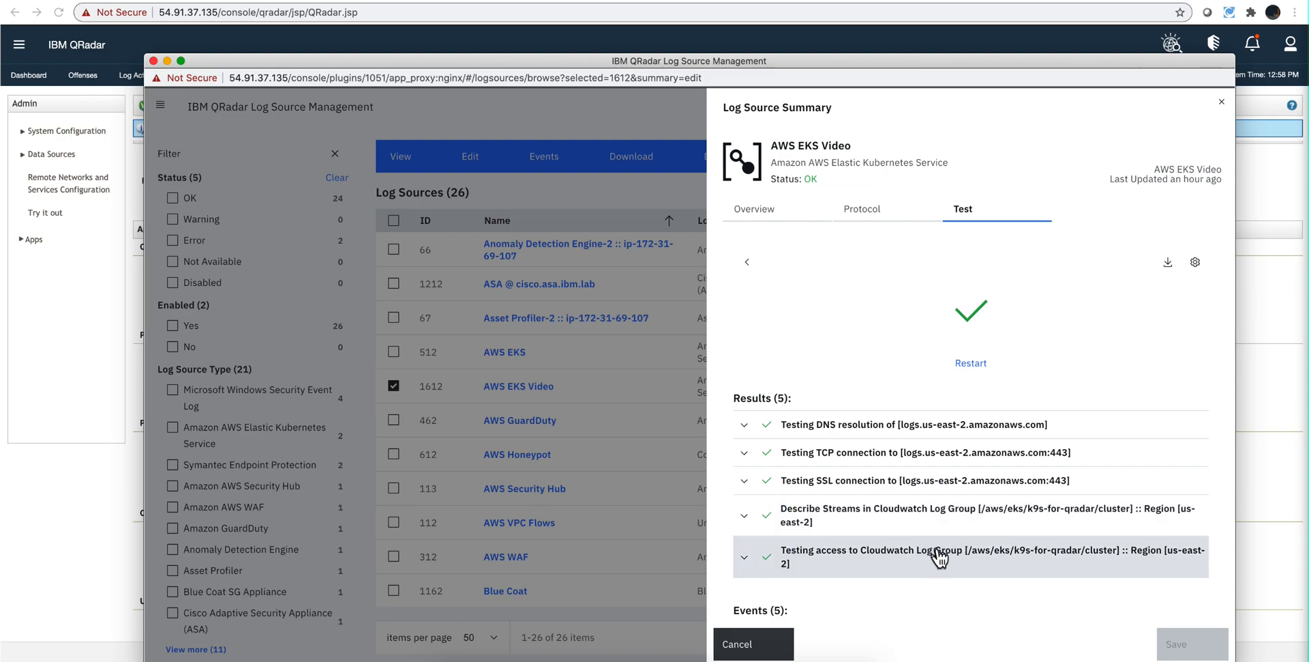
mouse_move(913, 561)
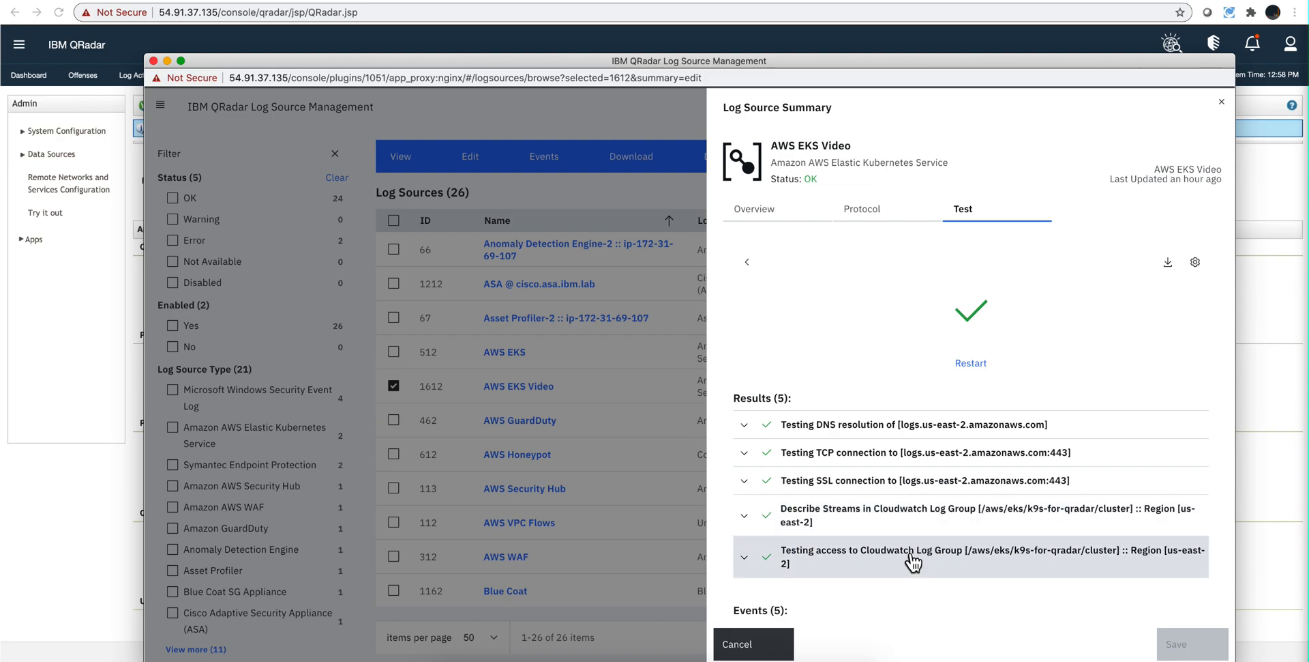
mouse_move(993, 534)
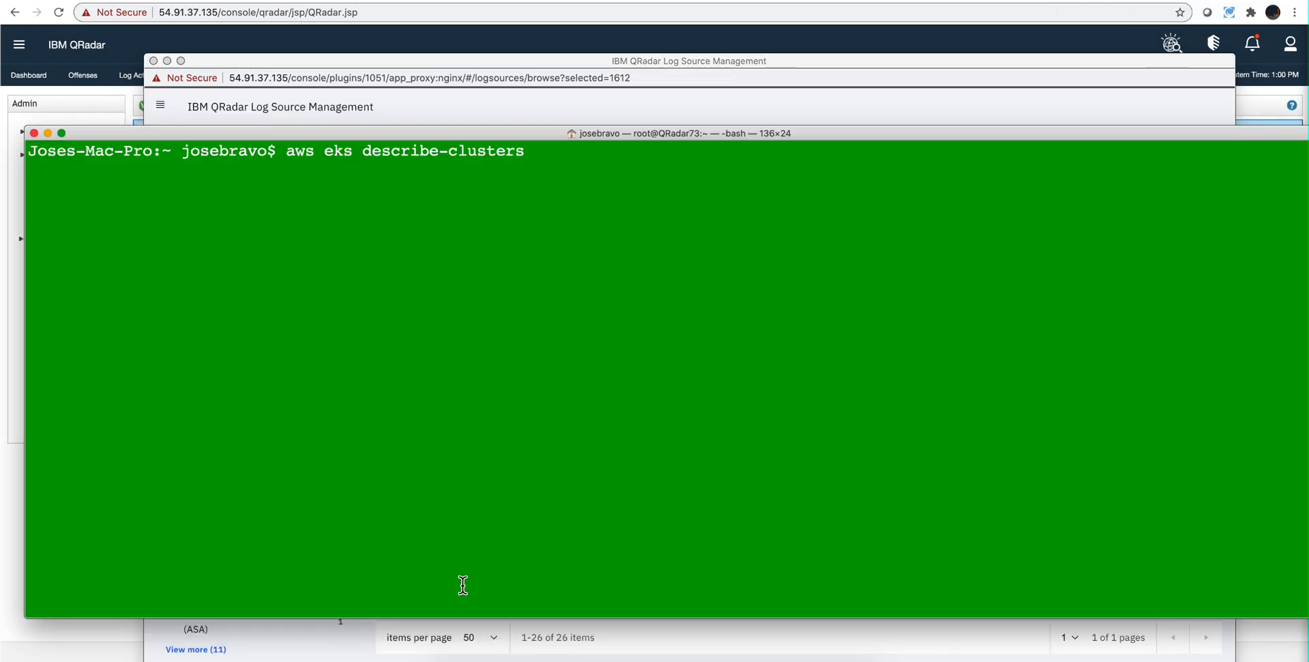
mouse_move(322, 157)
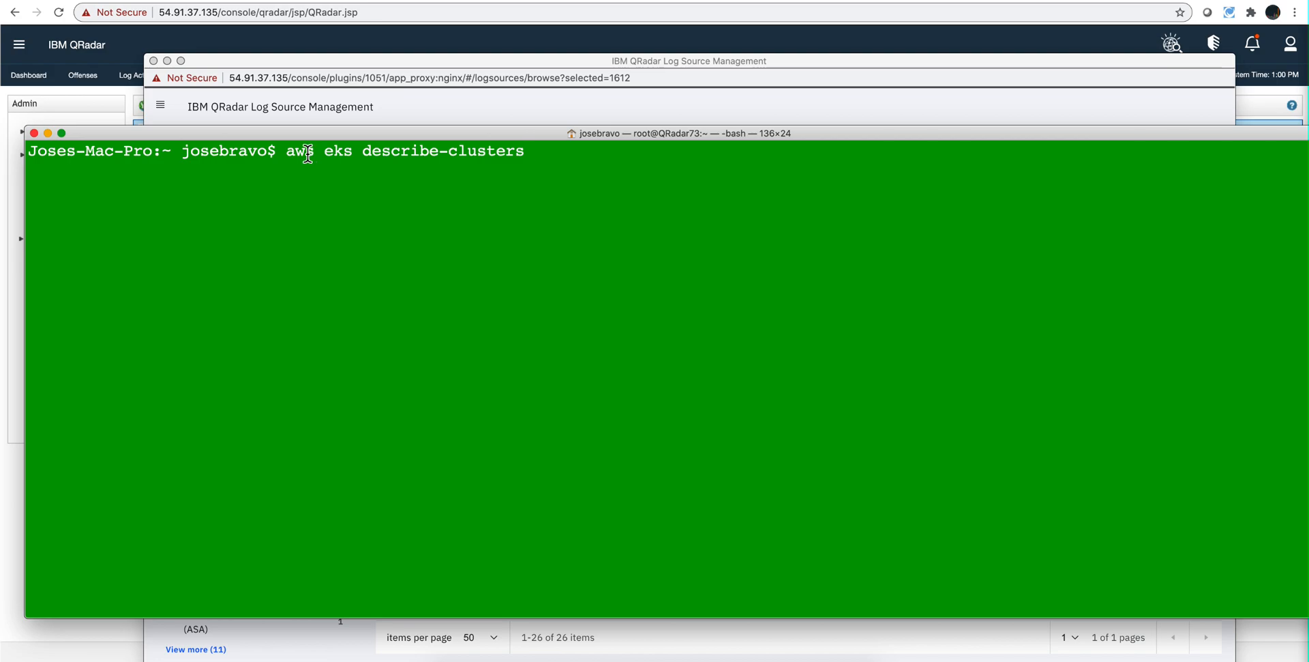
mouse_move(345, 150)
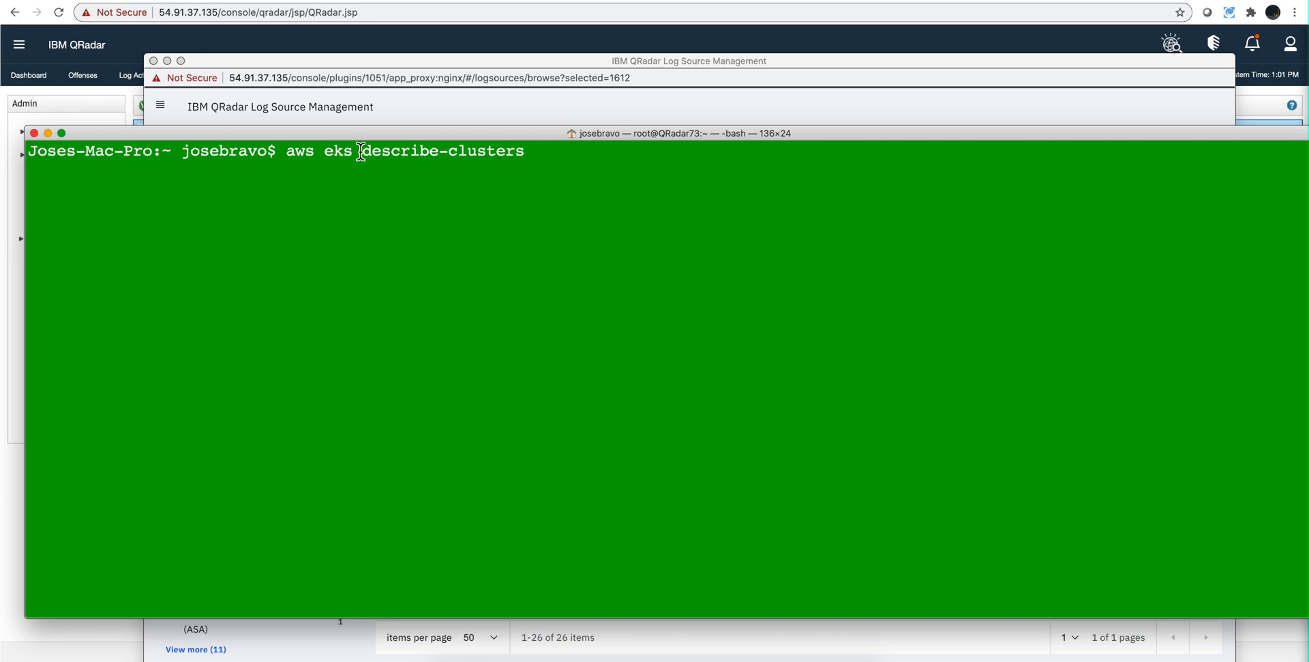
mouse_move(308, 155)
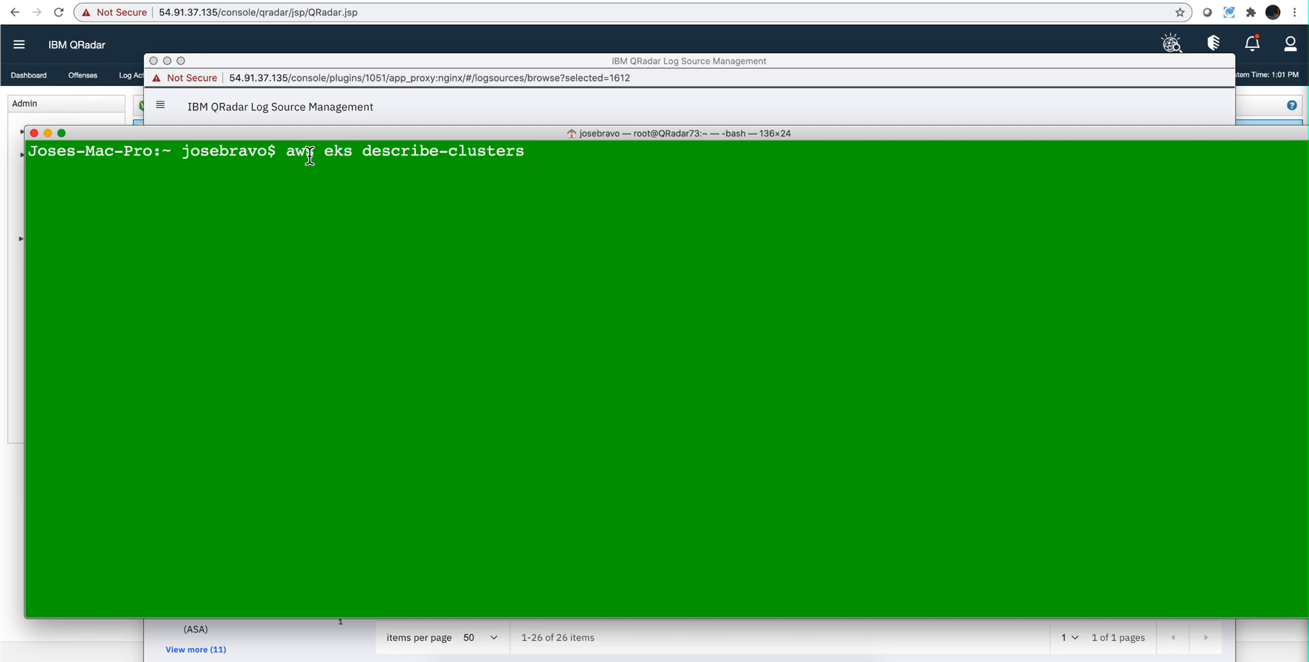
mouse_move(340, 153)
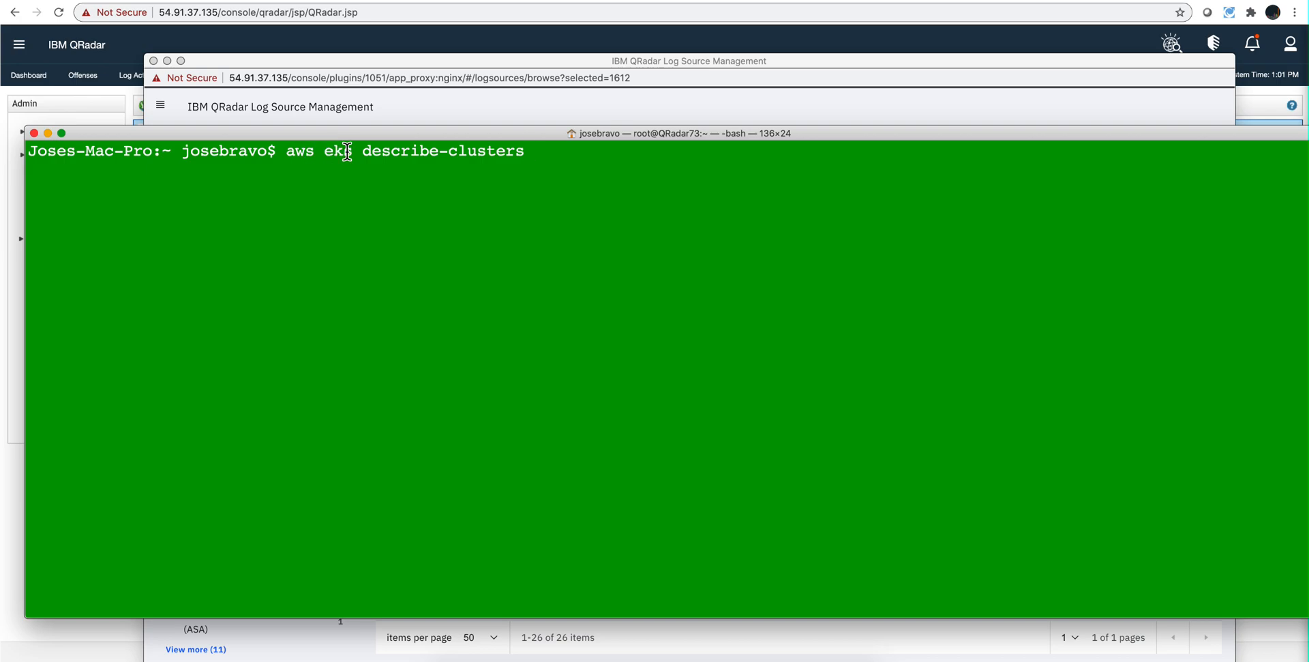
mouse_move(325, 150)
type(" --name k9s-for-qradar")
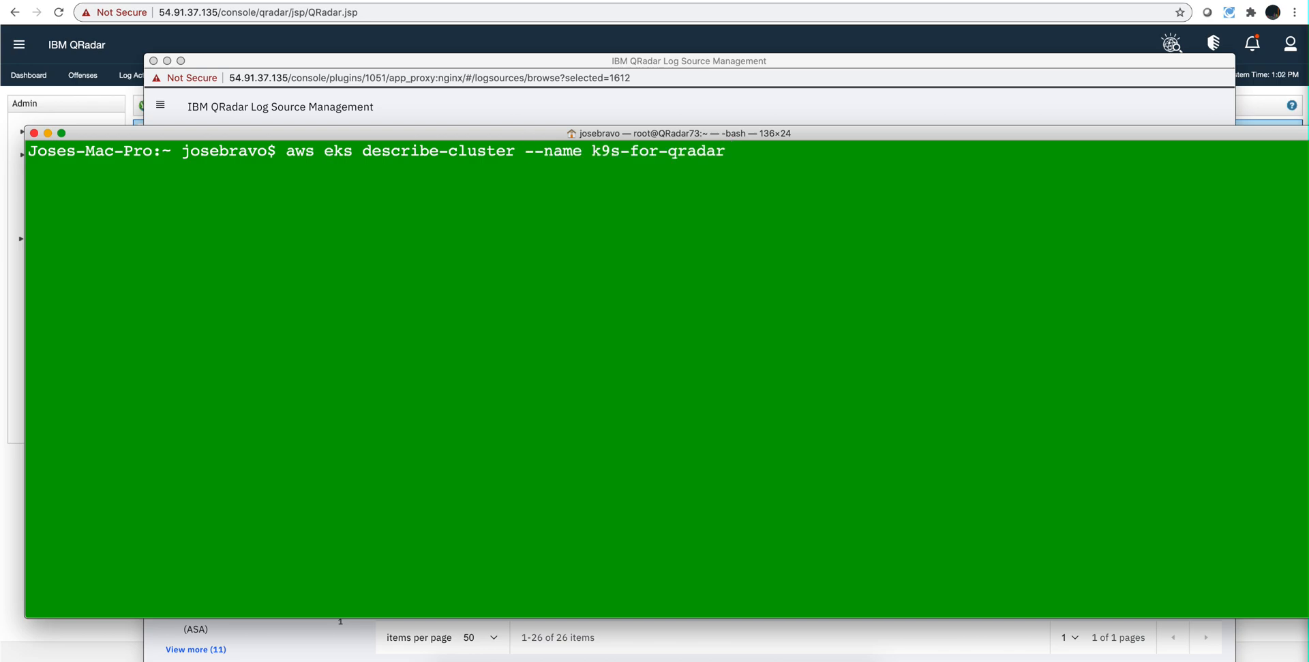
mouse_move(365, 154)
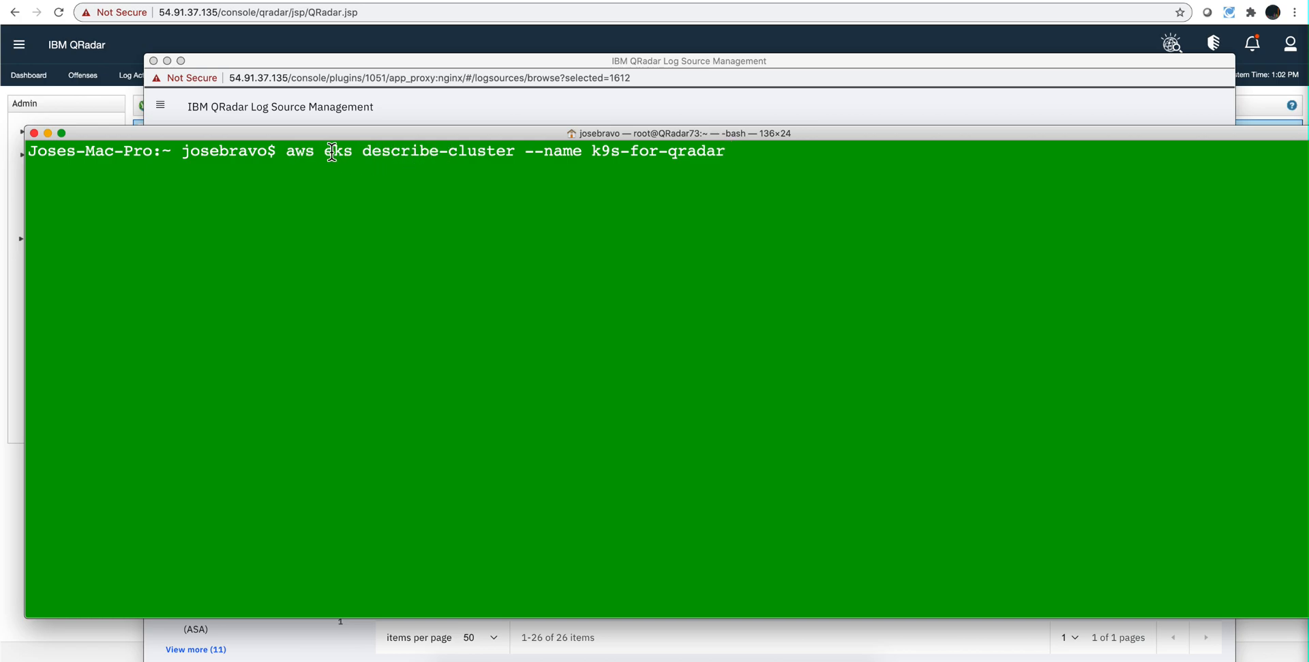
mouse_move(475, 154)
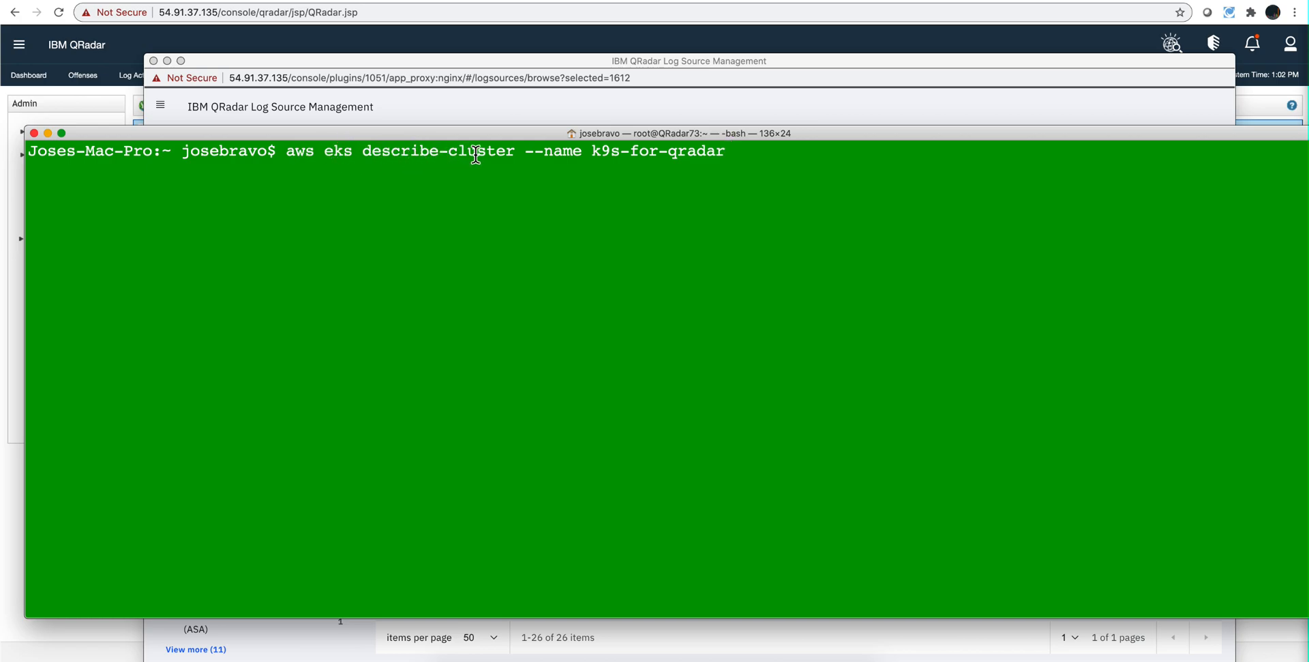
mouse_move(536, 152)
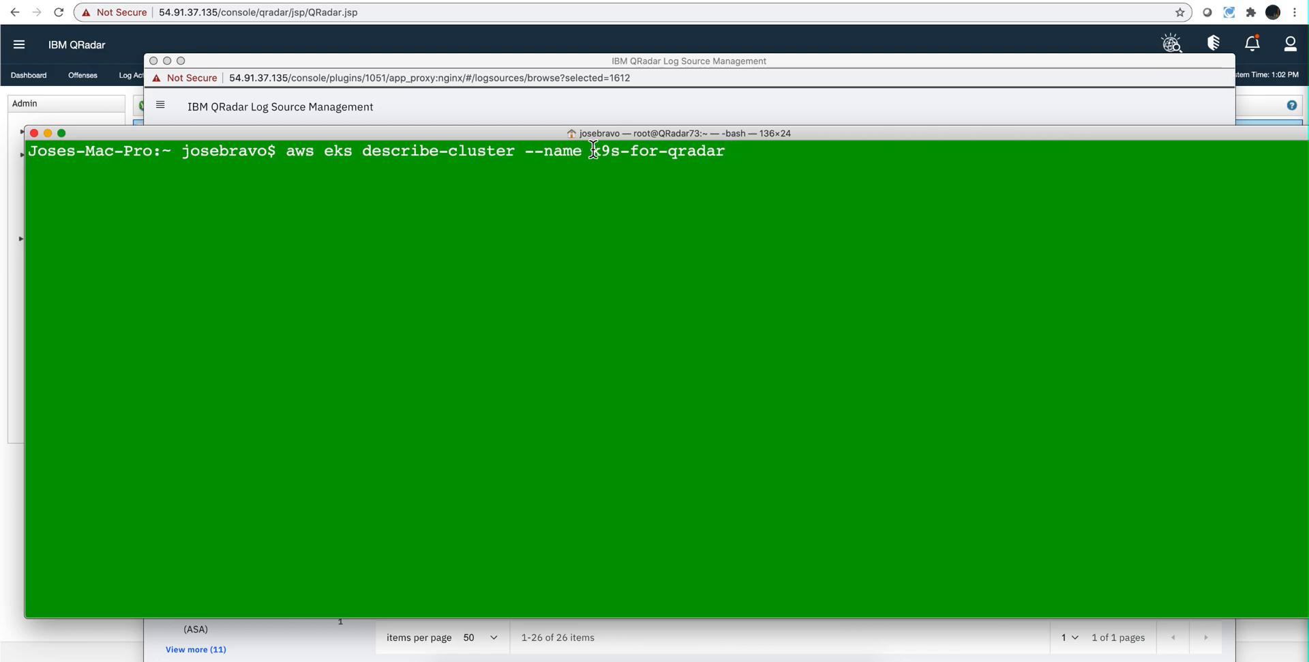
mouse_move(713, 157)
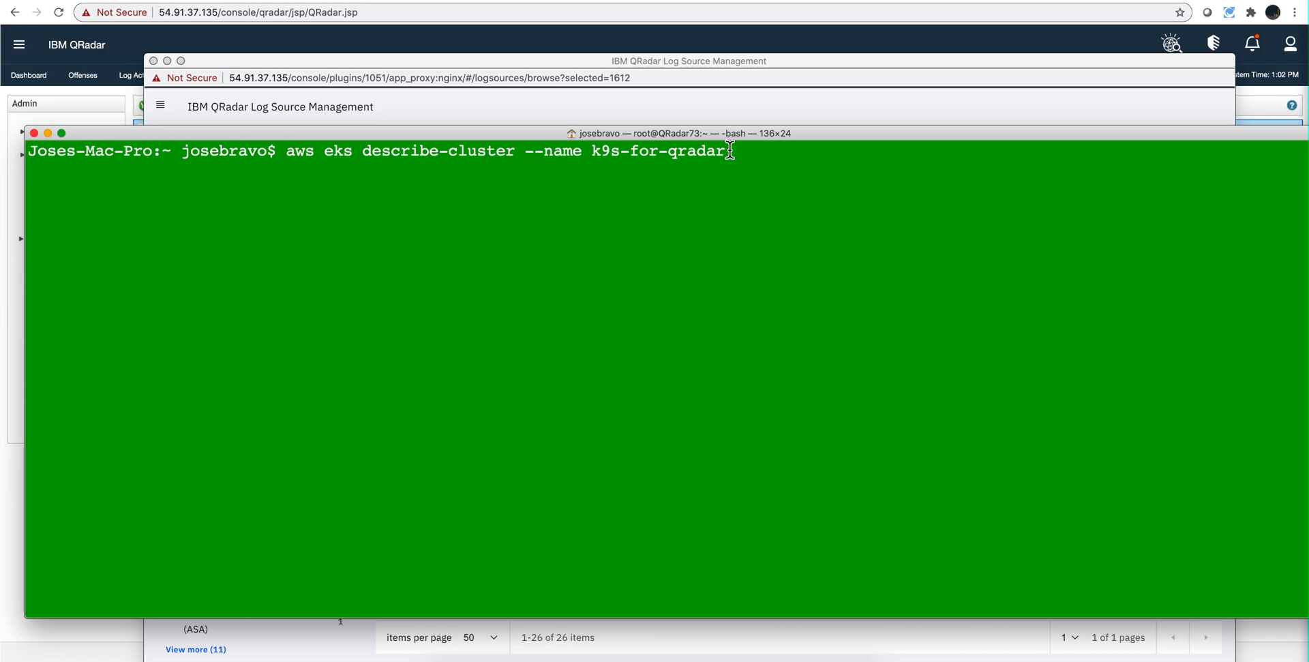
Run 'aws eks describe-cluster --name k9s-for-qradar' in Terminal
key("Return")
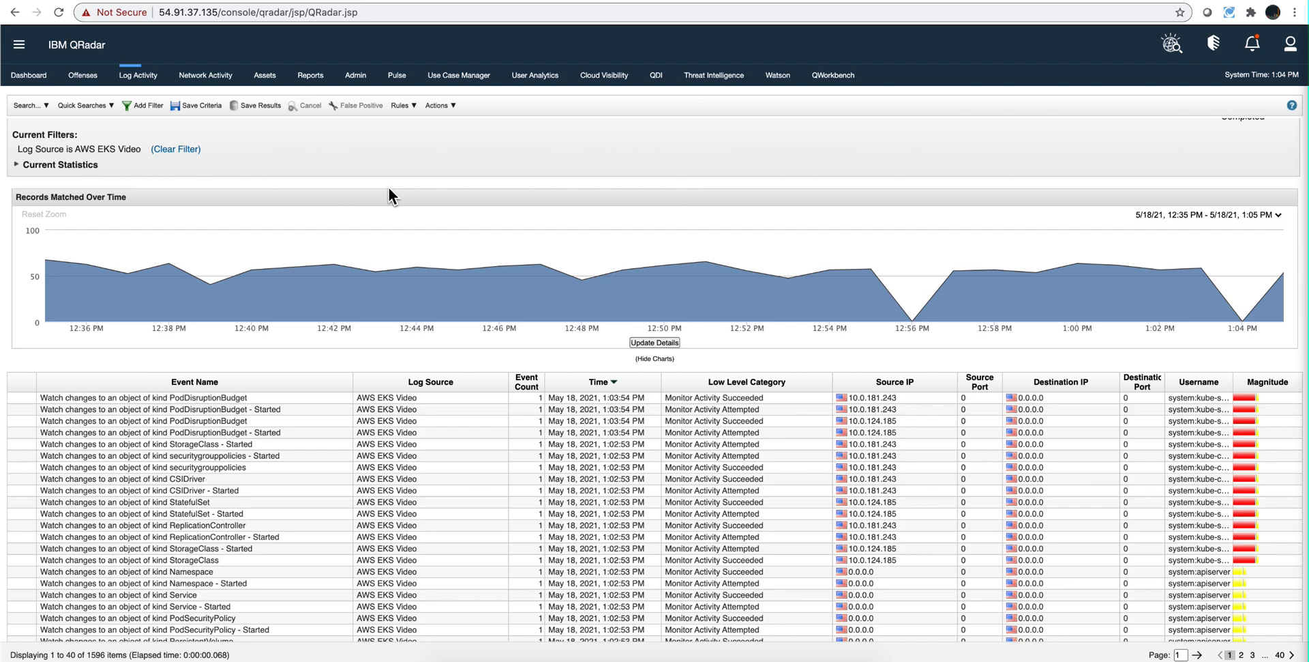
mouse_move(292, 247)
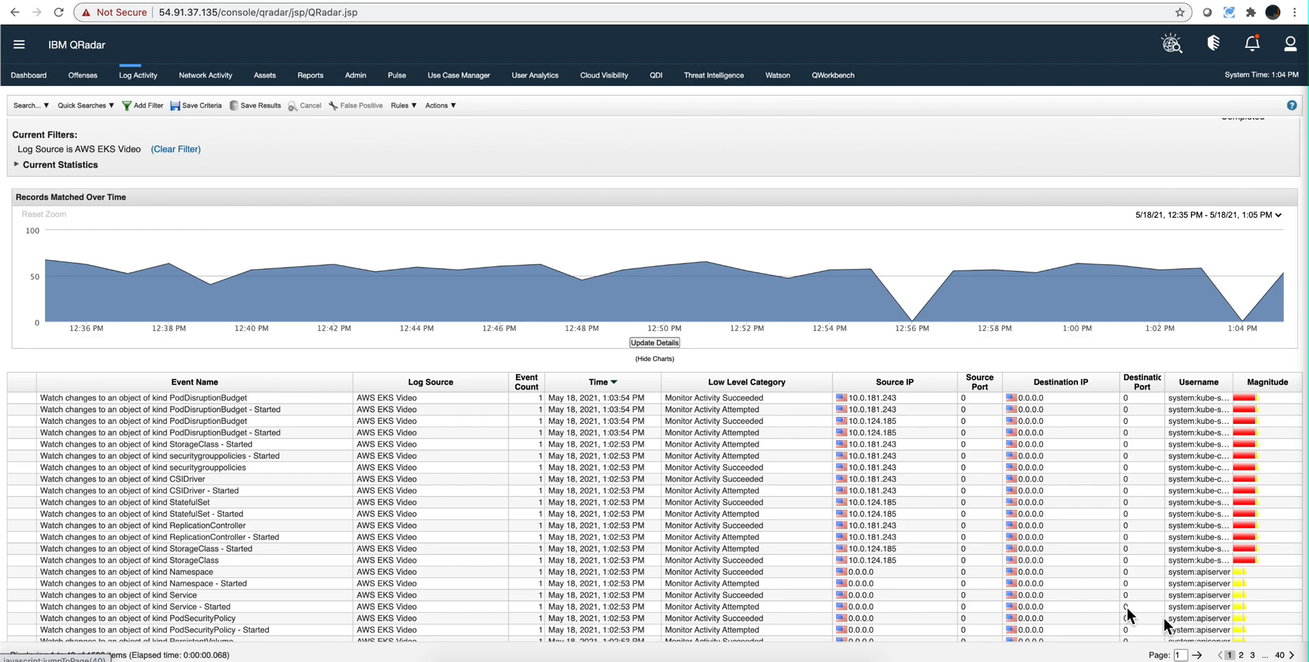
mouse_move(393, 415)
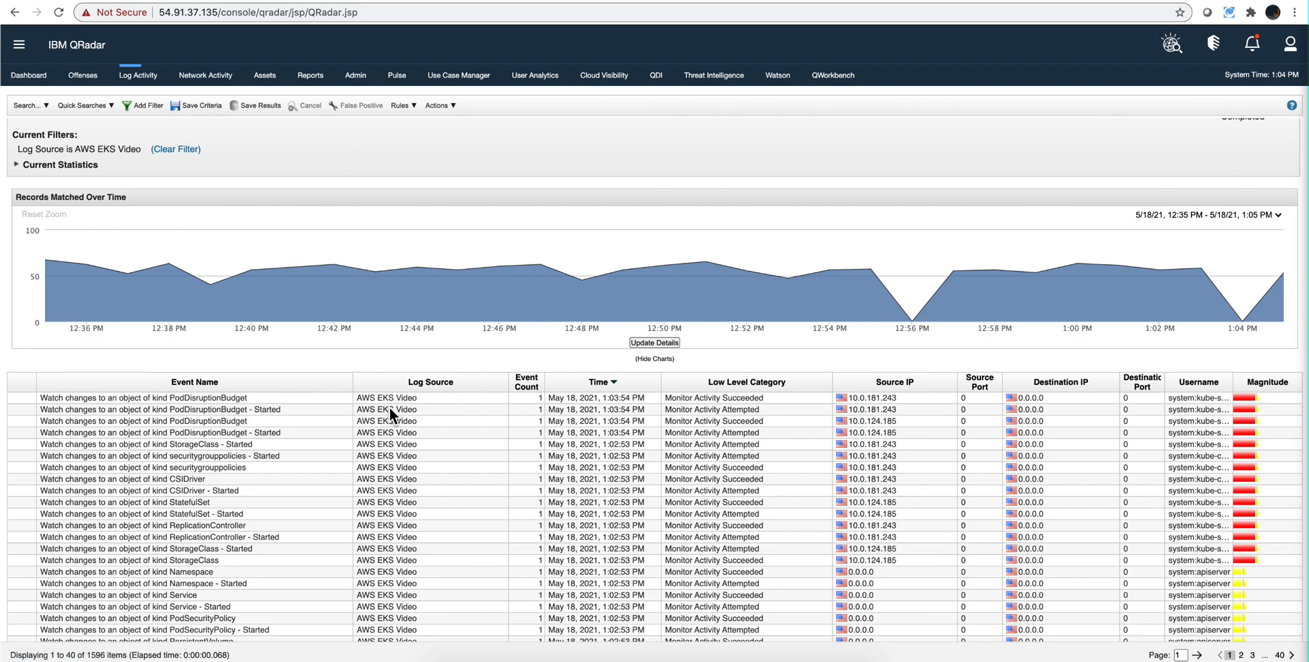
mouse_move(304, 410)
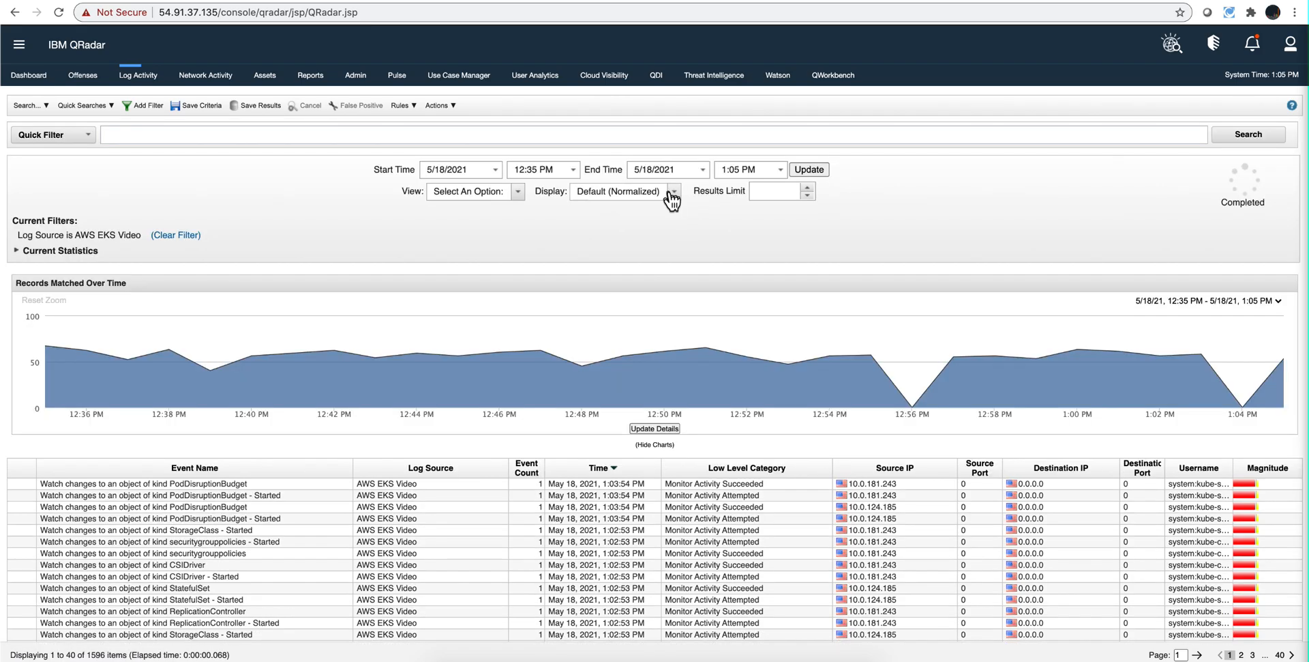
Set the Log Activity Display to Event Name, grouping events with counts per type
left_click(672, 191)
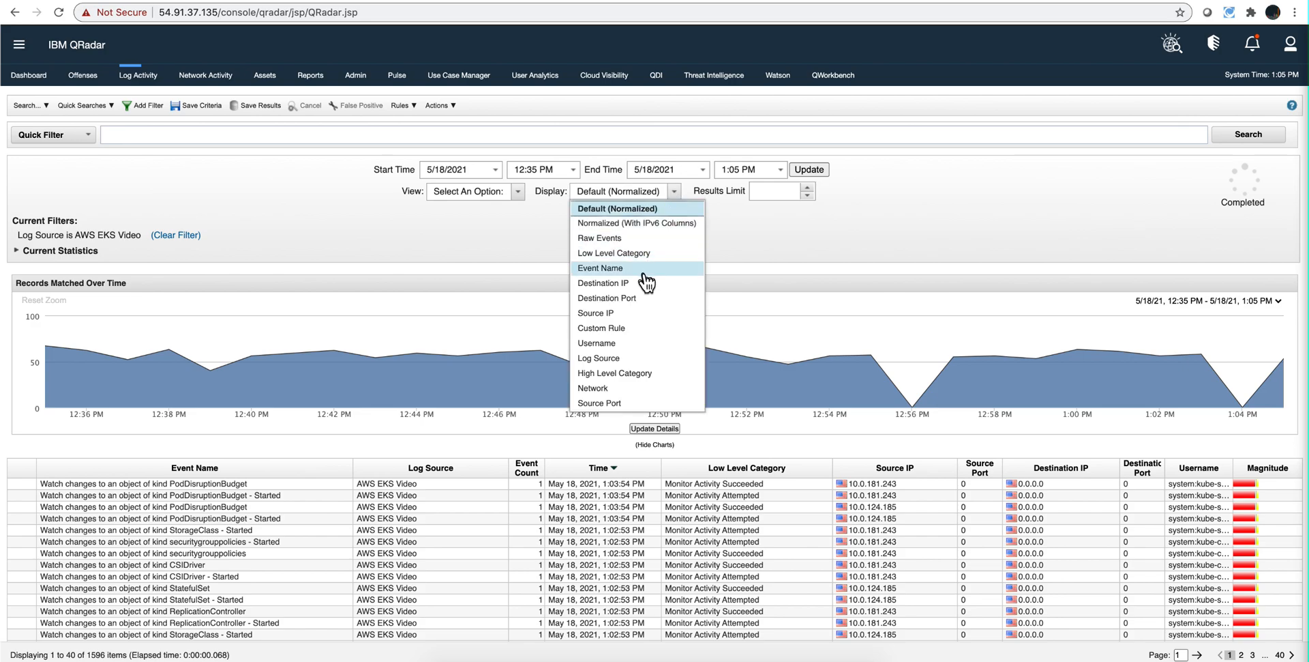
left_click(600, 267)
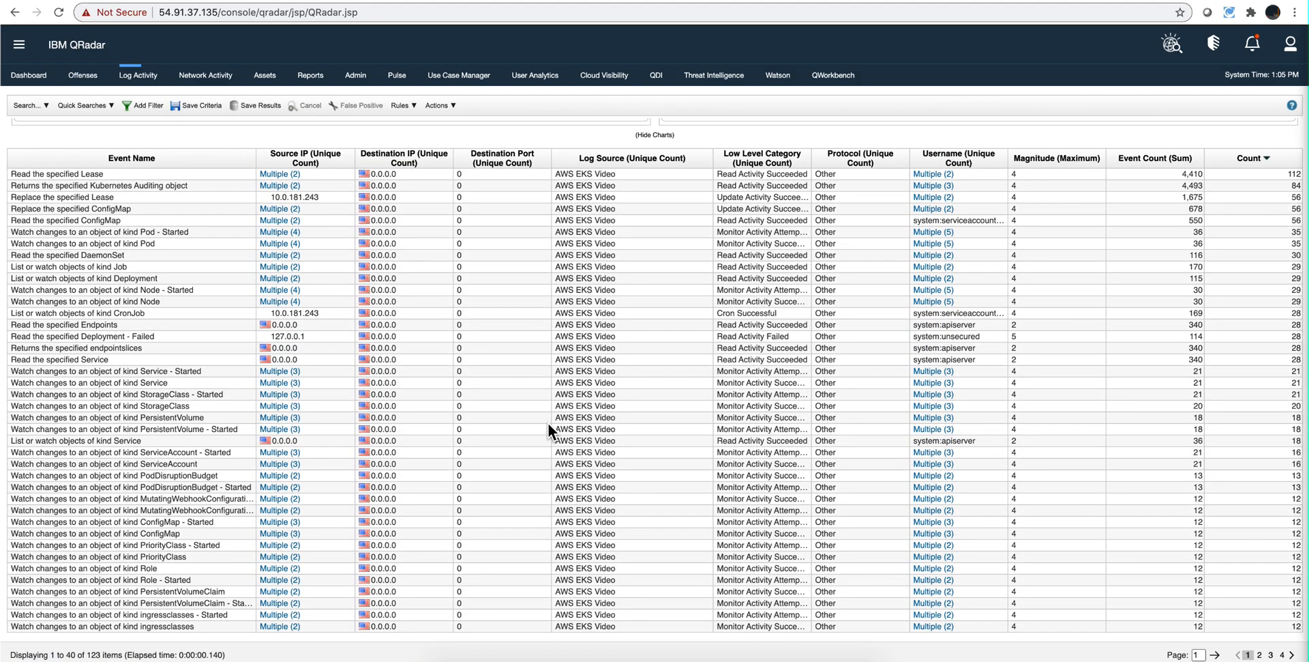
mouse_move(203, 340)
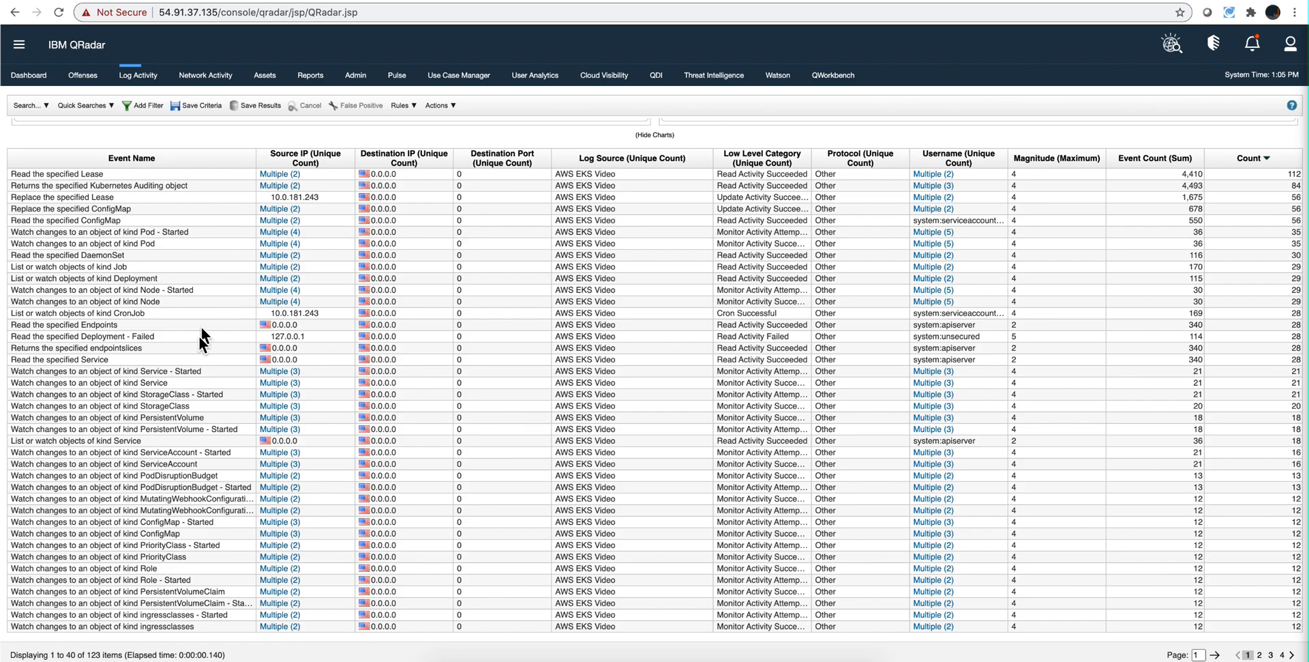
mouse_move(1095, 577)
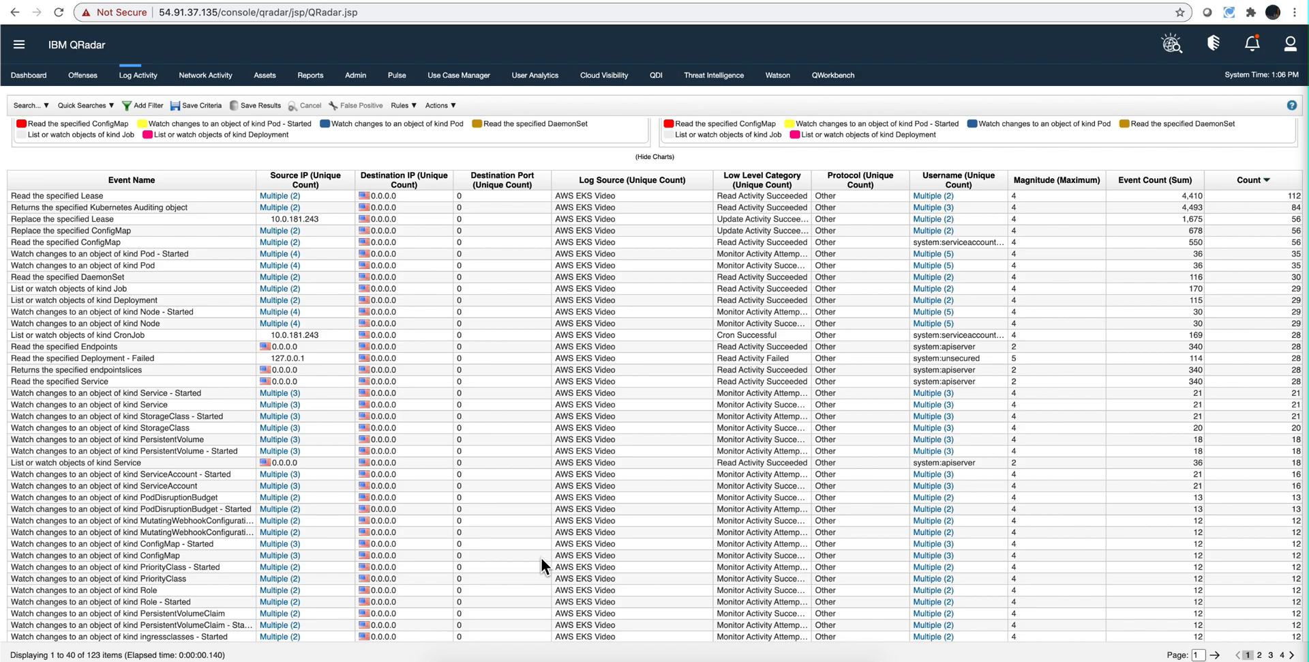
mouse_move(568, 357)
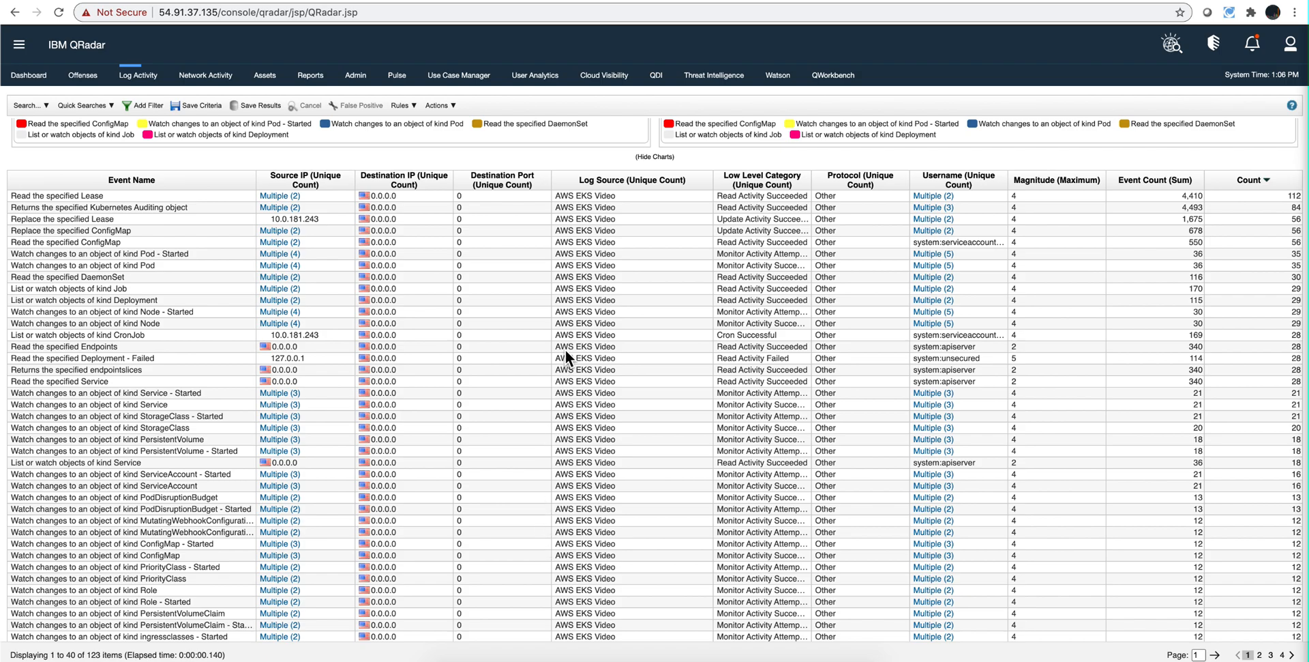
mouse_move(611, 165)
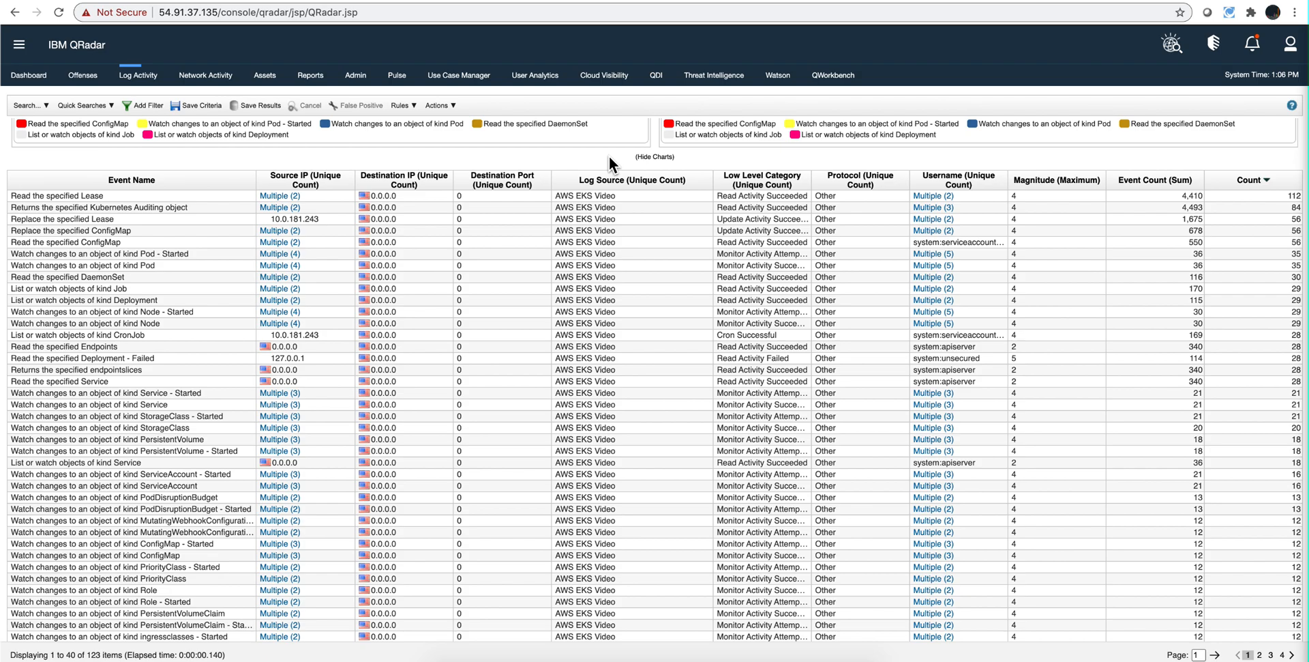